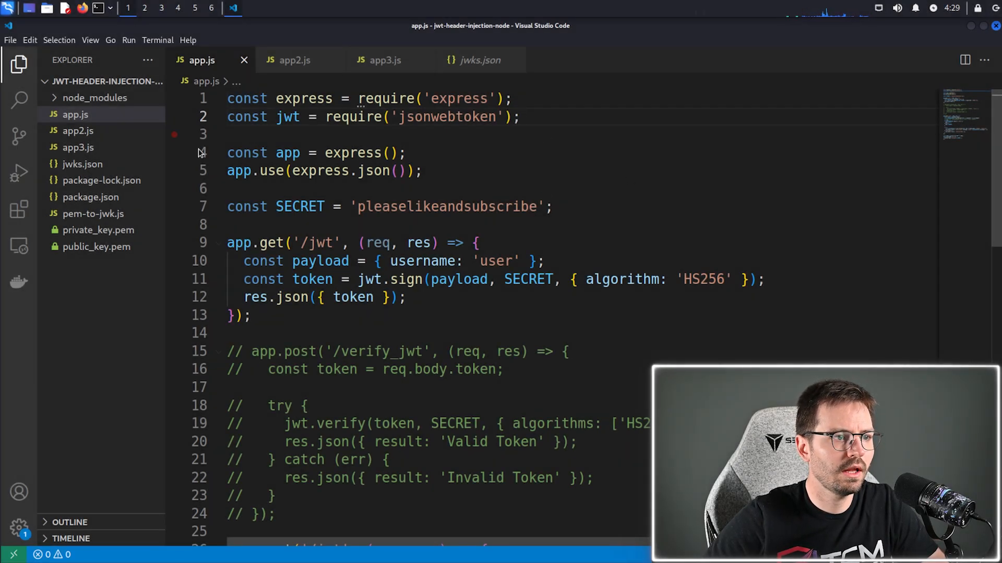
mouse_move(326, 171)
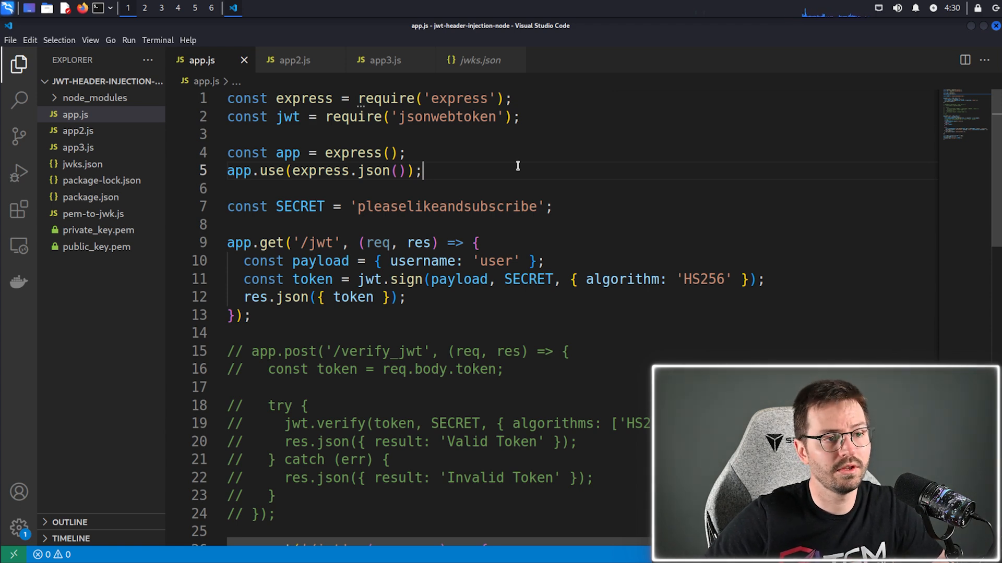
Step: Point out the token-signing code: jsonwebtoken require, jwt.sign, SECRET, payload and HS256
click(519, 117)
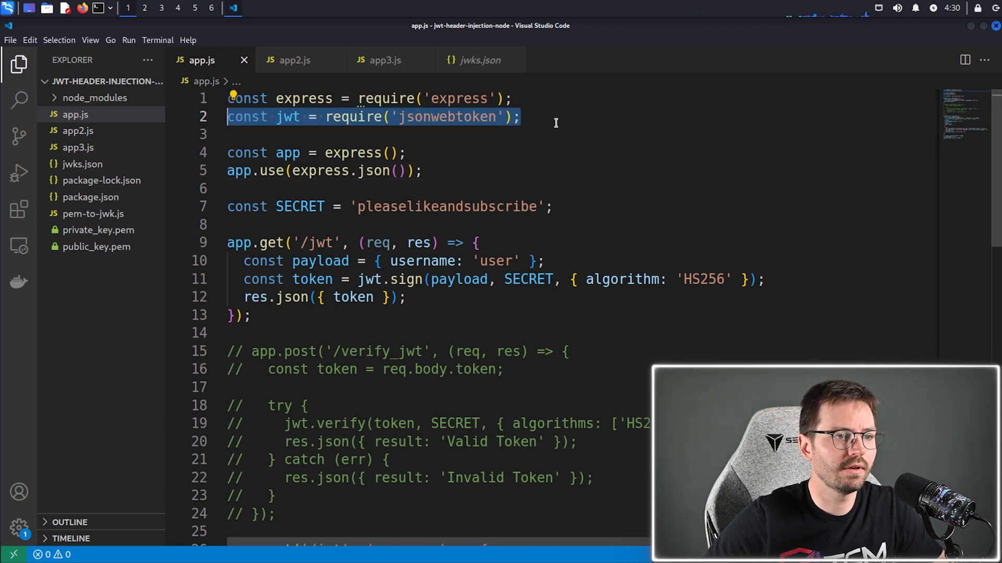
mouse_move(467, 117)
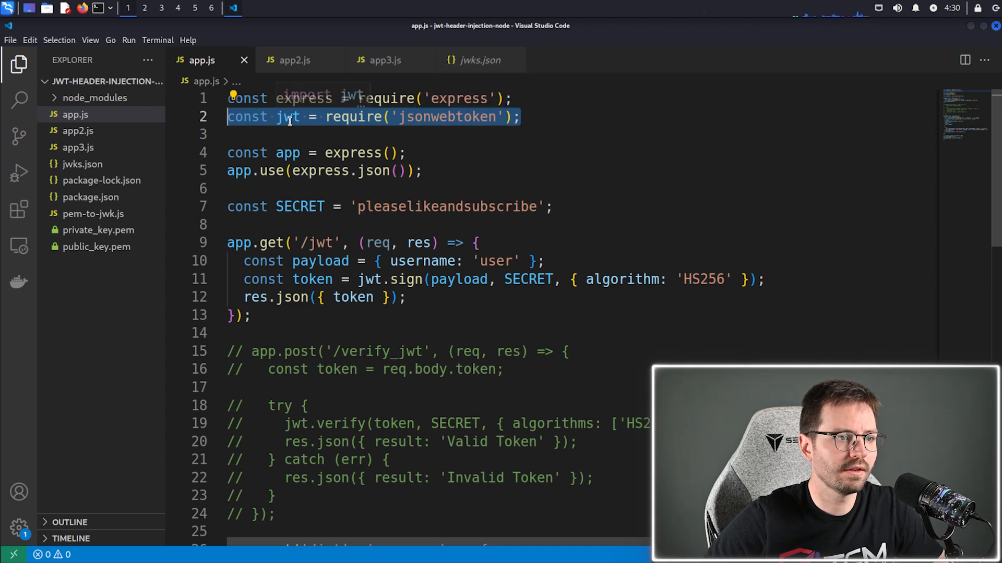
double_click(286, 116)
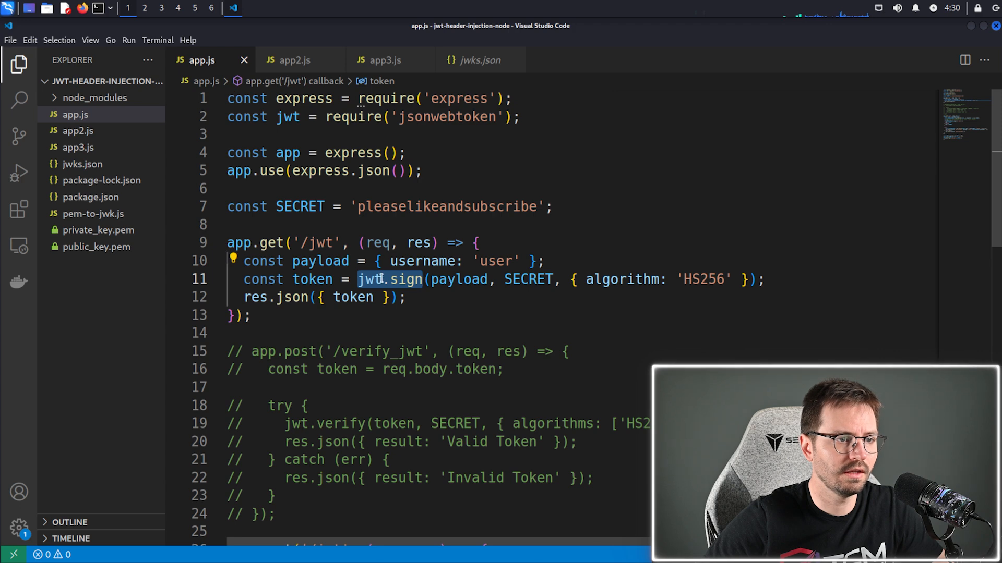
click(588, 165)
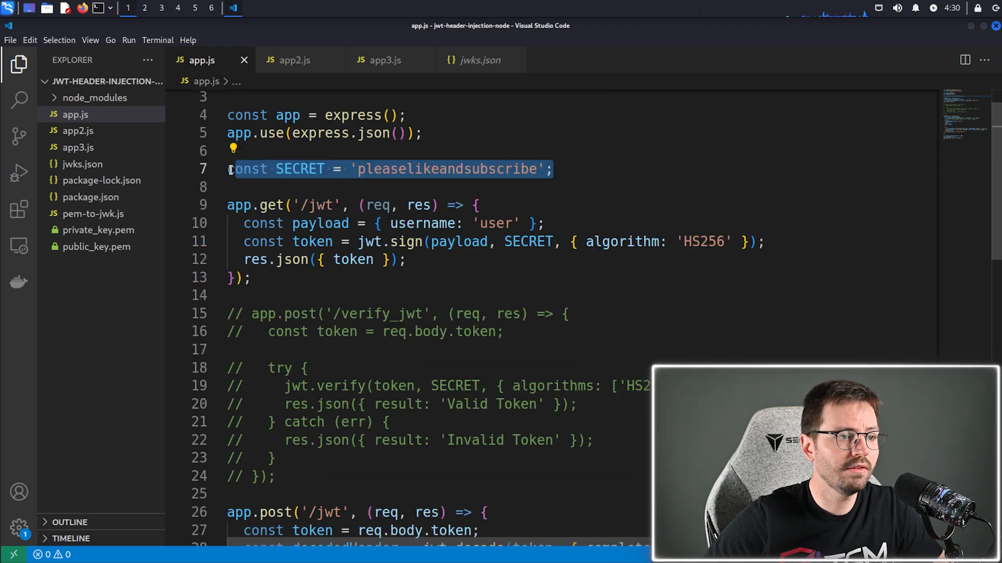
click(321, 170)
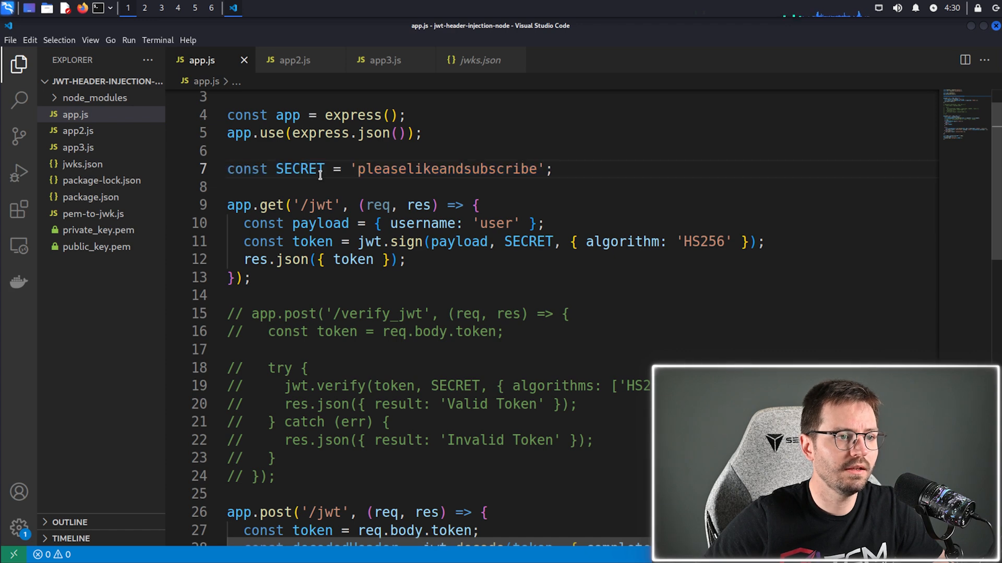
double_click(448, 168)
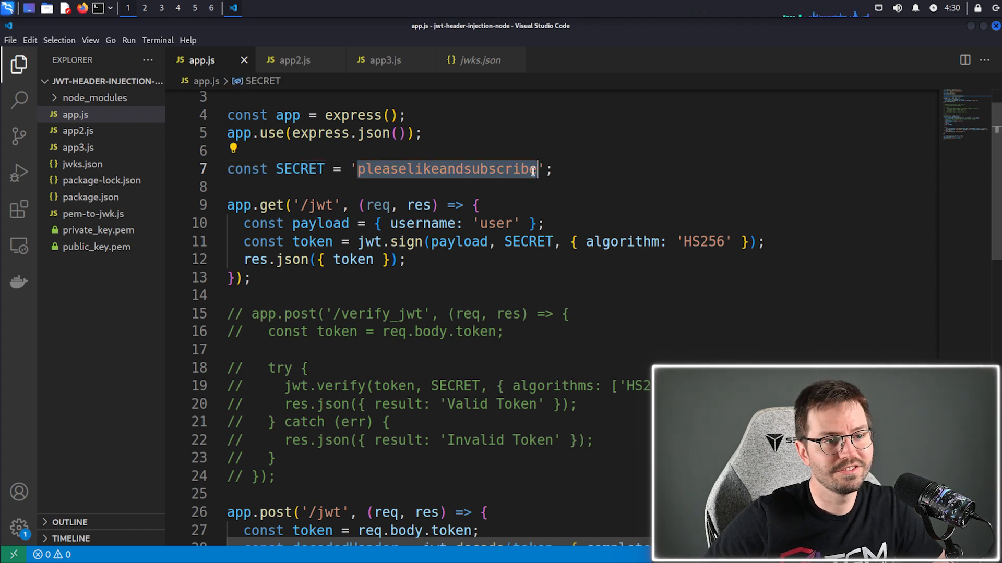
click(556, 168)
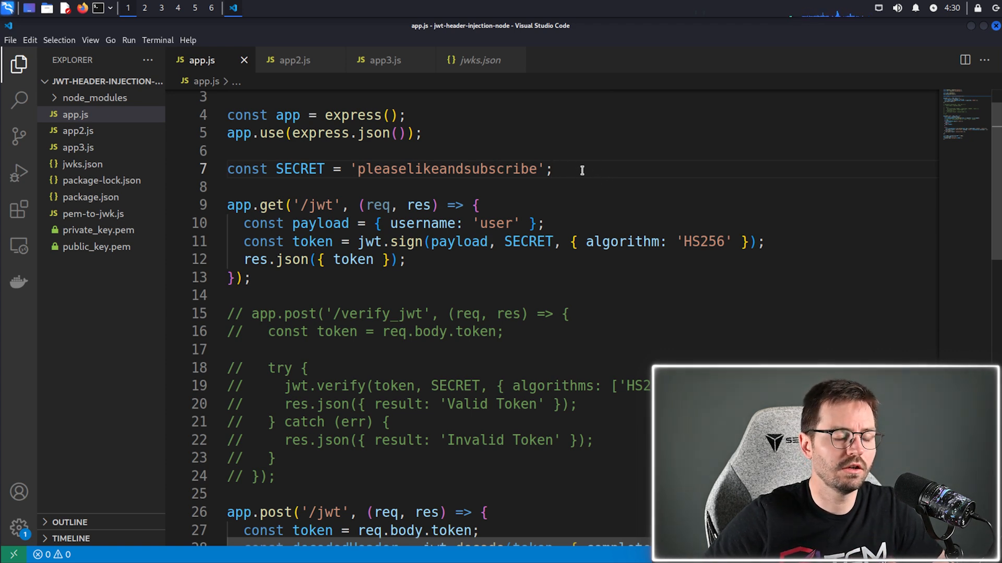
click(555, 169)
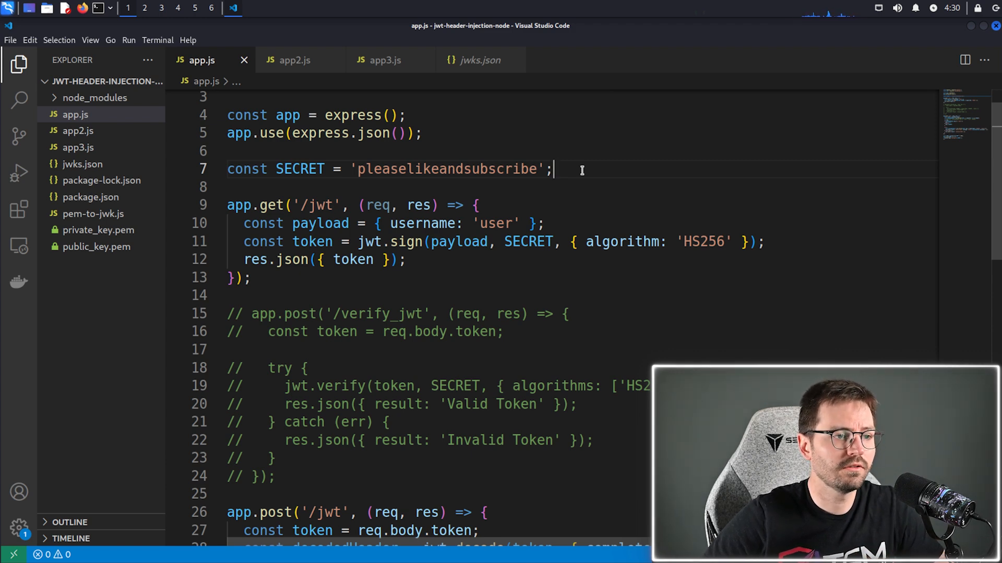
mouse_move(591, 176)
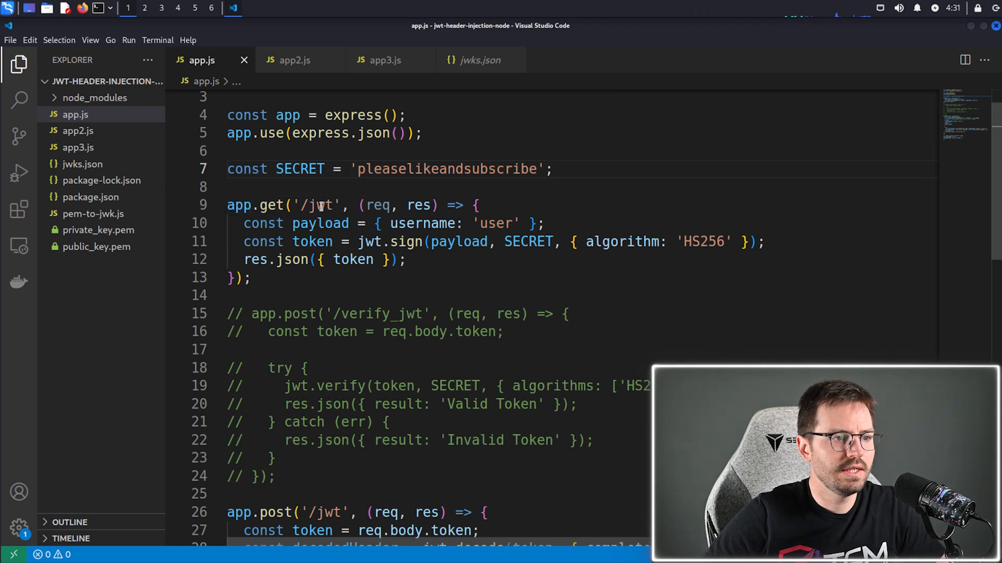
double_click(320, 224)
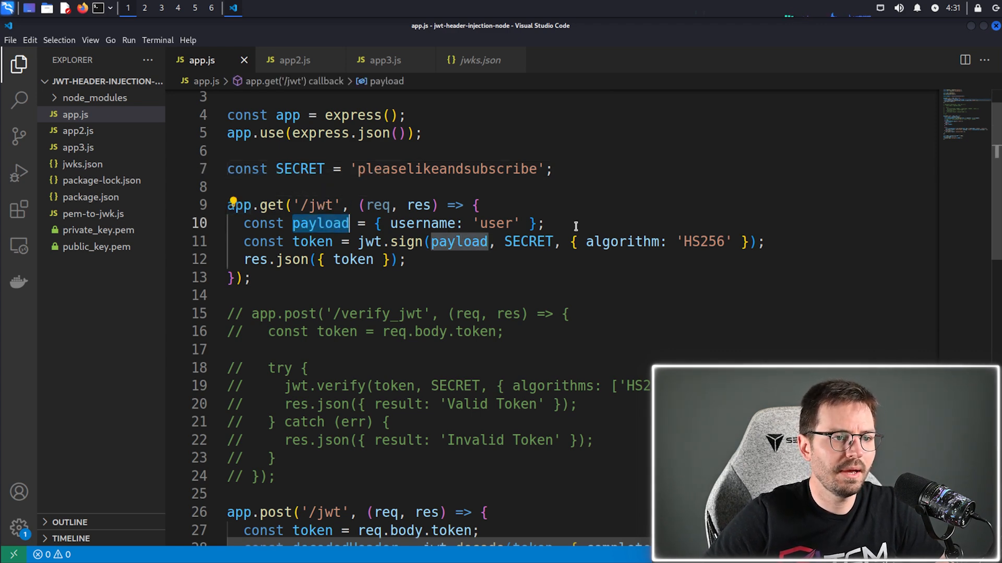
triple_click(383, 223)
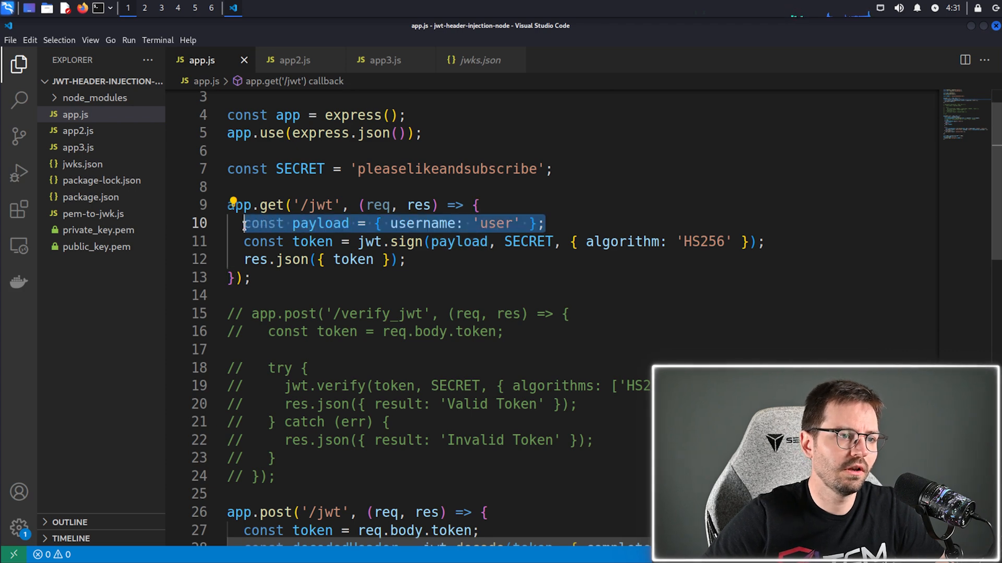
click(390, 223)
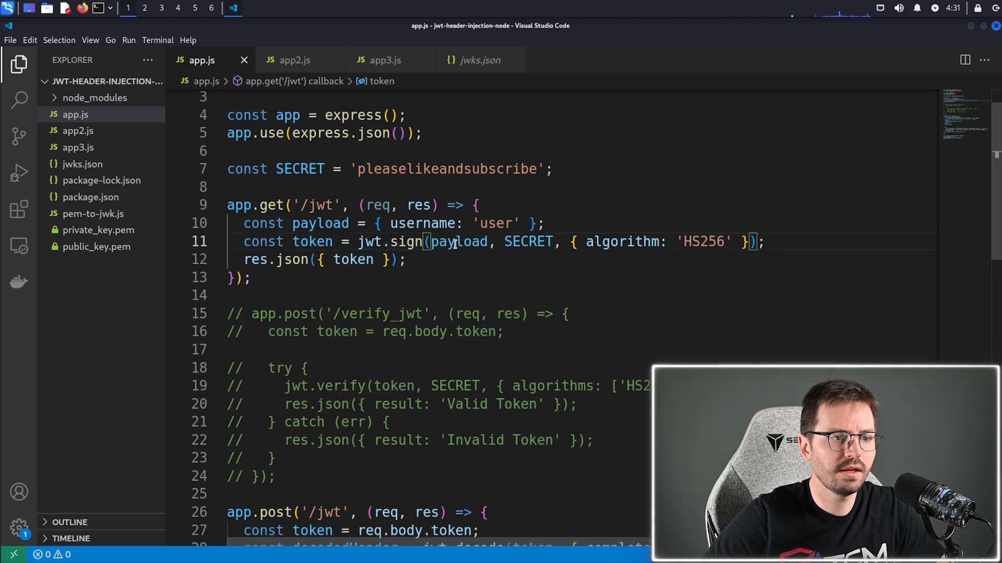
double_click(528, 242)
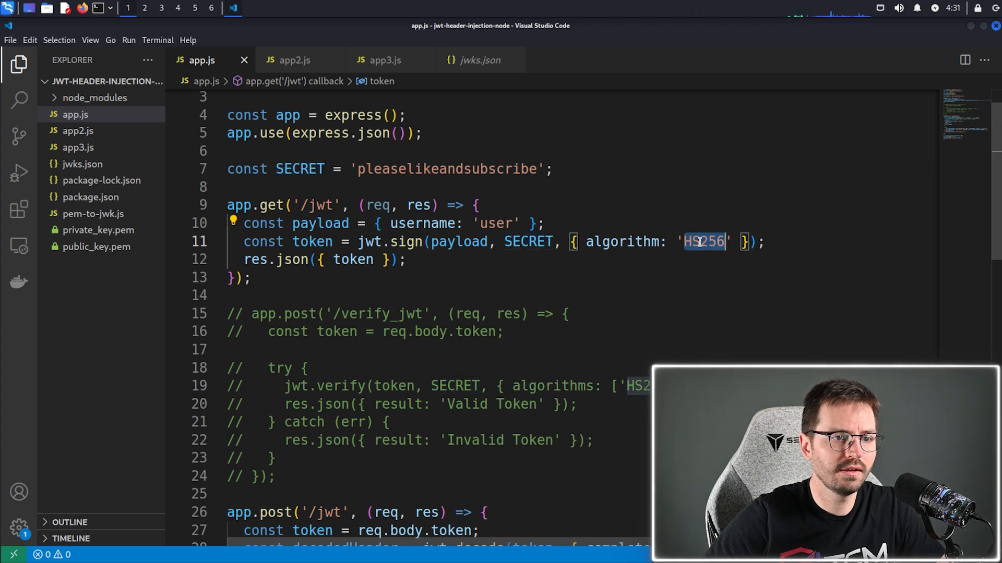
click(704, 241)
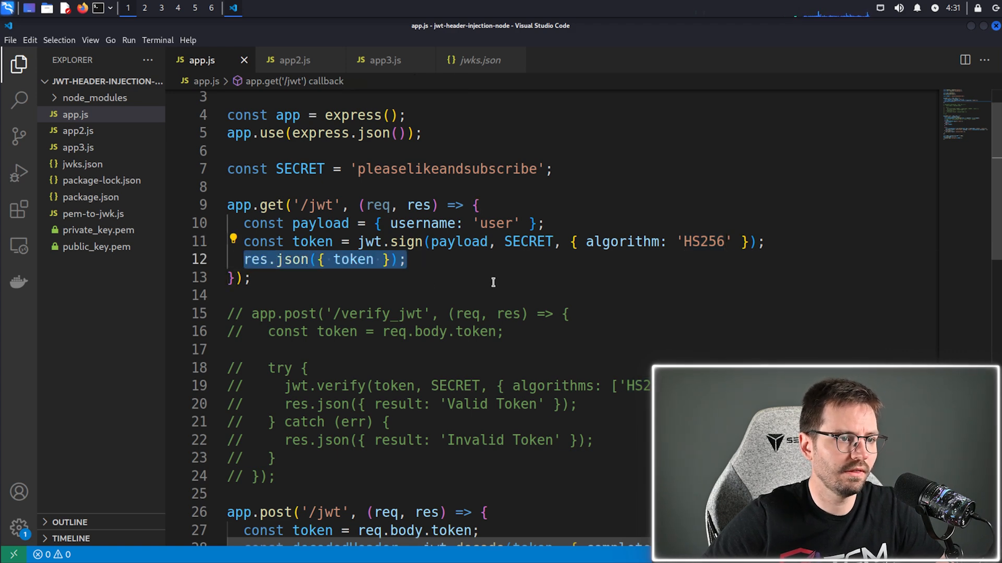
Step: Highlight the verification code: none algorithm entry, allowed algorithms list and Invalid Token result
scroll(down, 3)
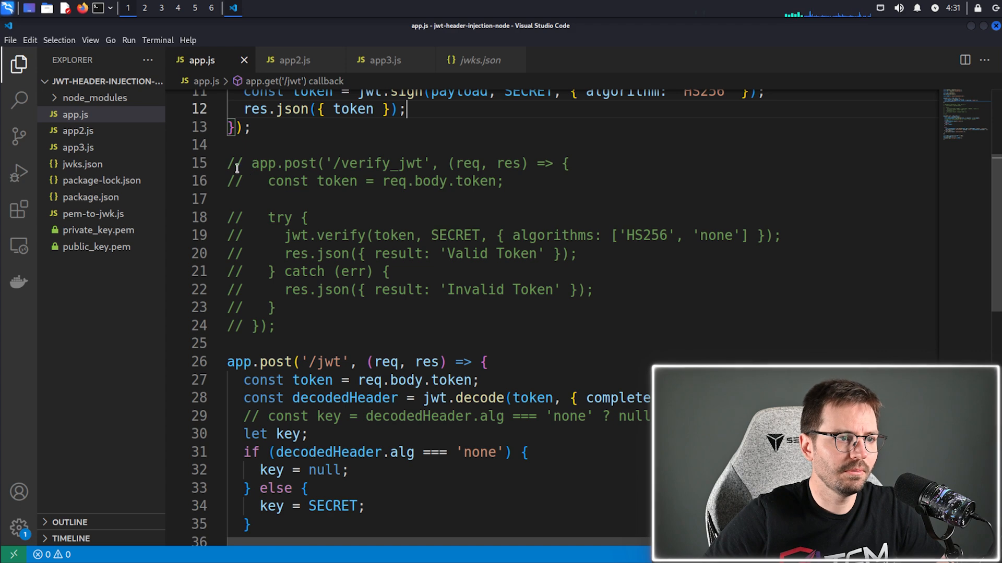
click(293, 327)
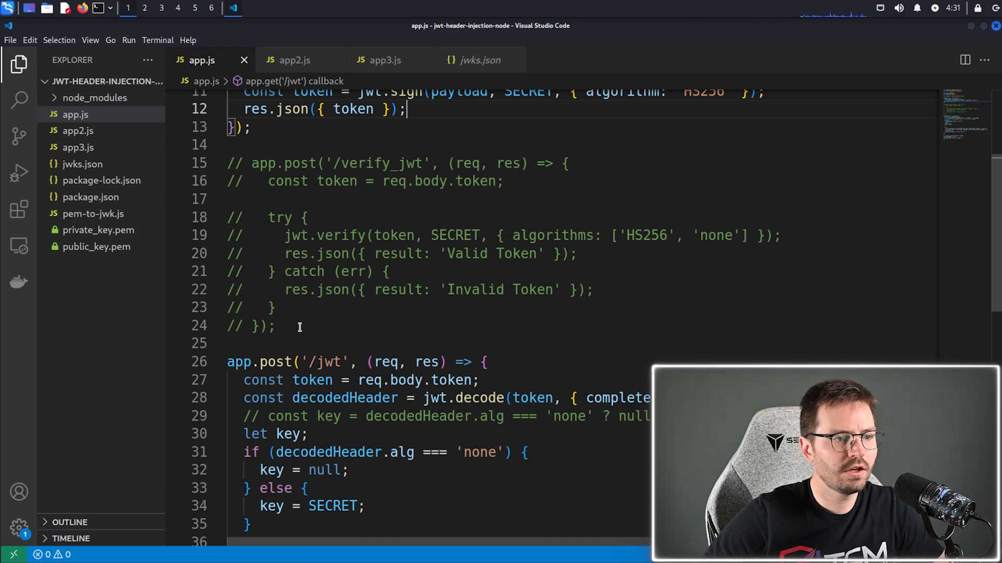
mouse_move(439, 283)
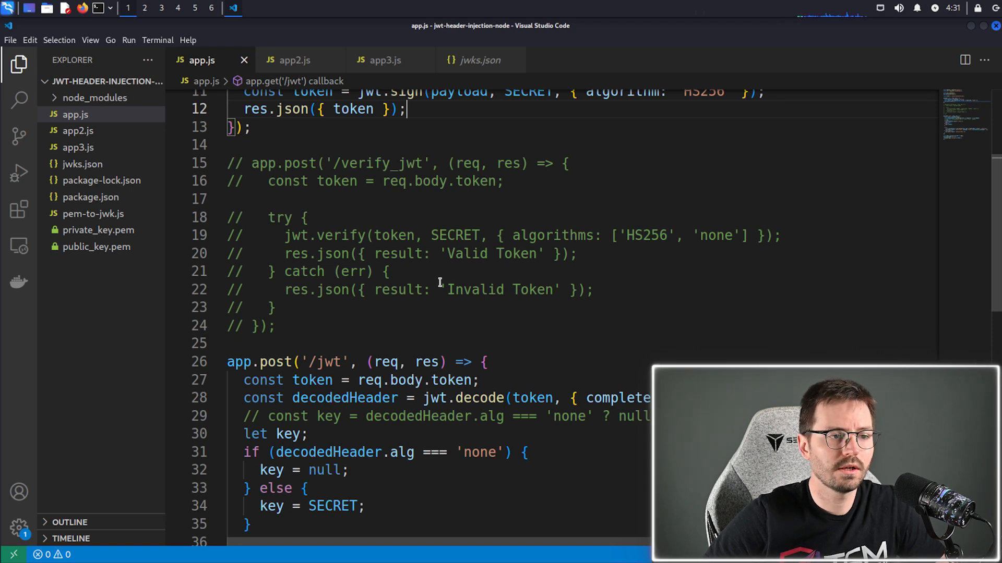
mouse_move(476, 249)
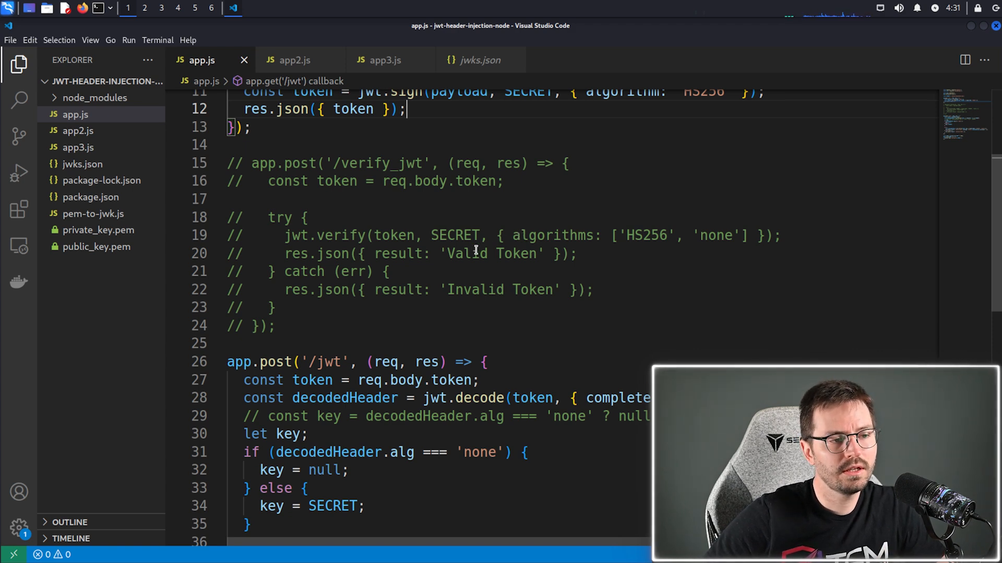
double_click(717, 236)
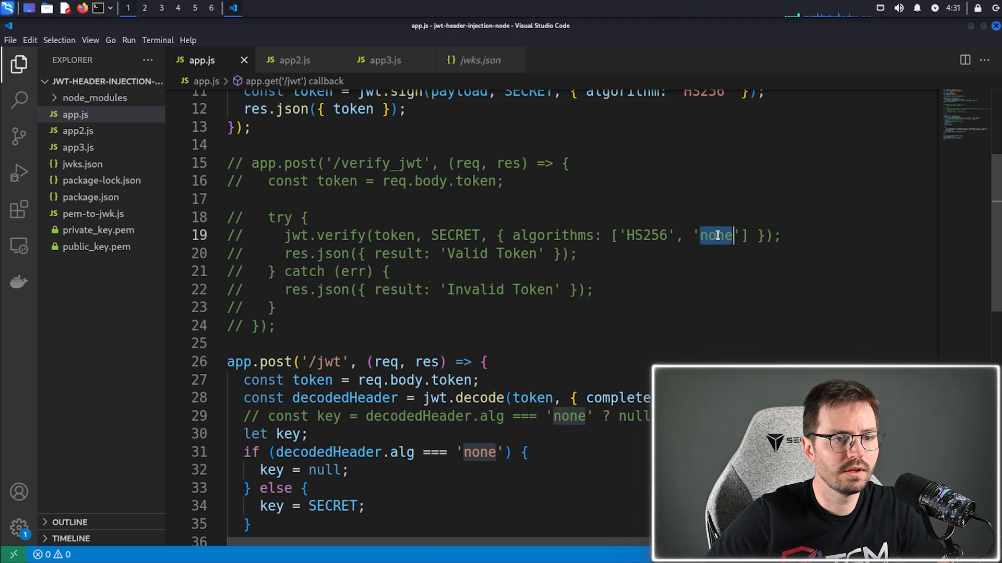
click(741, 236)
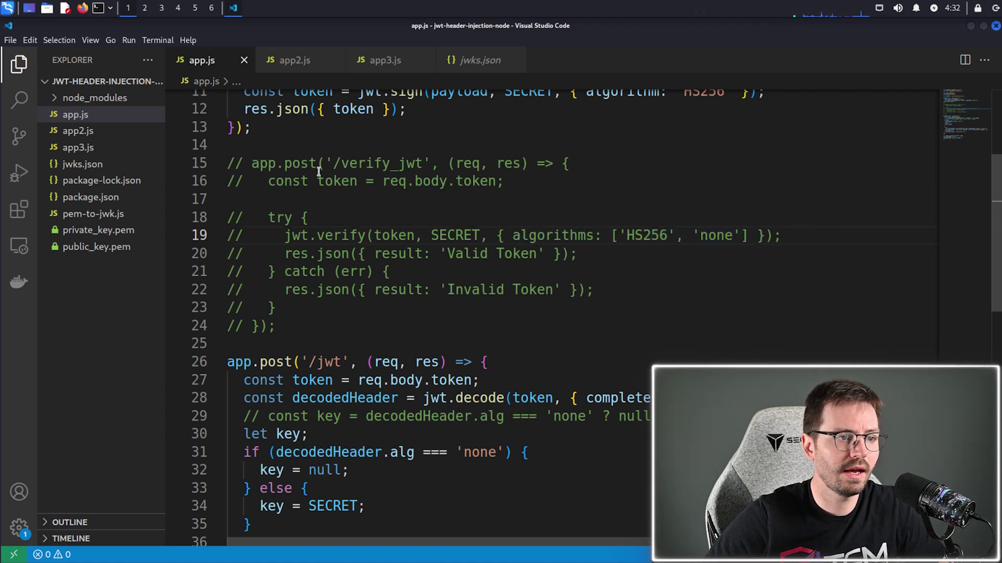
click(425, 163)
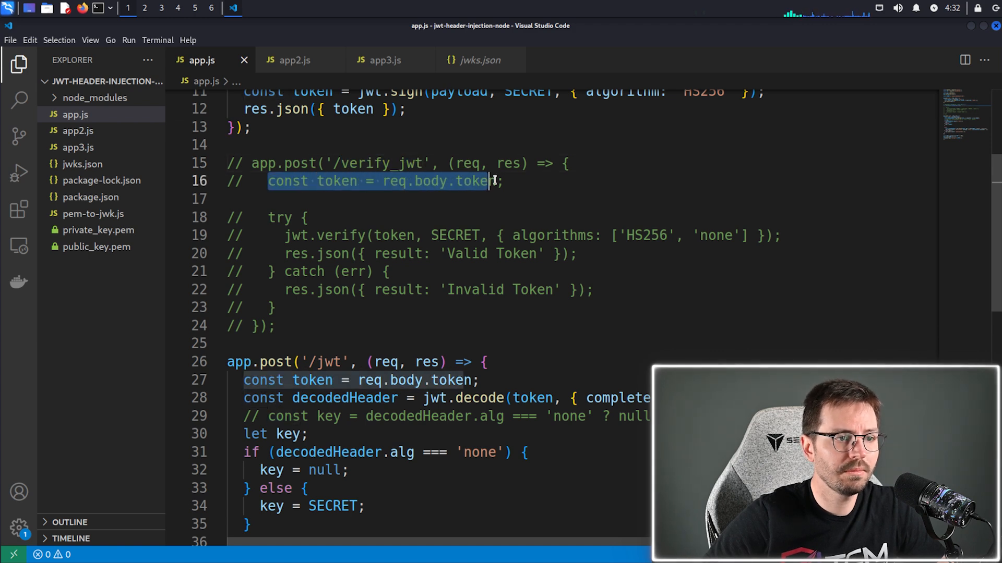
click(291, 227)
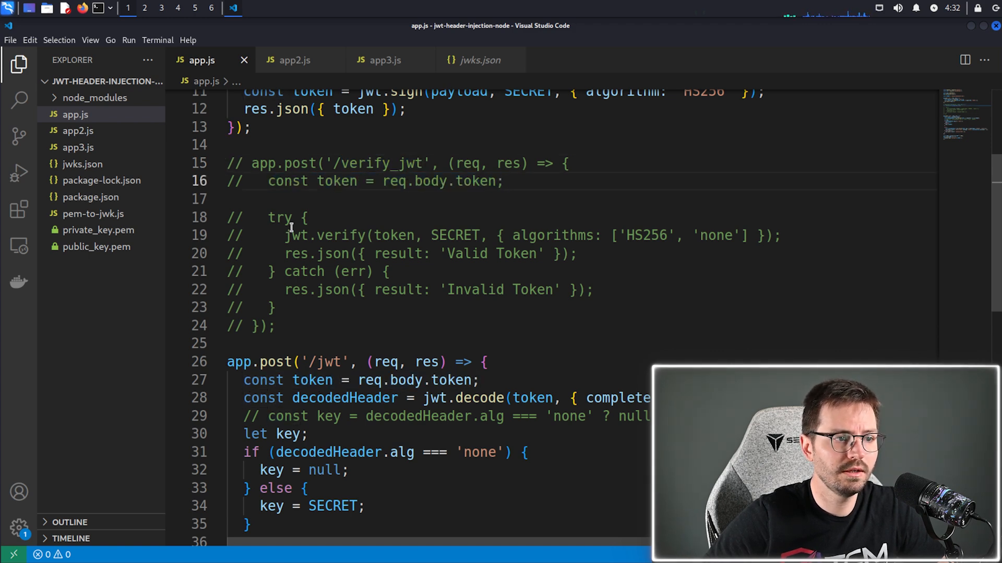
double_click(326, 236)
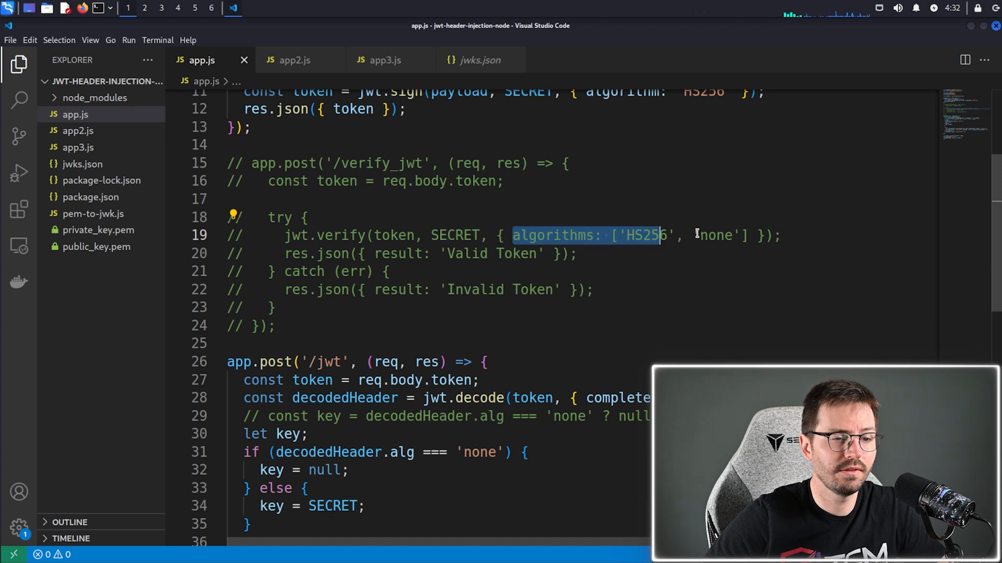
click(325, 253)
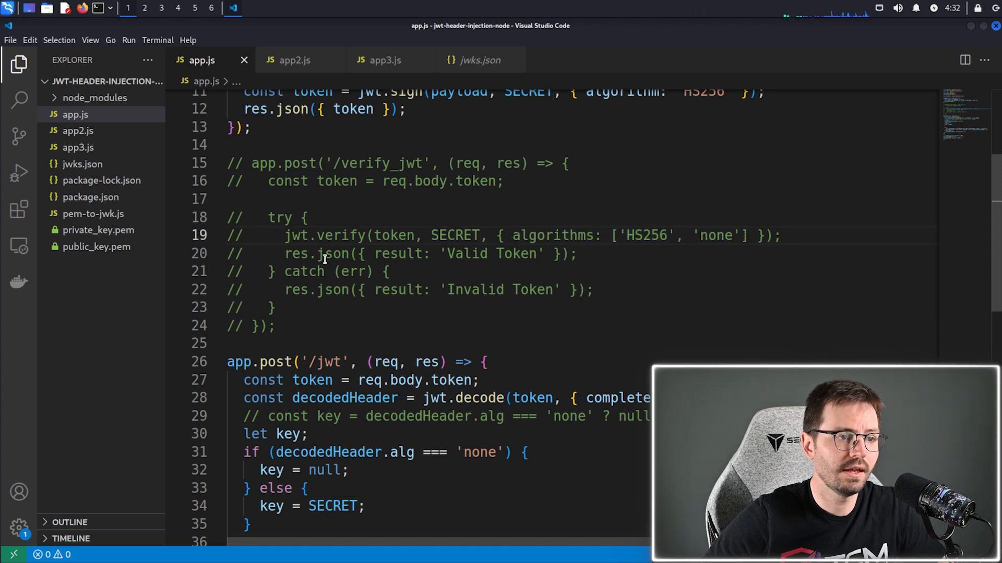
double_click(458, 253)
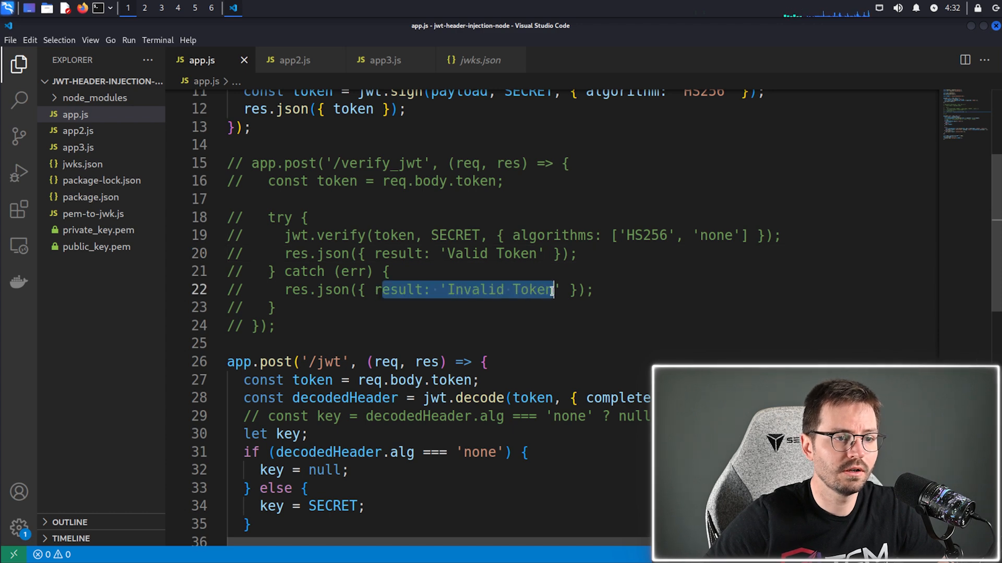
click(551, 289)
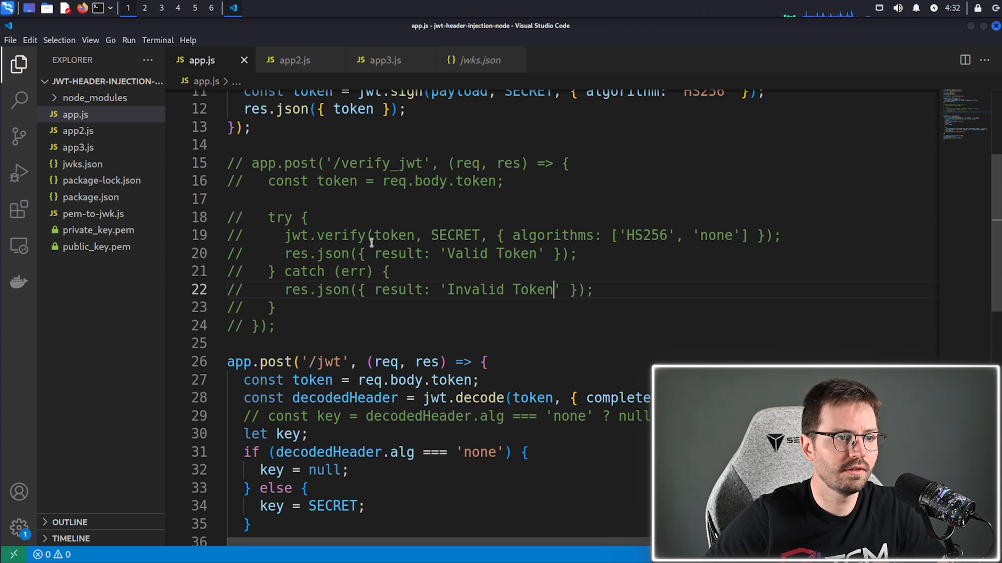
Step: Highlight jwt.decode, the alg check, decodedToken, allowed algorithms and the Hello greeting
scroll(down, 3)
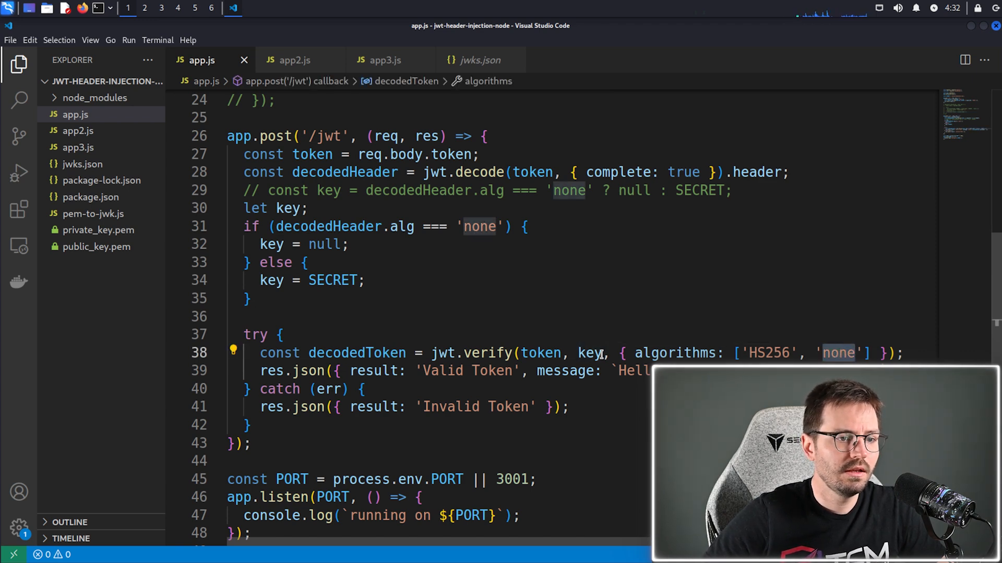
mouse_move(588, 352)
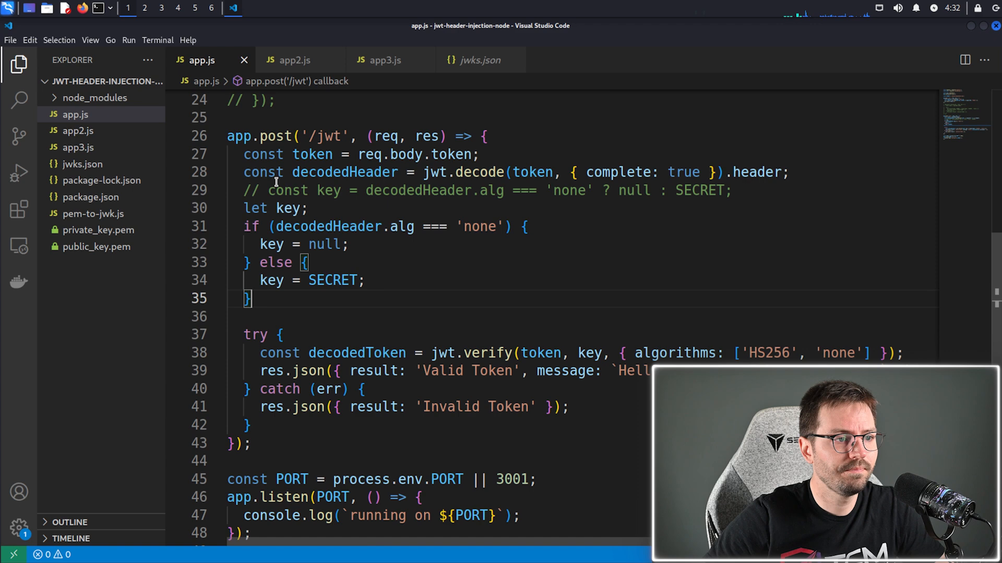
double_click(343, 171)
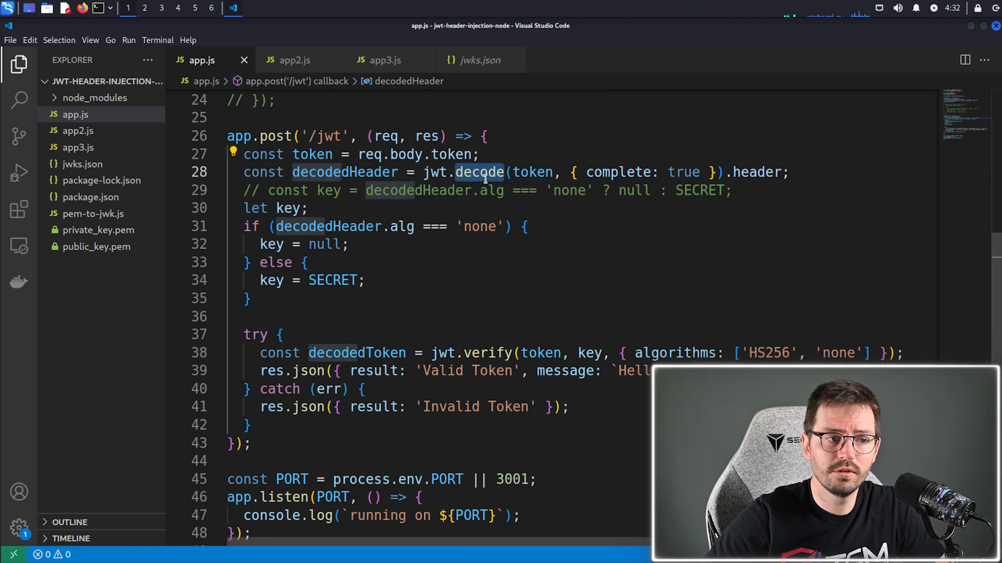
mouse_move(478, 172)
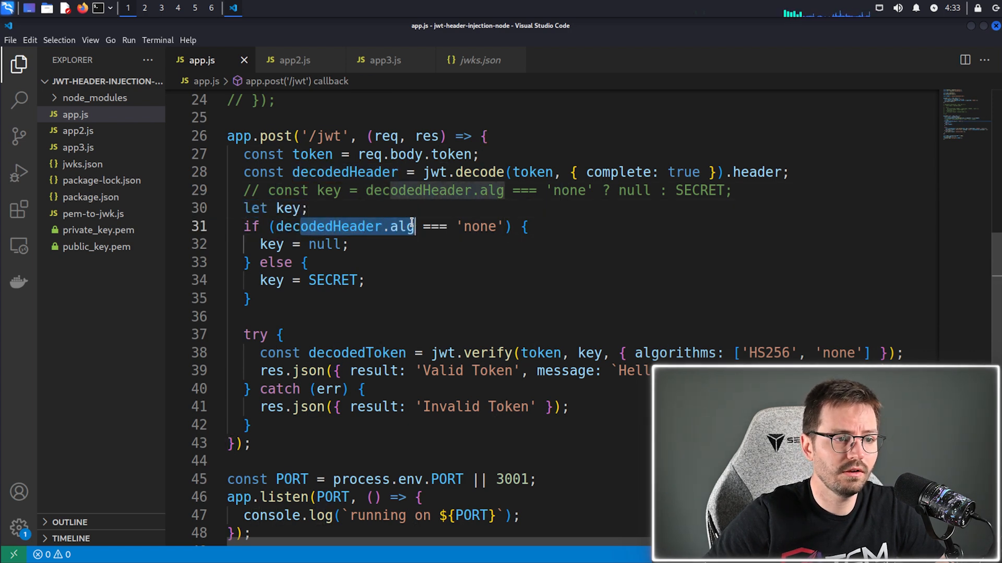
double_click(479, 226)
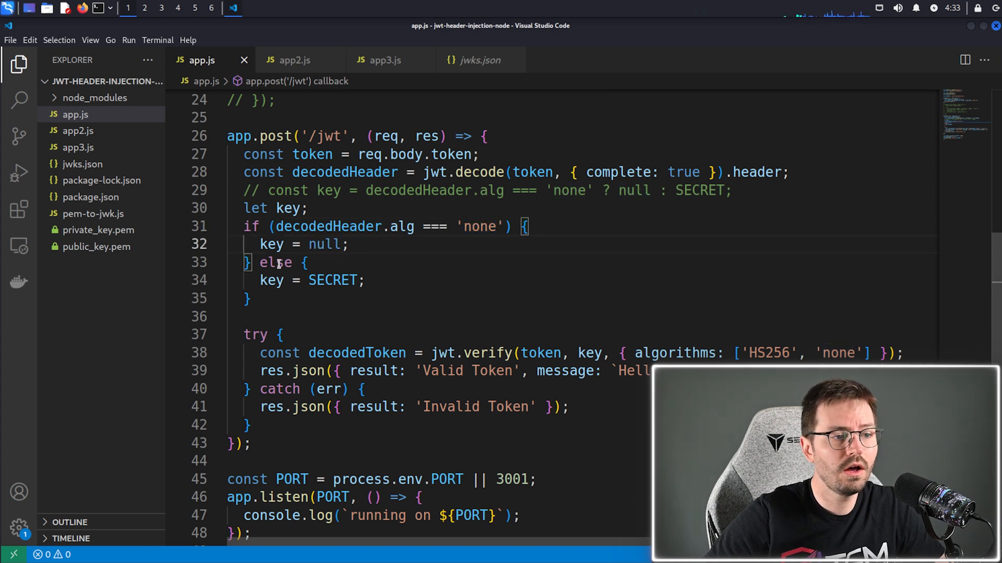
scroll(up, 3)
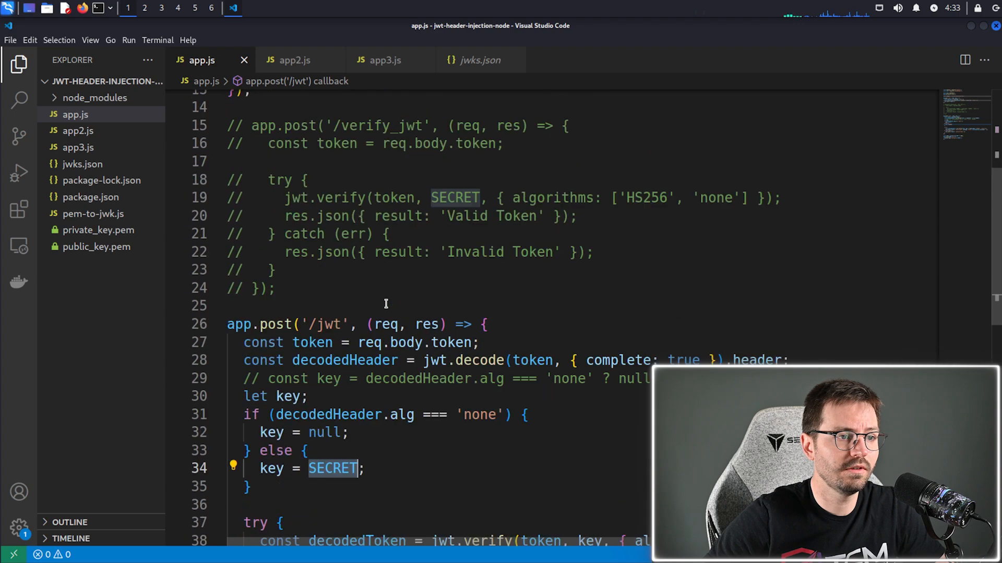
scroll(up, 3)
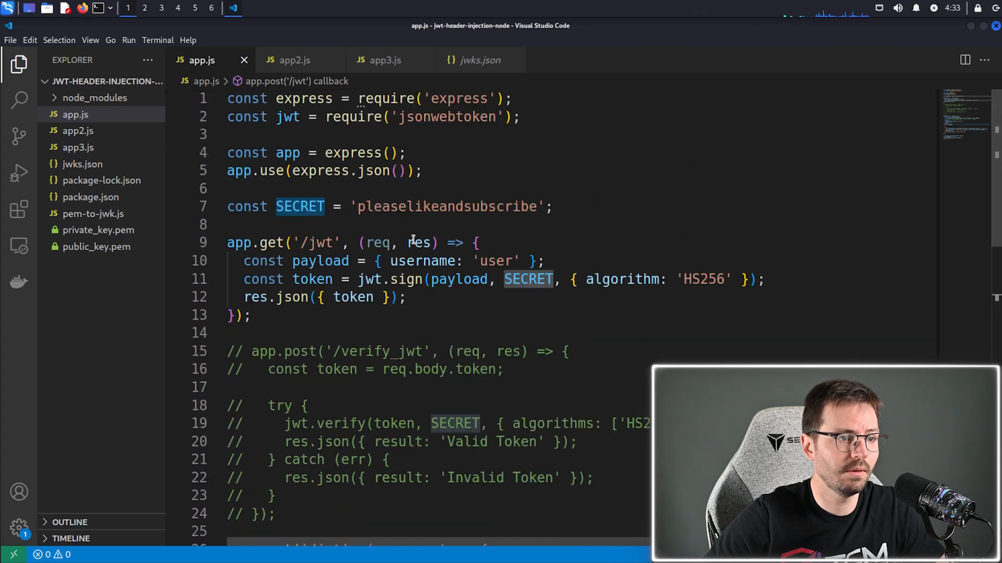
scroll(down, 3)
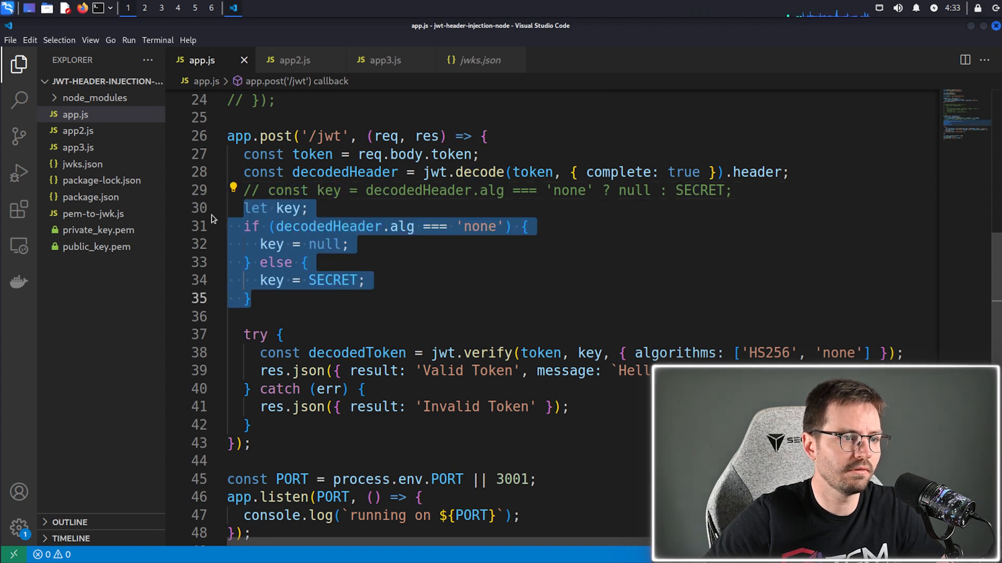
click(262, 298)
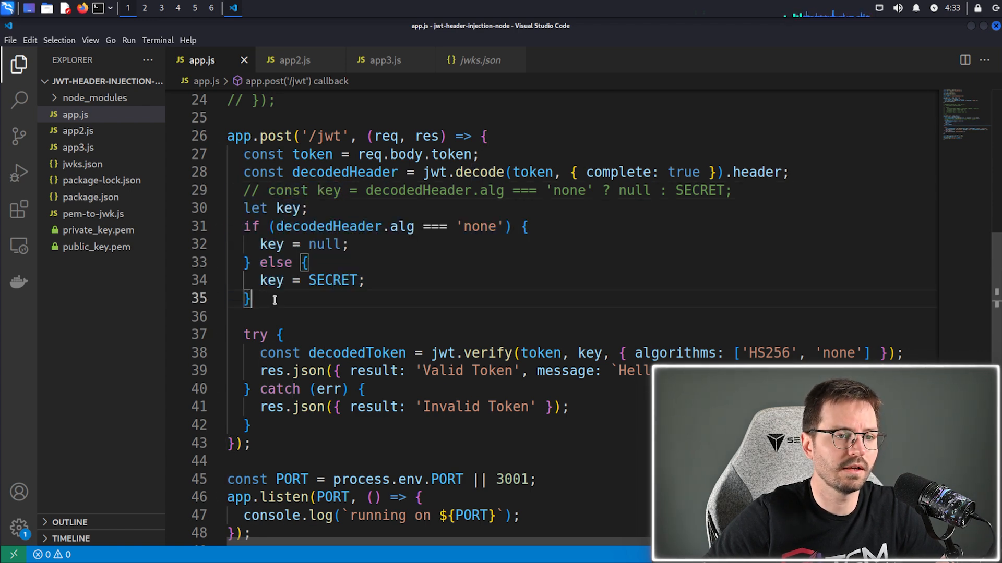
scroll(up, 3)
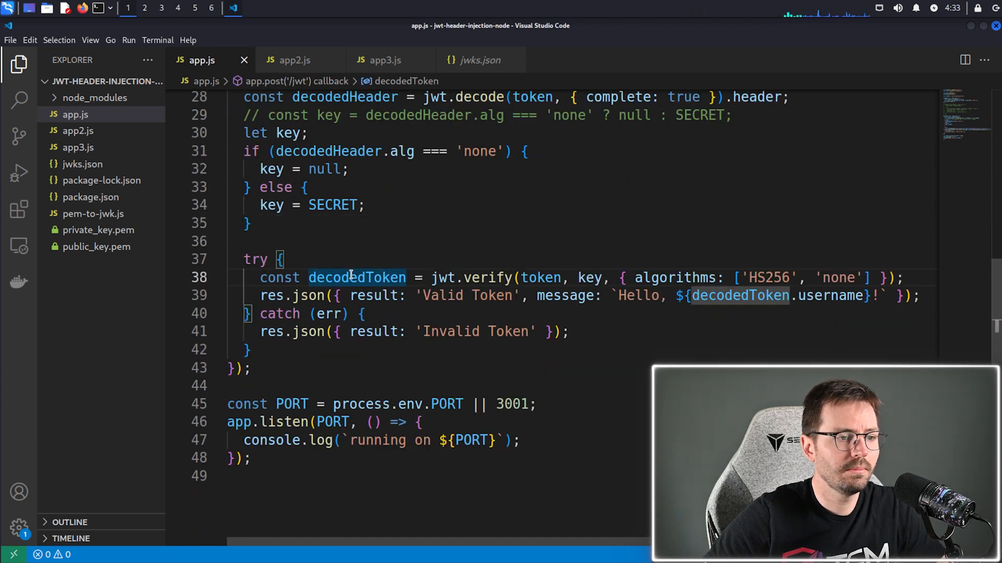
double_click(473, 277)
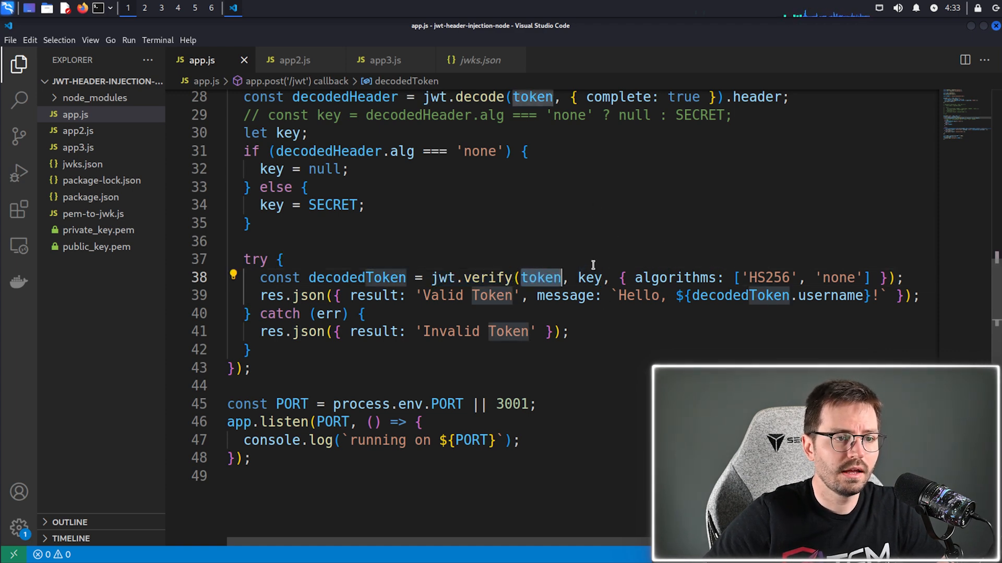
mouse_move(589, 277)
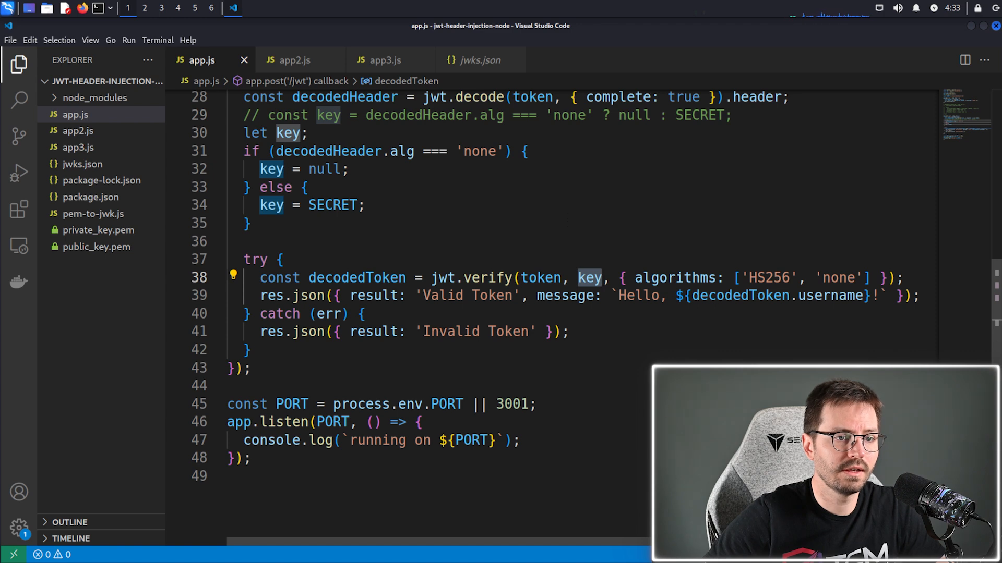
mouse_move(589, 277)
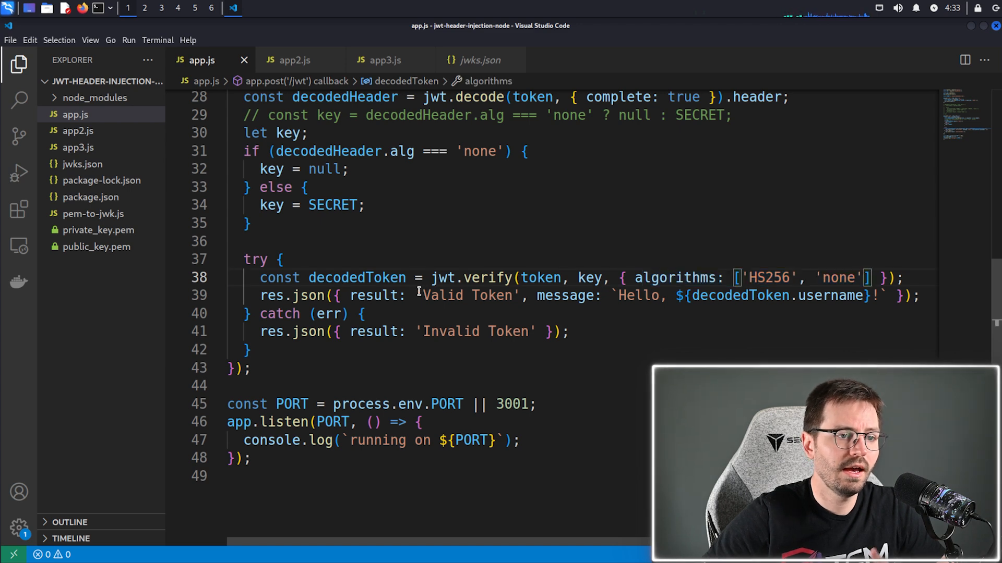
double_click(468, 295)
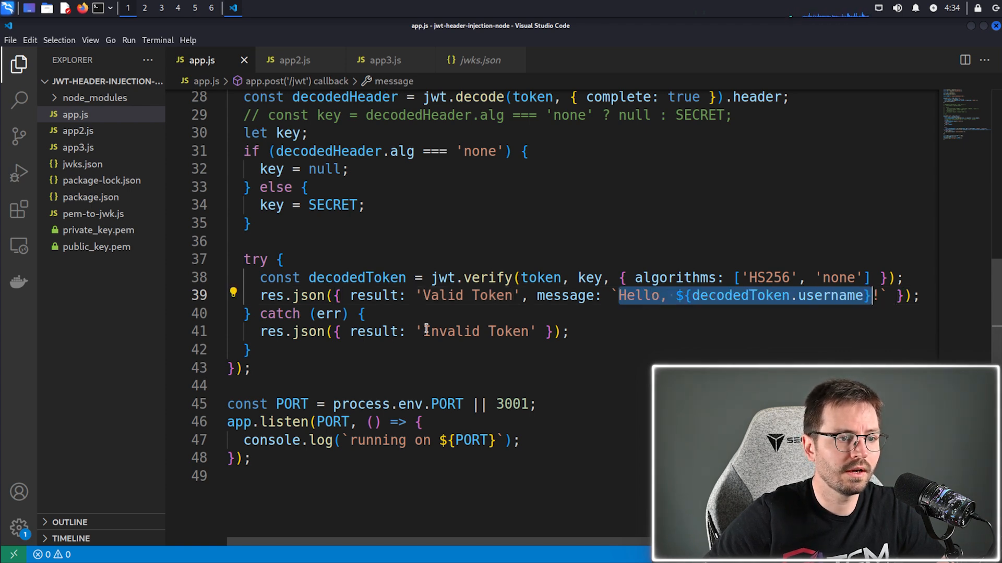
double_click(474, 331)
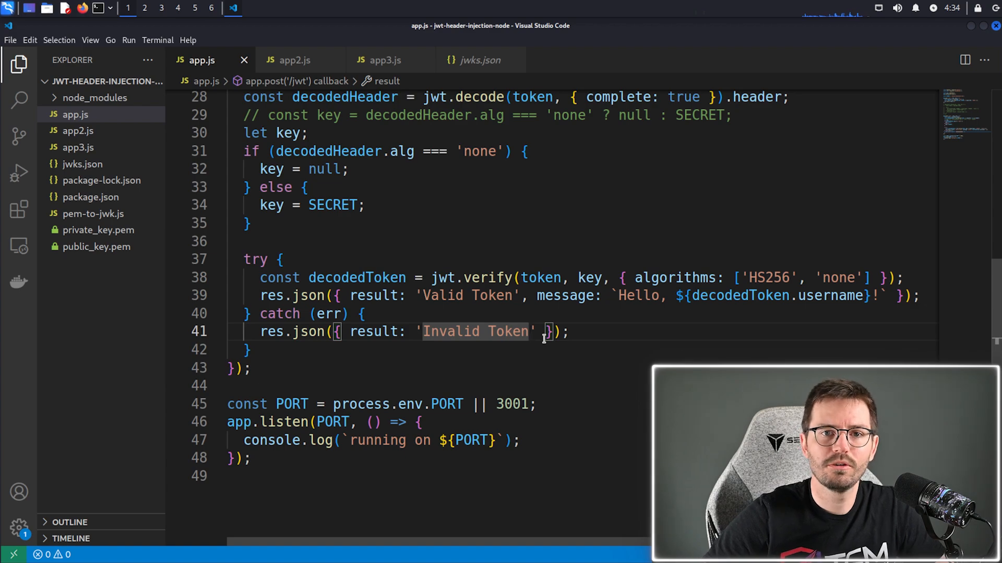
scroll(up, 3)
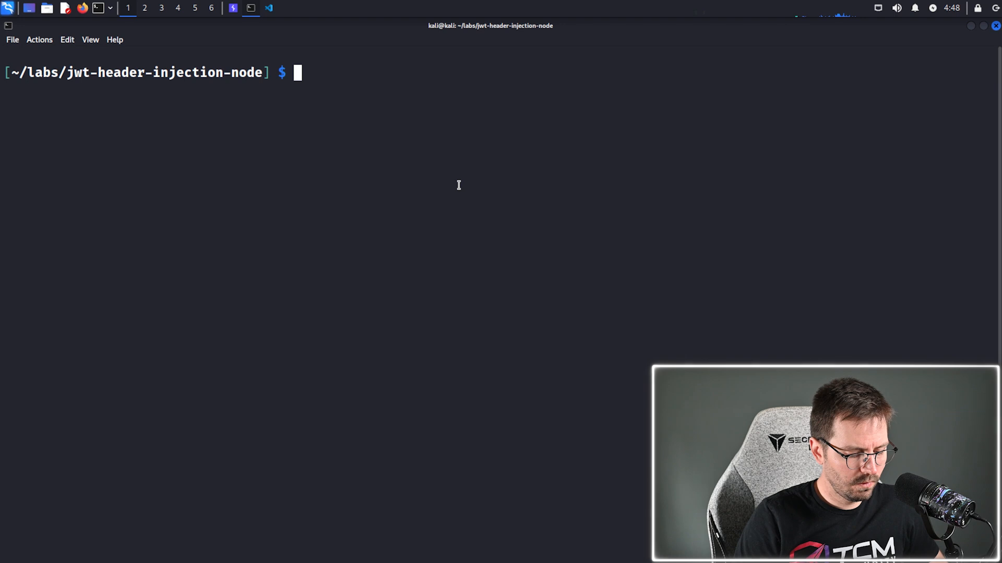
text(node app.j)
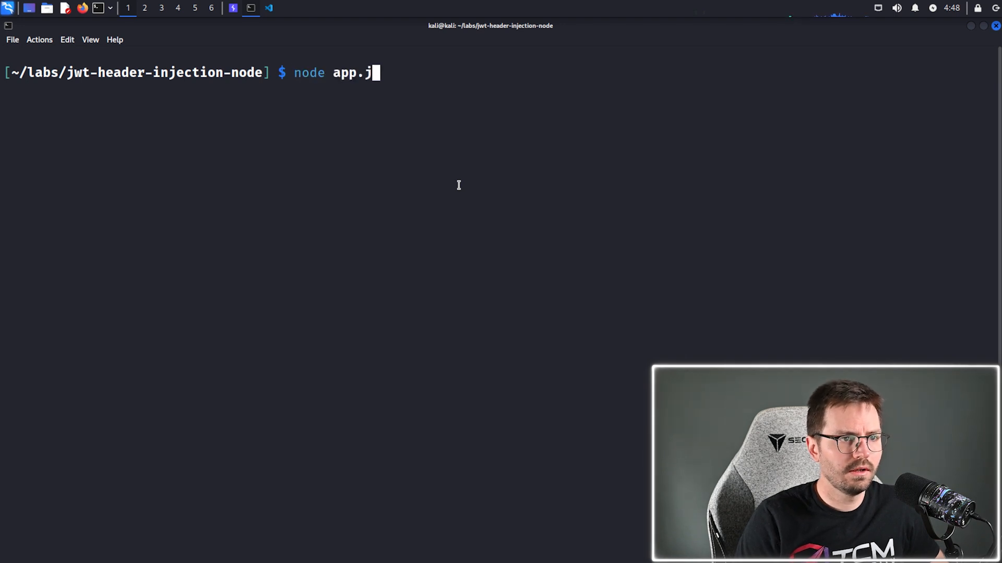
key(Return)
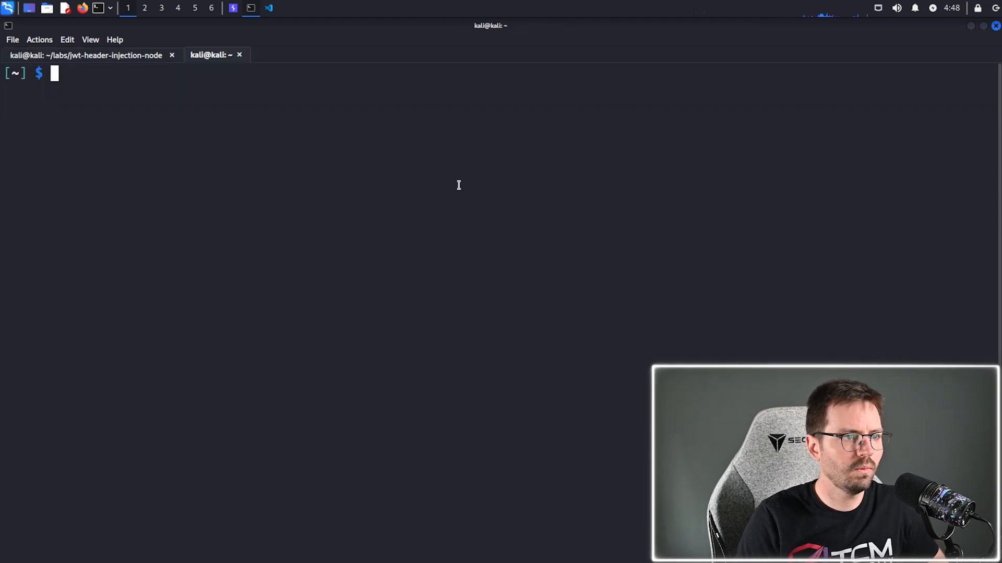
text(curl)
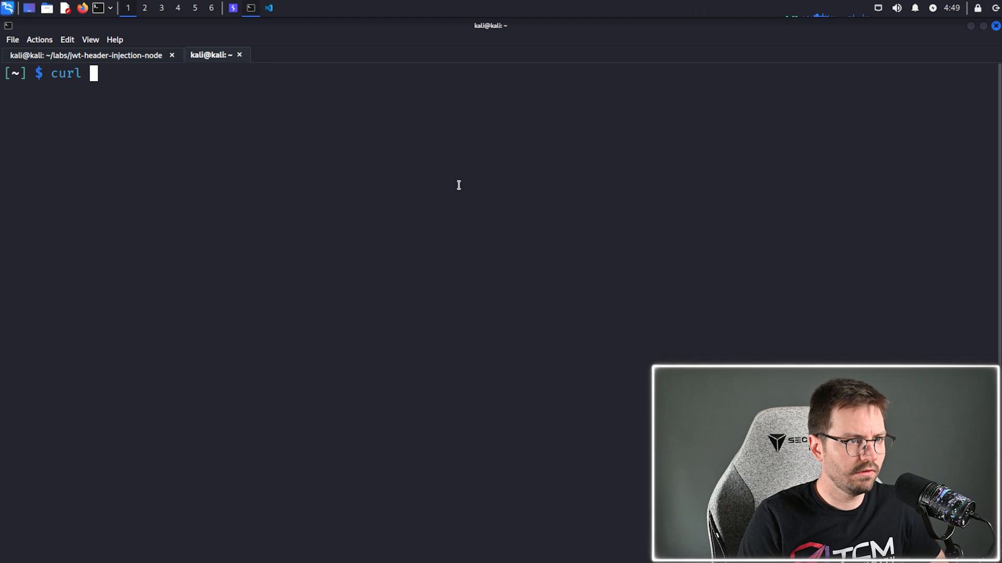
text(http://lo)
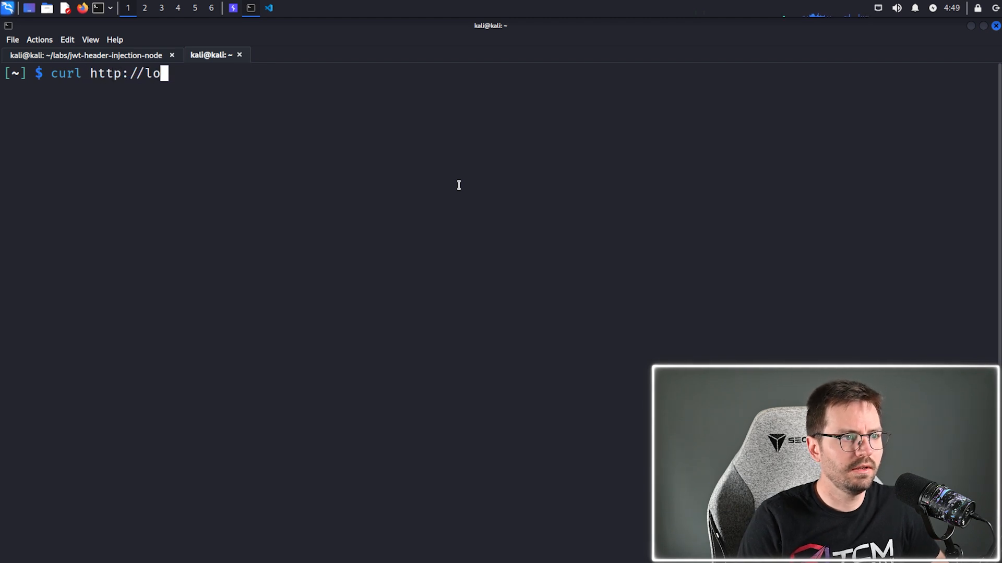
text(calhost:30)
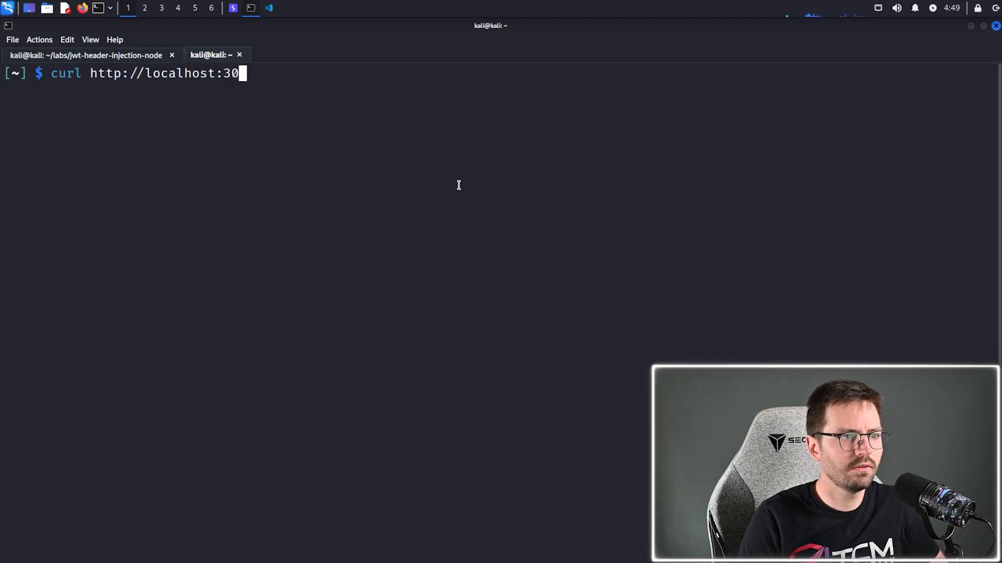
text(01/jwt)
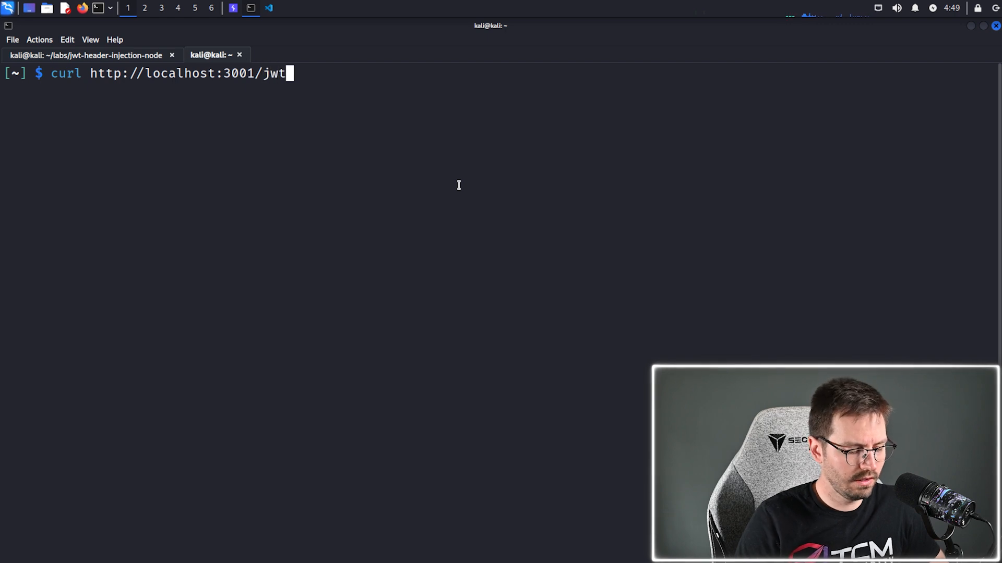
key(Return)
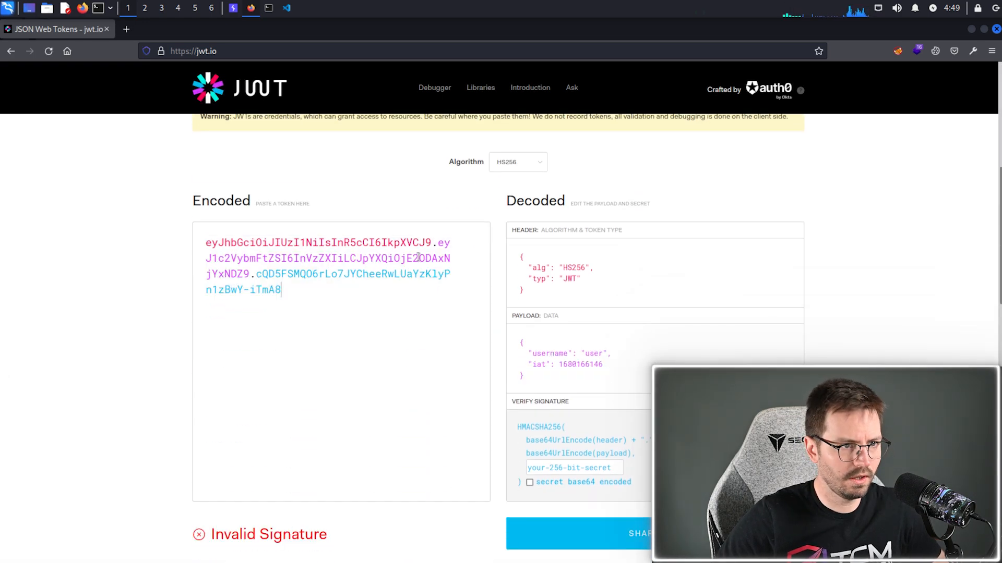
Step: Switch the jwt.io decoded header's algorithm to none, then start a new browser tab
click(517, 161)
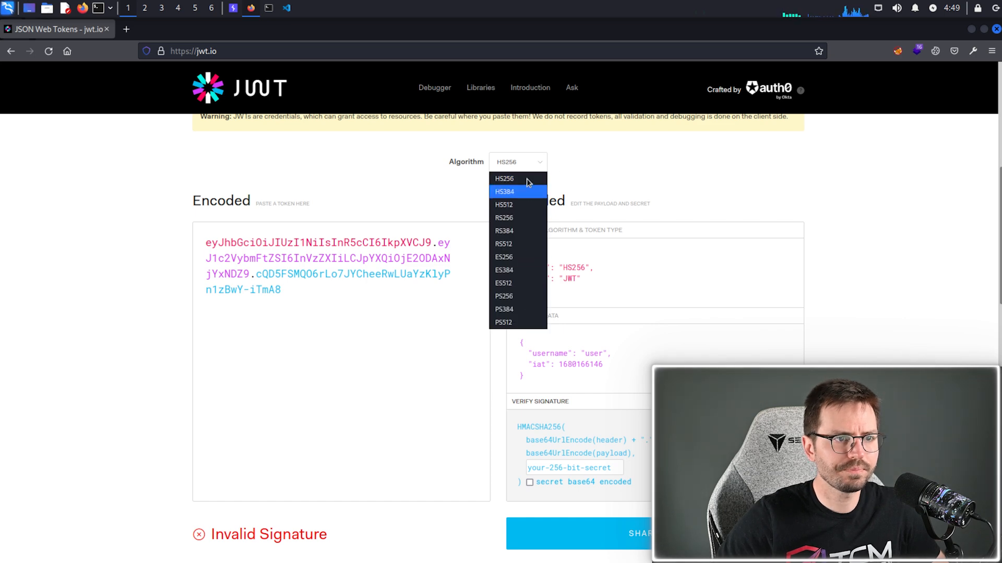
click(504, 179)
text(none)
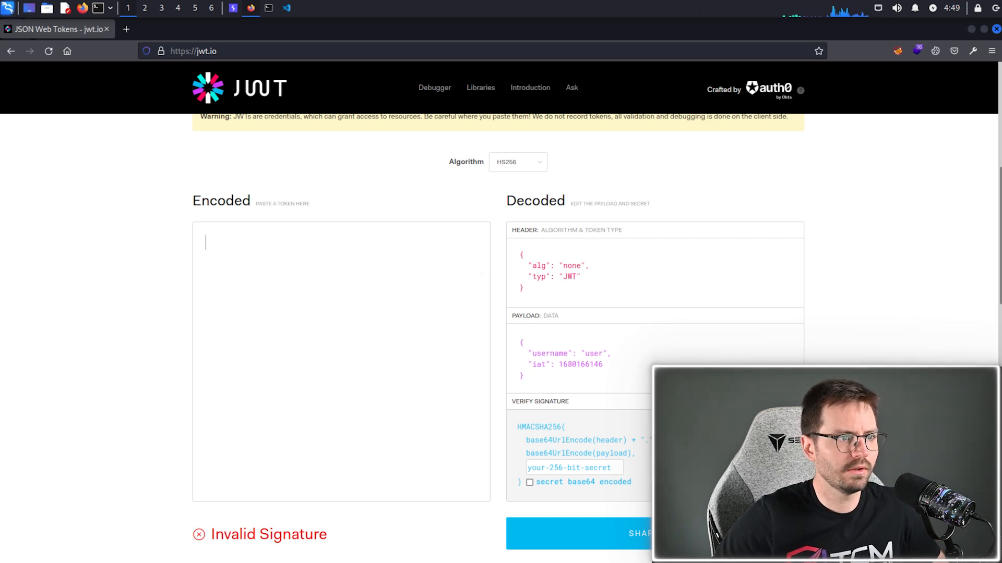
click(244, 29)
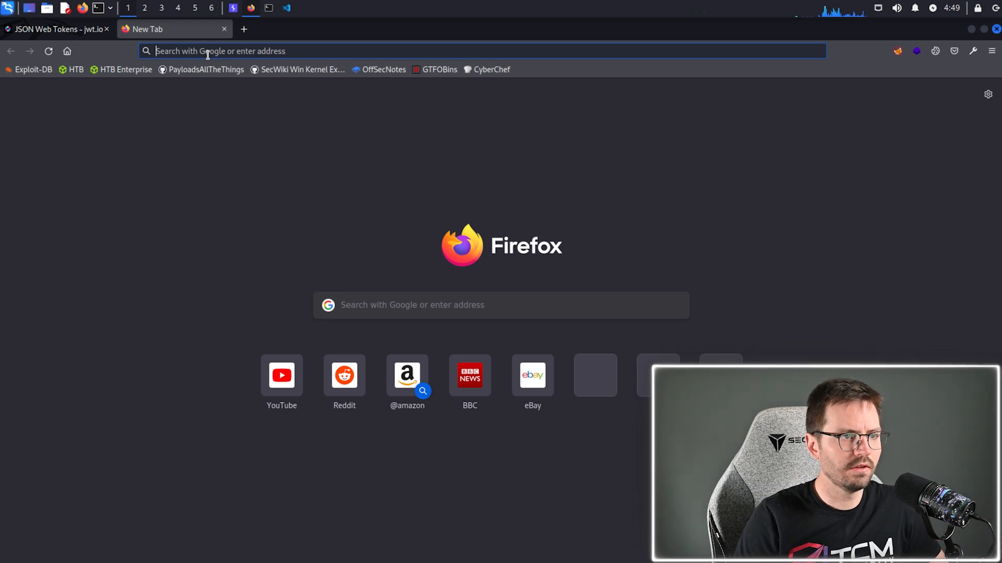
Step: Load the server's token into token.dev and set its algorithm to none
text(token.dev)
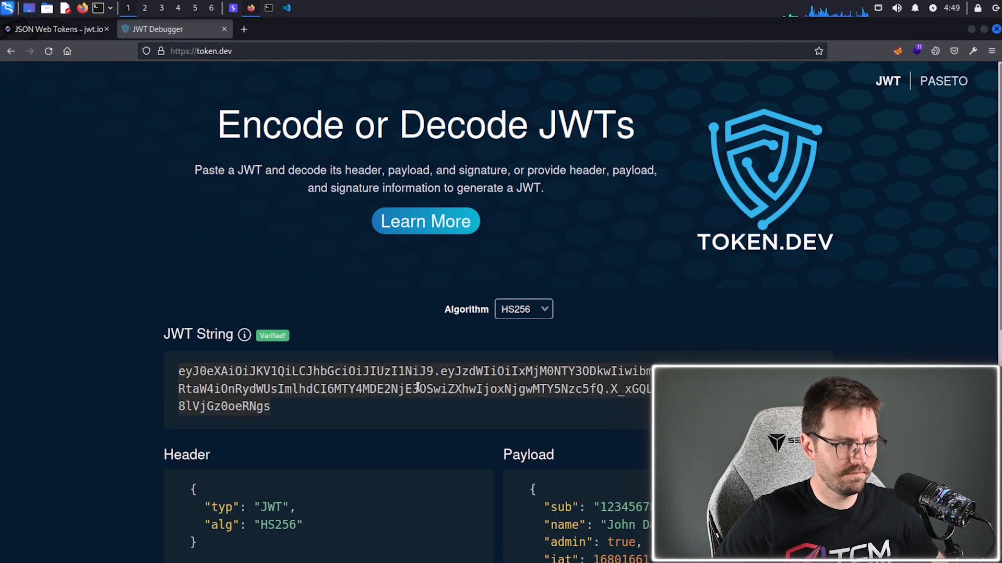
click(522, 310)
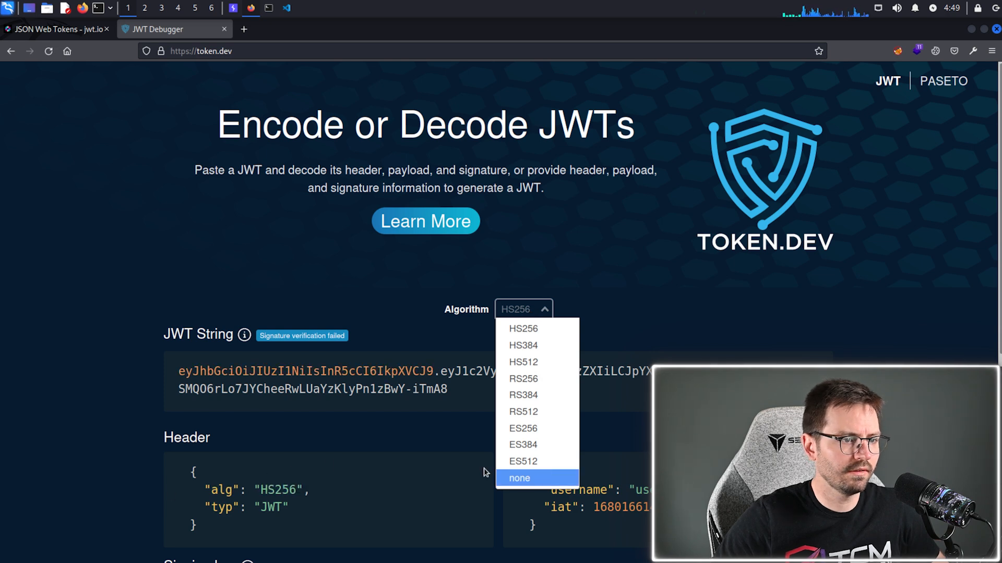
click(519, 478)
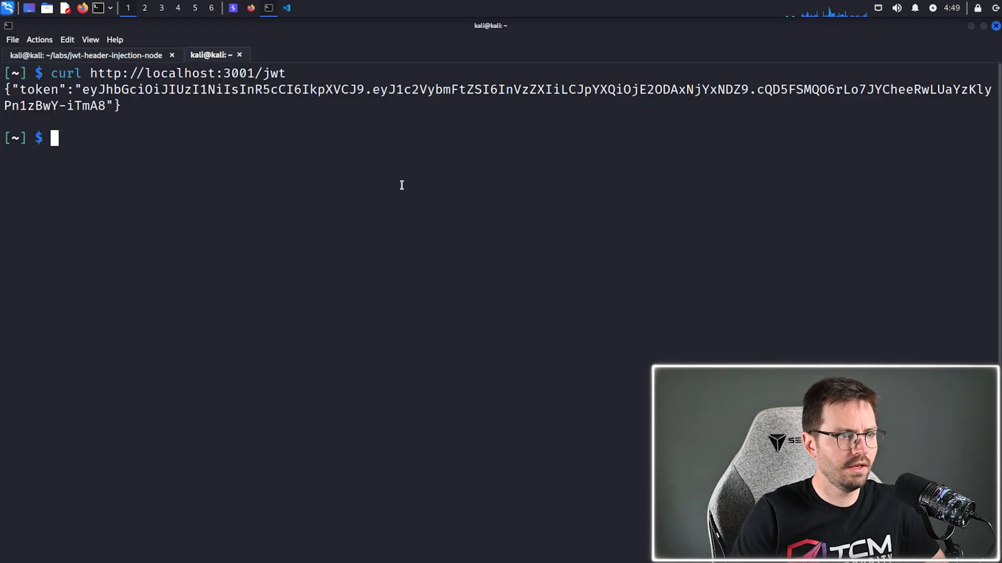
text(curl -)
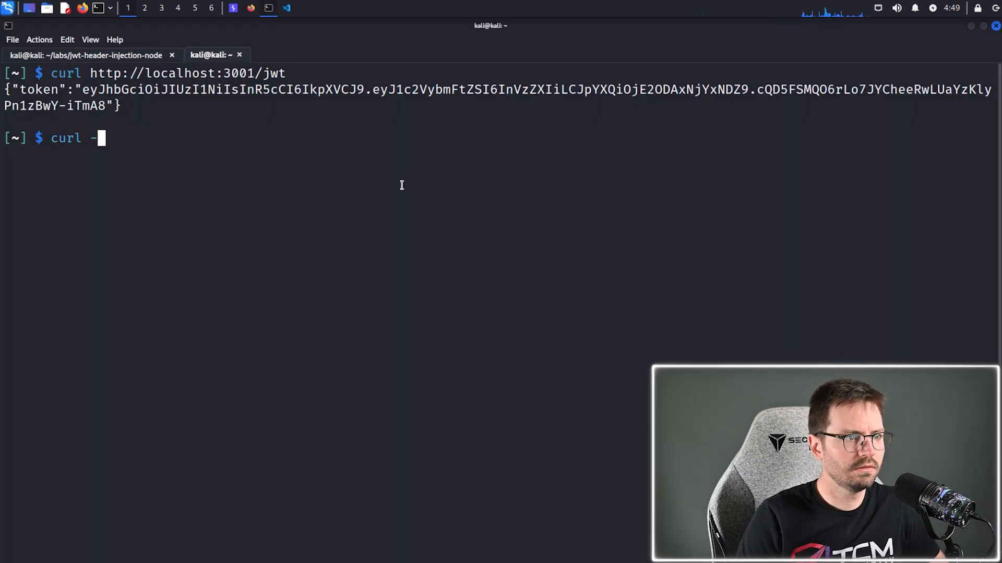
text(X POST -H 'Content-Type: application/json' -)
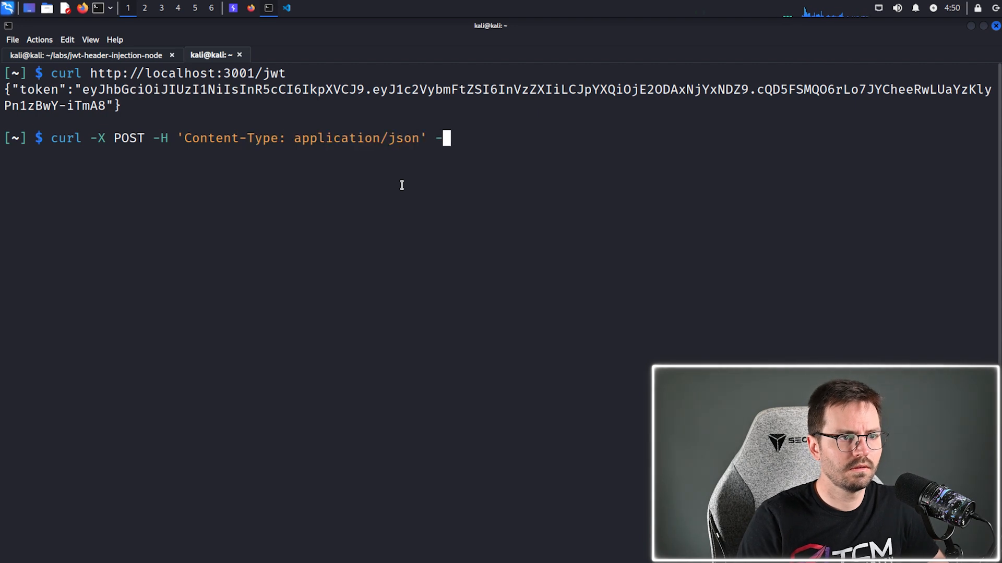
text(d ')
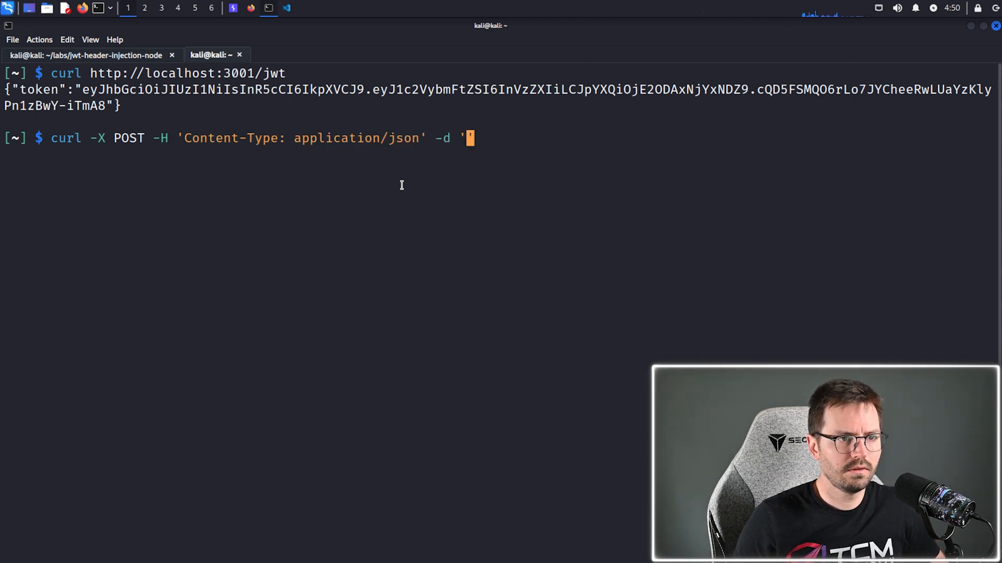
text({"token":"eyJhbGciOiJub25lIiwidHlwIjoiSldUIn0.eyJ1c2VybmFtZSI6InVzZXIiLCJpYXQiOjE2ODAxNjYxNDZ9"})
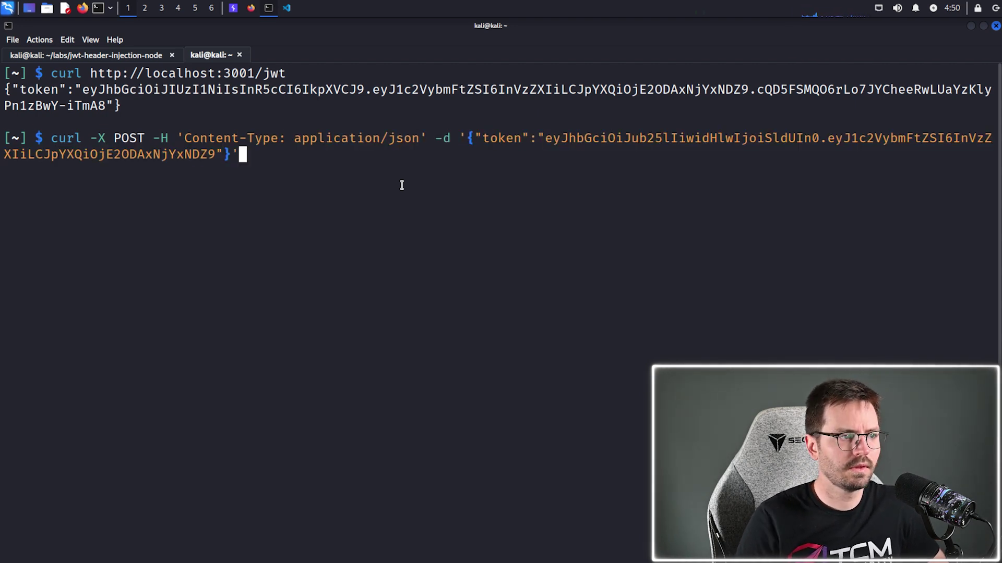
text(http://)
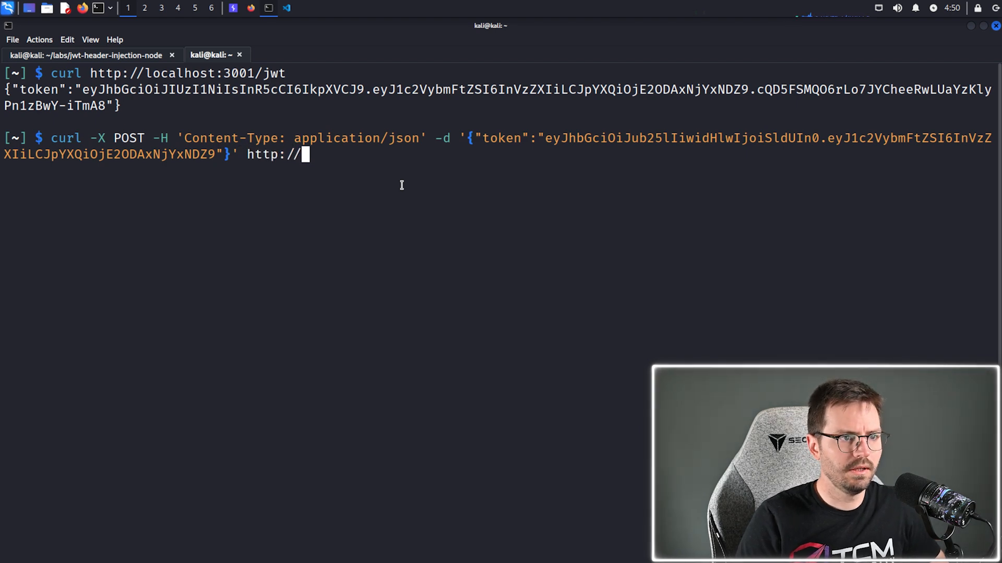
text(localhost)
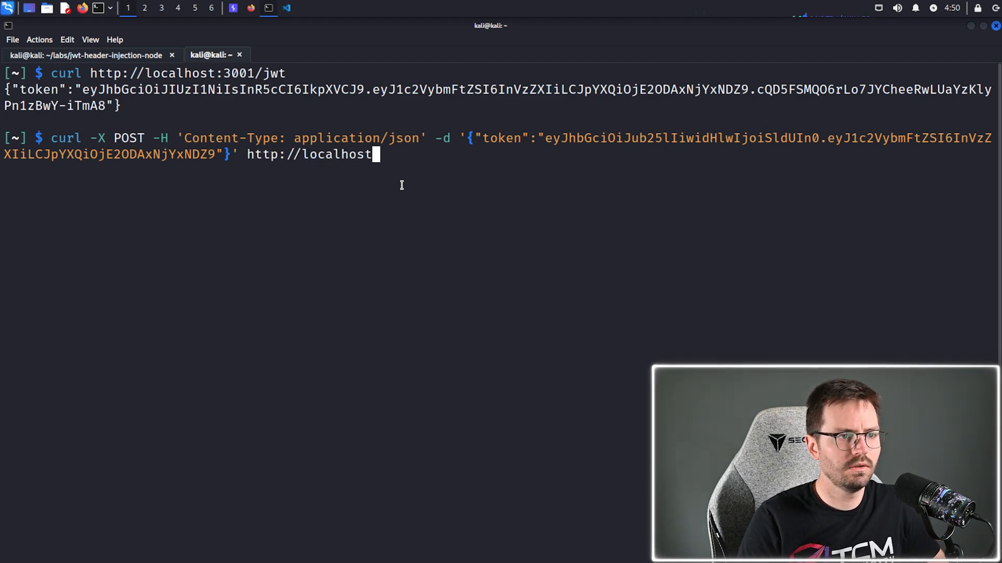
text(:3001/)
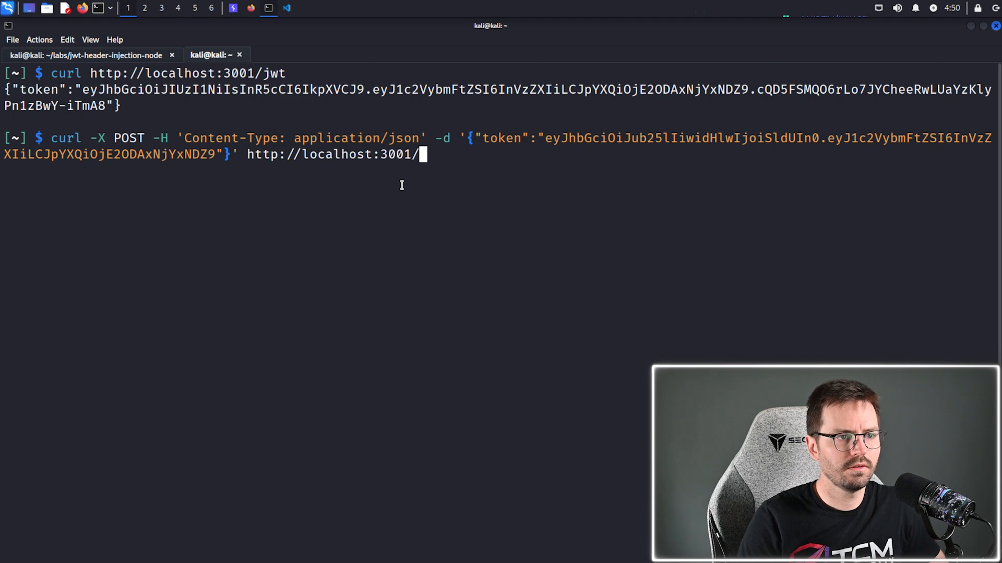
text(jwt)
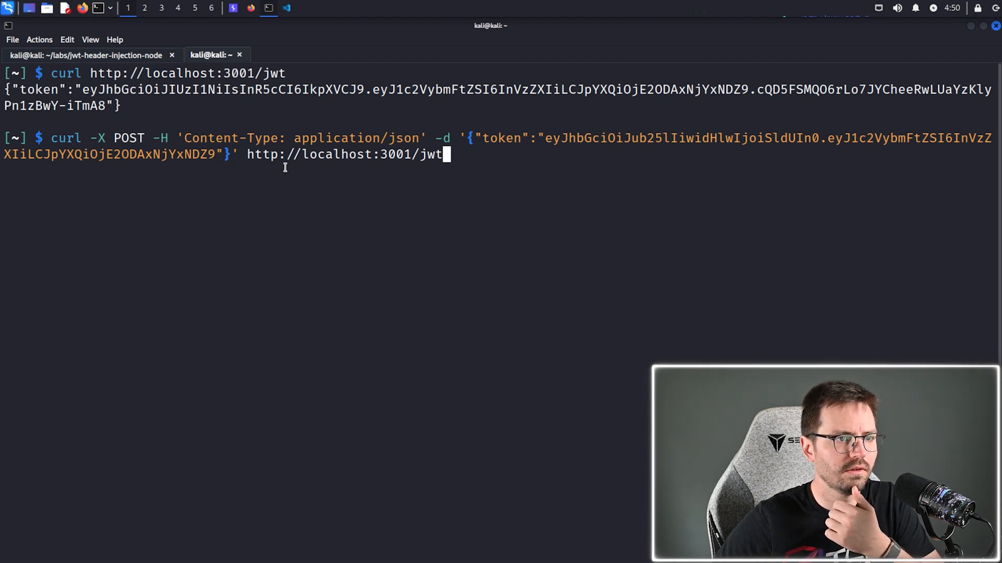
key(Return)
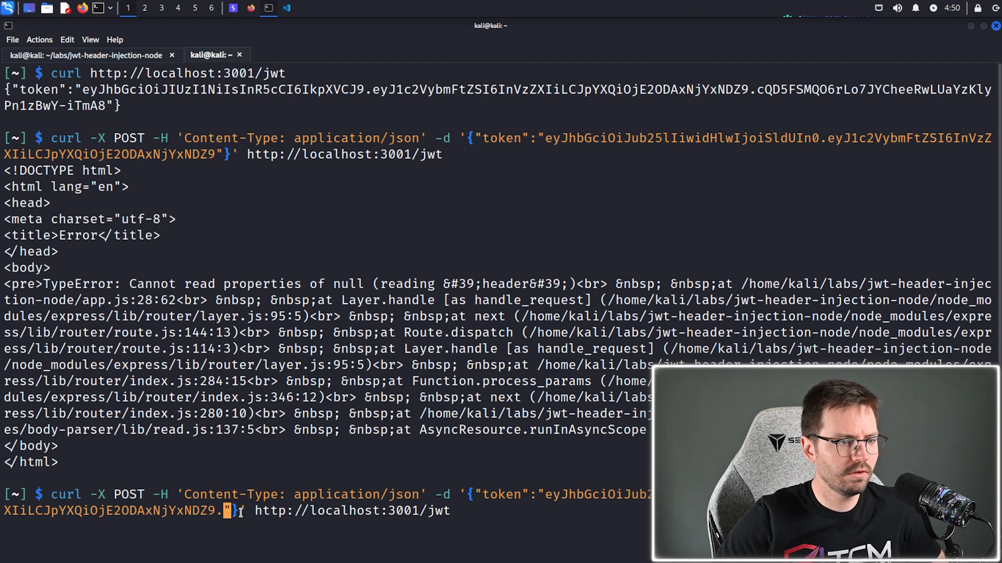
Step: Resend the token with an empty signature, getting 'Valid Token, Hello, user!', then clear
key(Return)
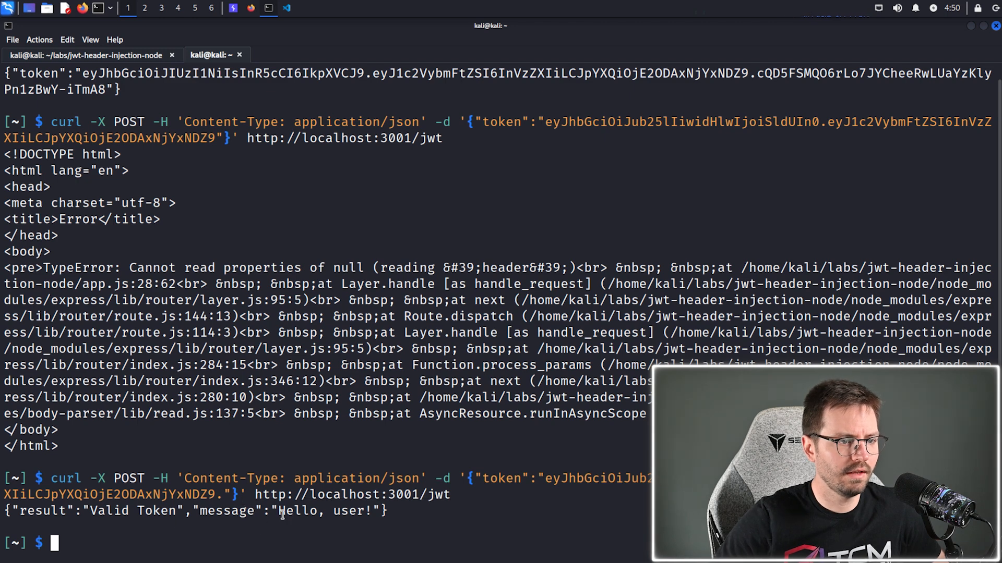
text(clear)
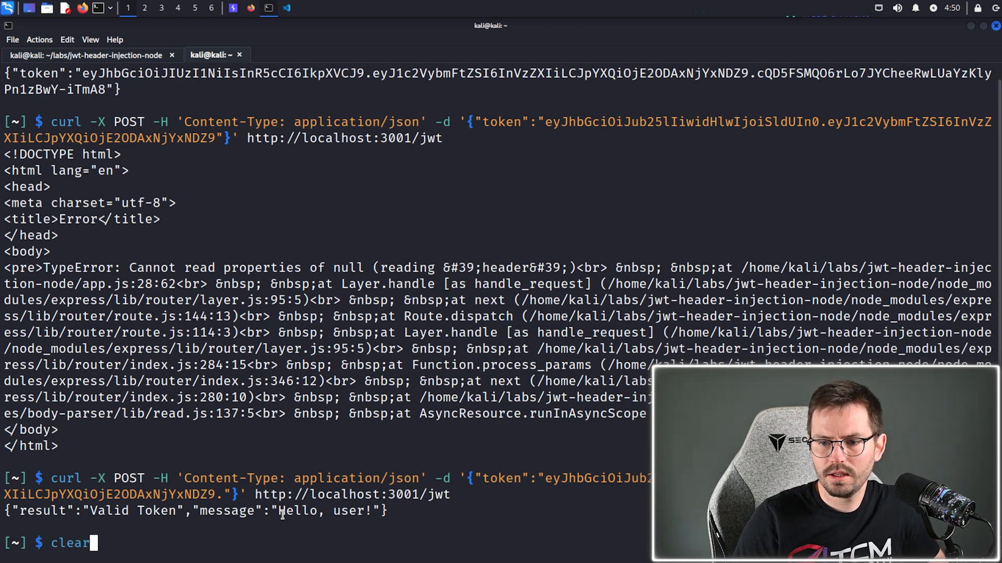
key(Return)
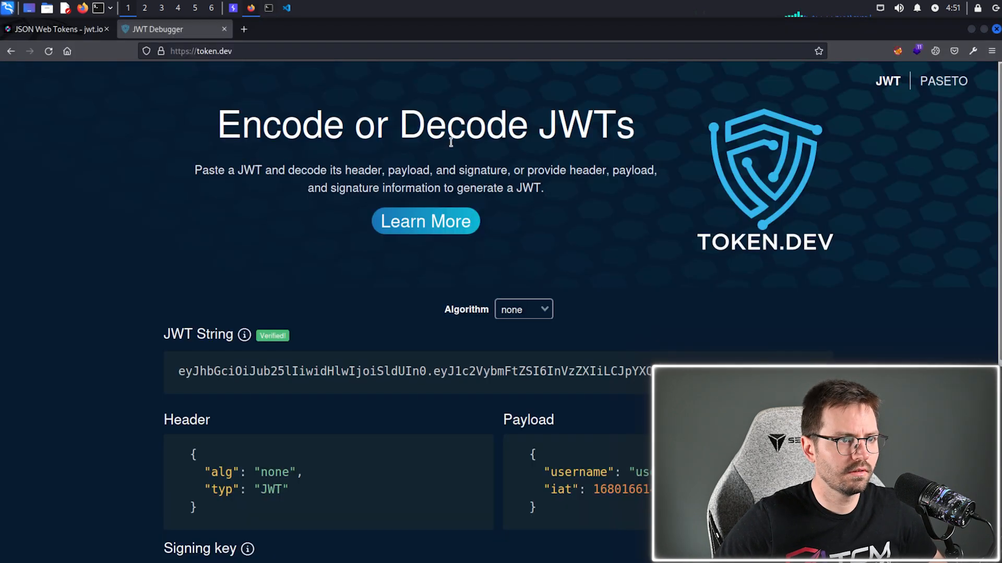
Step: Scroll token.dev to inspect the alg-none token's decoded header and payload
scroll(down, 3)
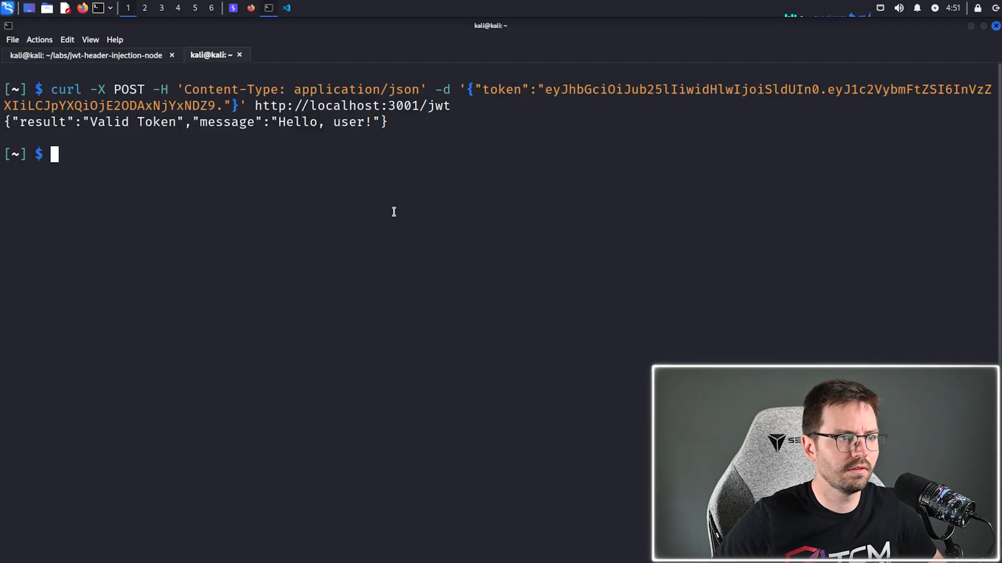
Step: Resend the recalled curl request with the alex payload, getting 'Valid Token, Hello, alex!'
key(Up)
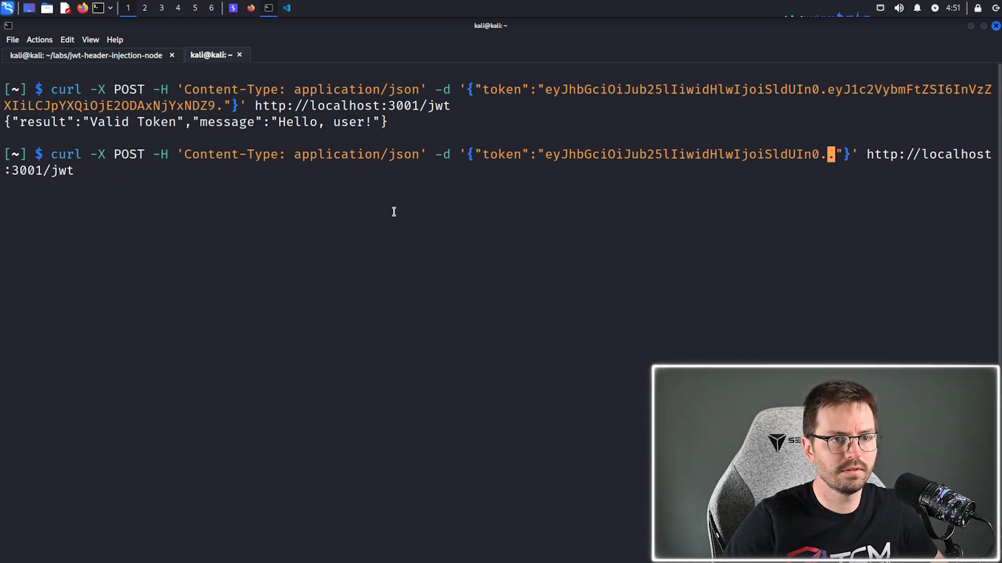
key(Return)
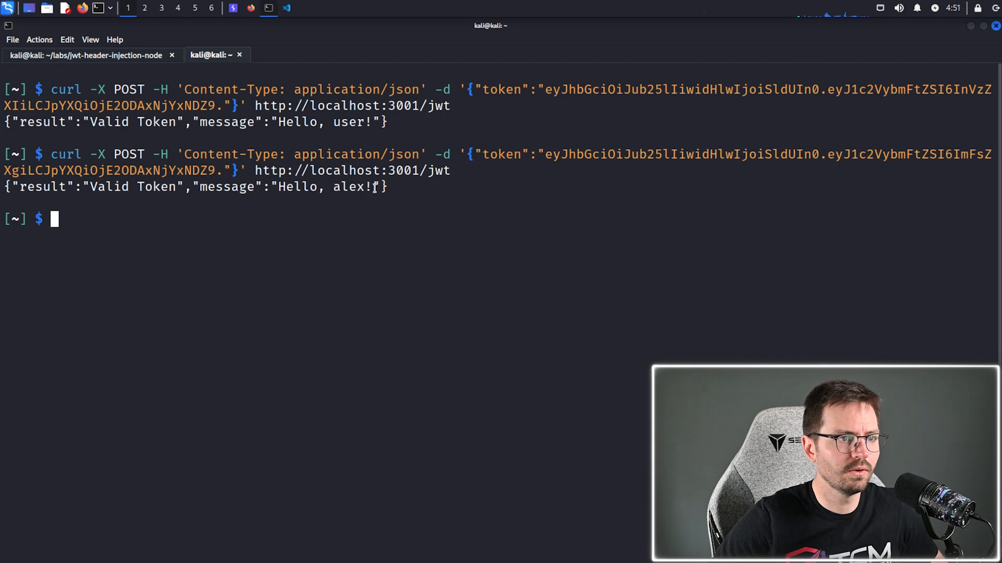
mouse_move(397, 224)
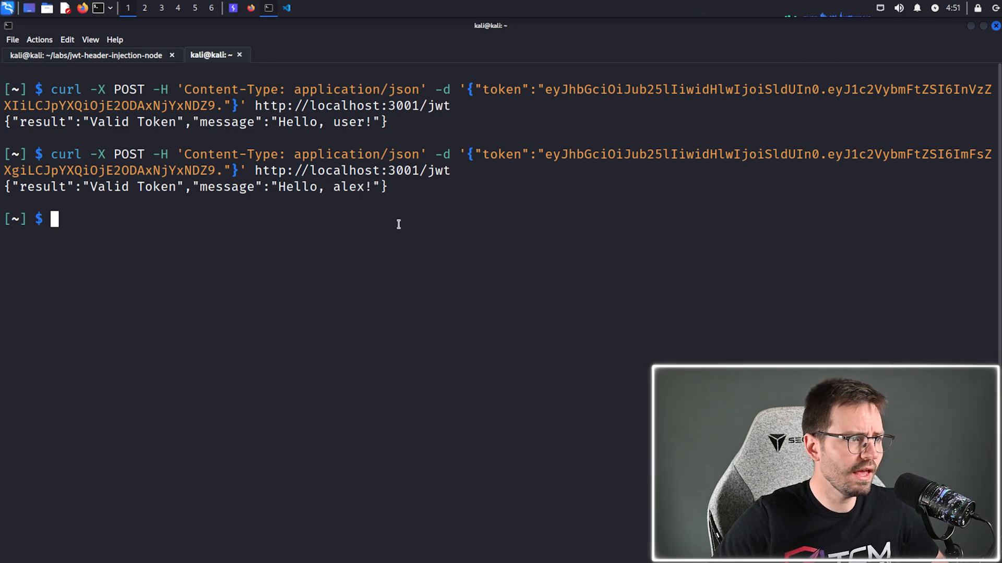
mouse_move(365, 196)
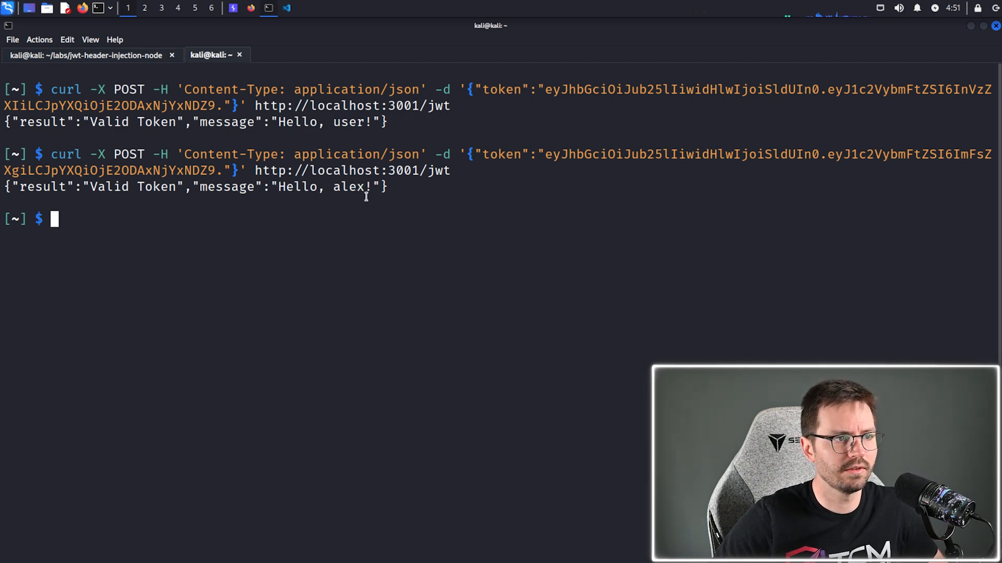
mouse_move(288, 223)
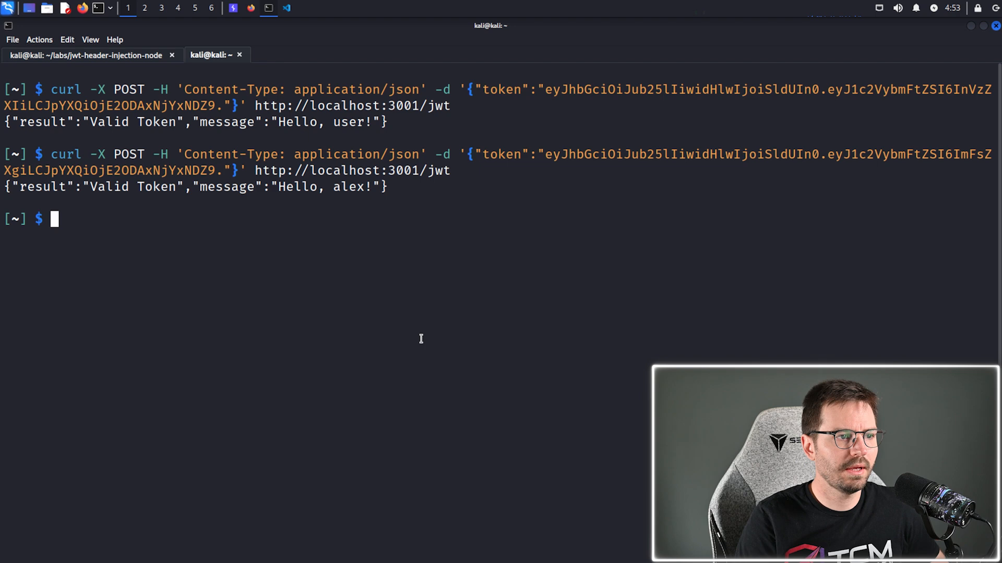
text(curl)
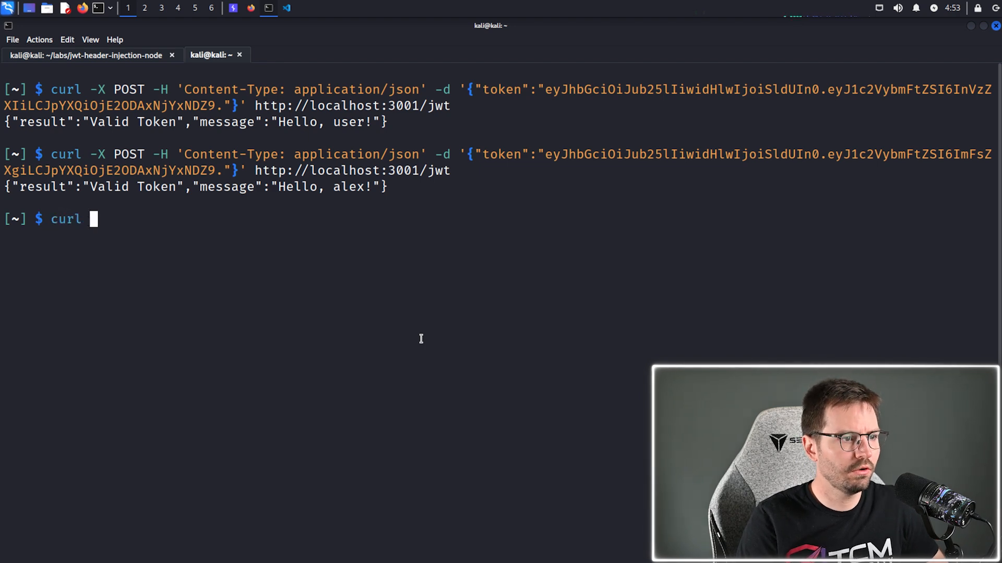
Step: Fetch a token from localhost:3001/jwt through the proxy at localhost:8080
text(http://localhost:3001)
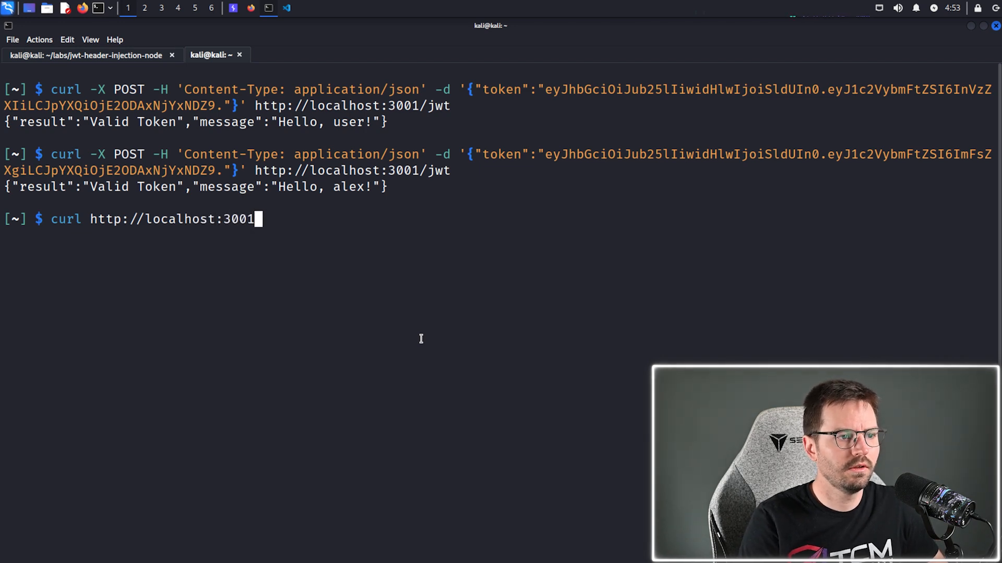
text(/jwt)
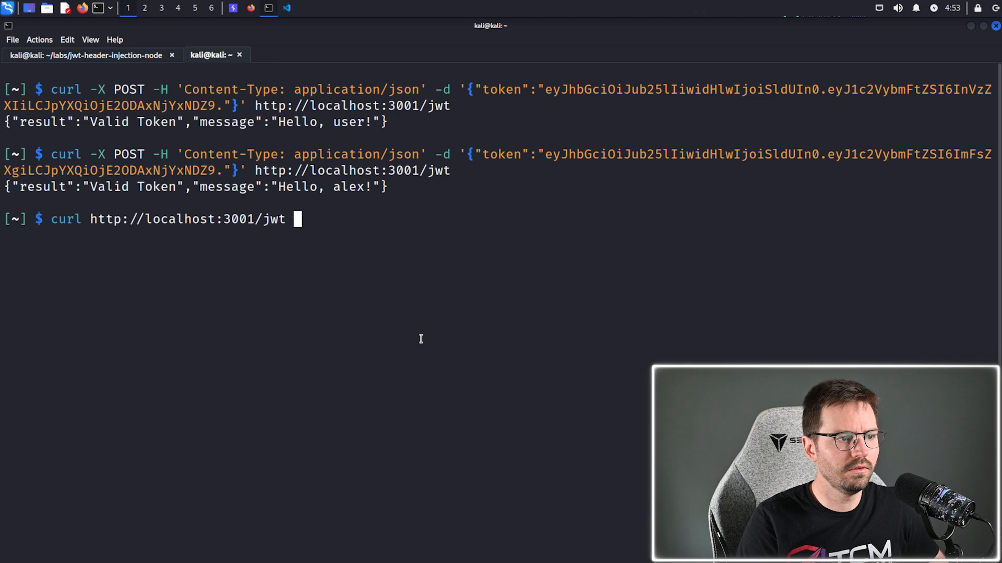
text(--proxy)
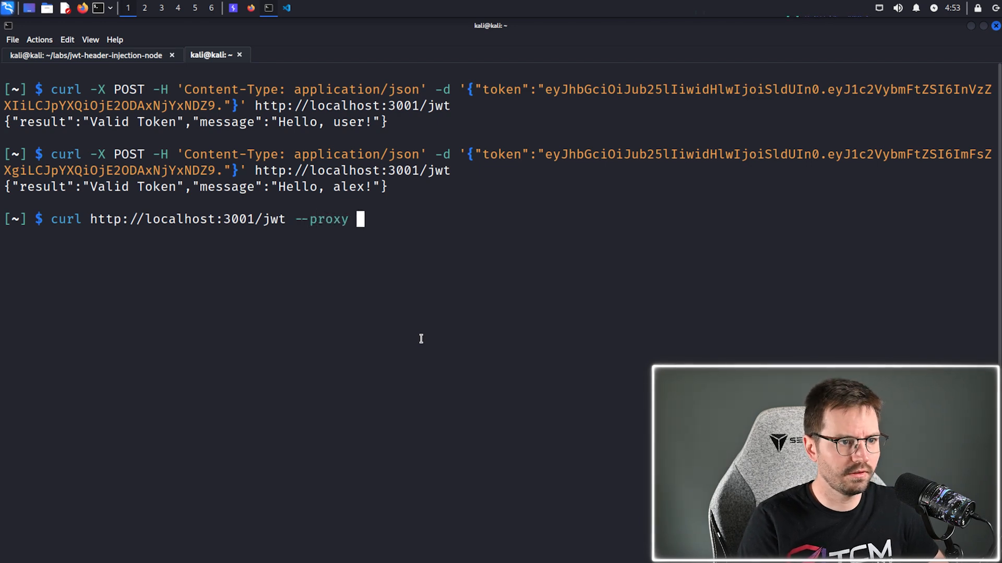
text(http:)
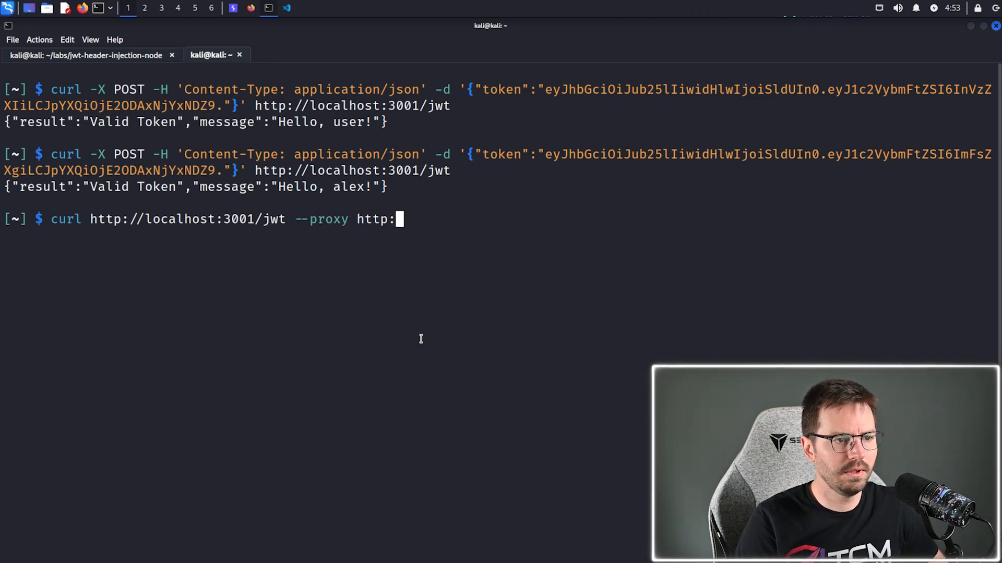
text(//localhost80)
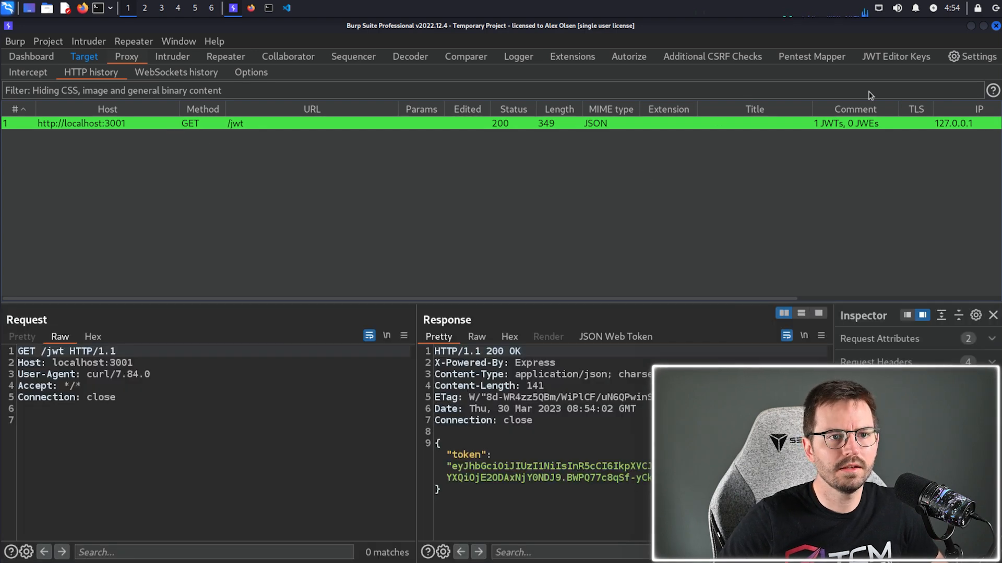
mouse_move(211, 134)
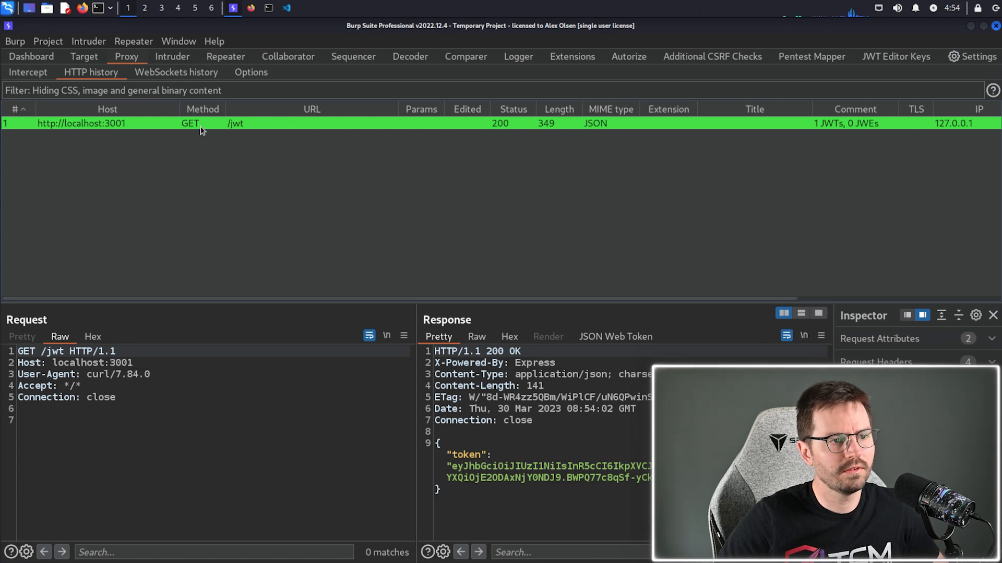
mouse_move(202, 143)
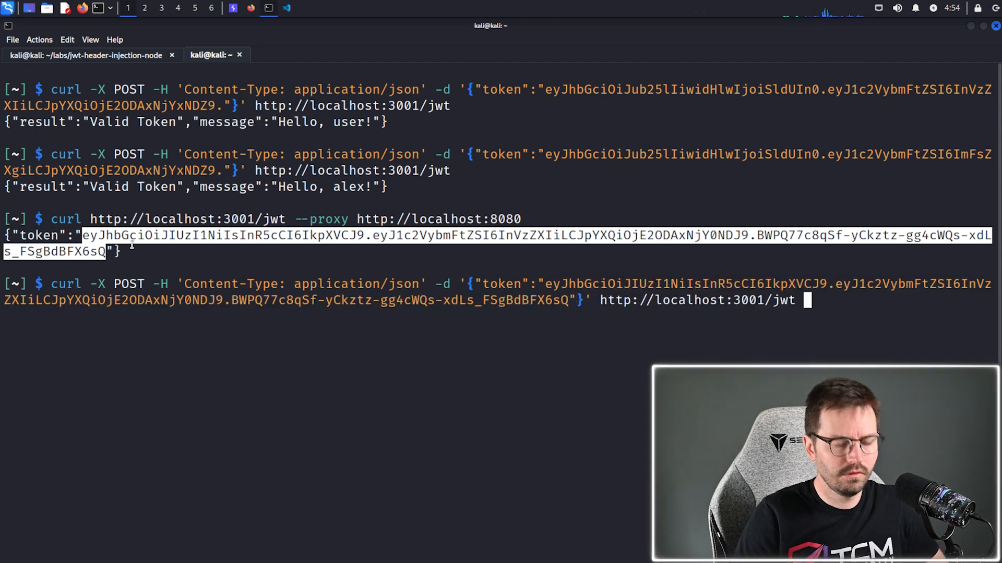
Step: POST the fetched signed token via proxy localhost:8080, receiving 'Valid Token, Hello, user!'
text(--proxy)
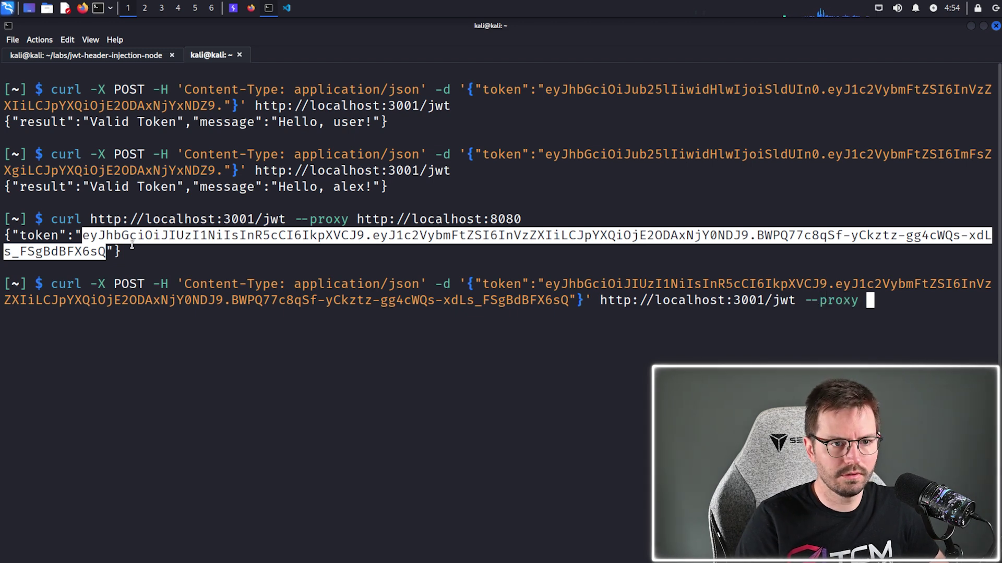
text(http://)
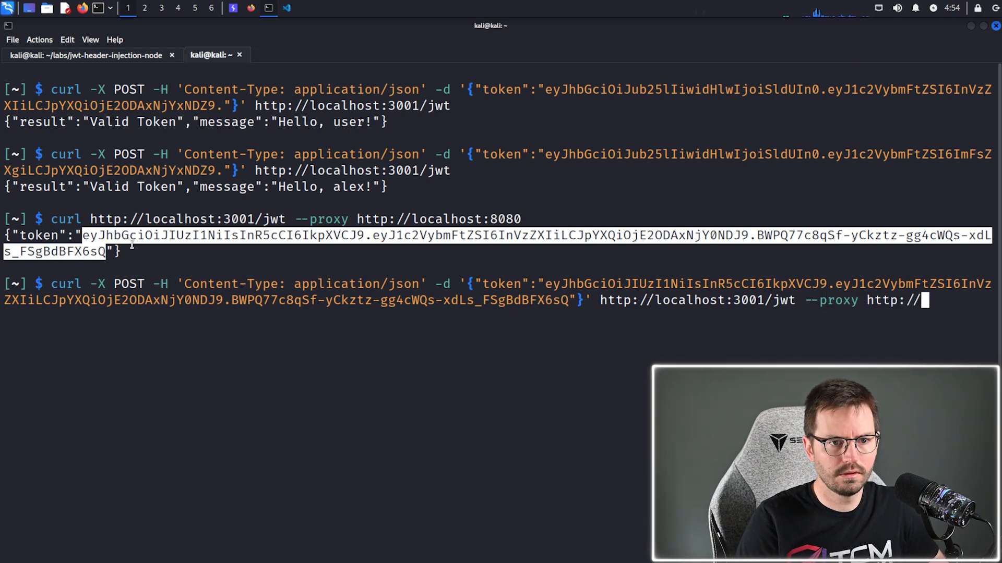
text(localhost:)
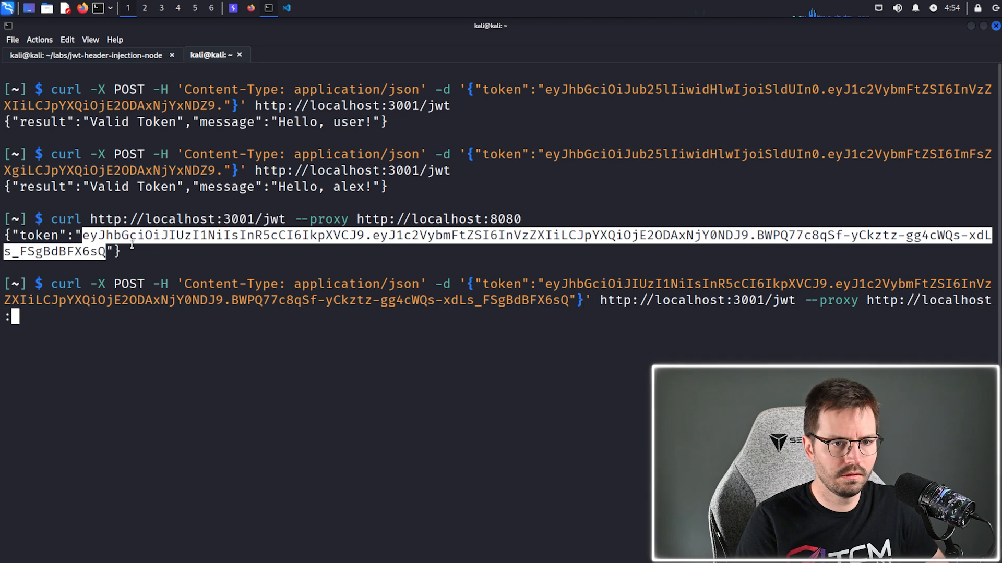
text(3)
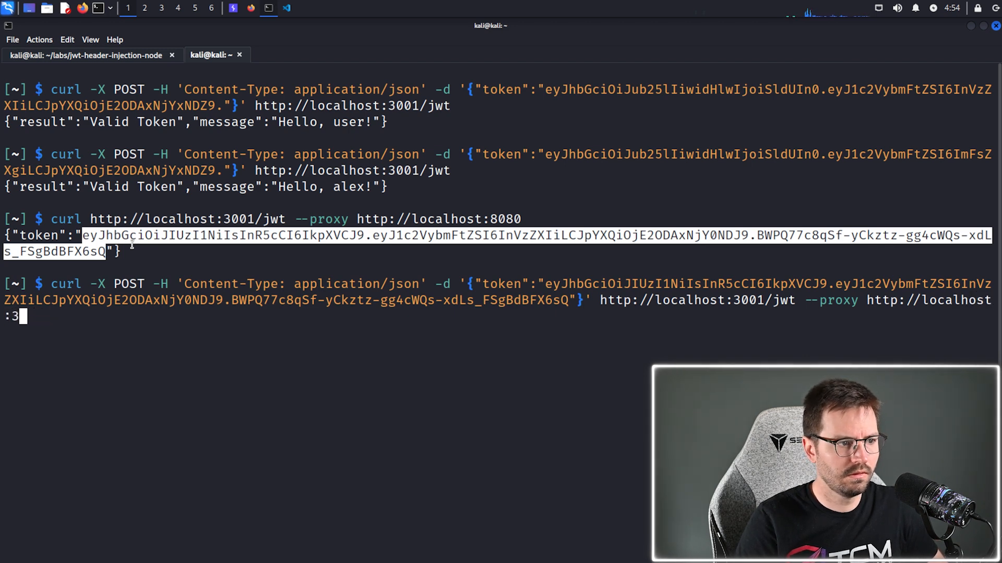
text(8080)
key(Return)
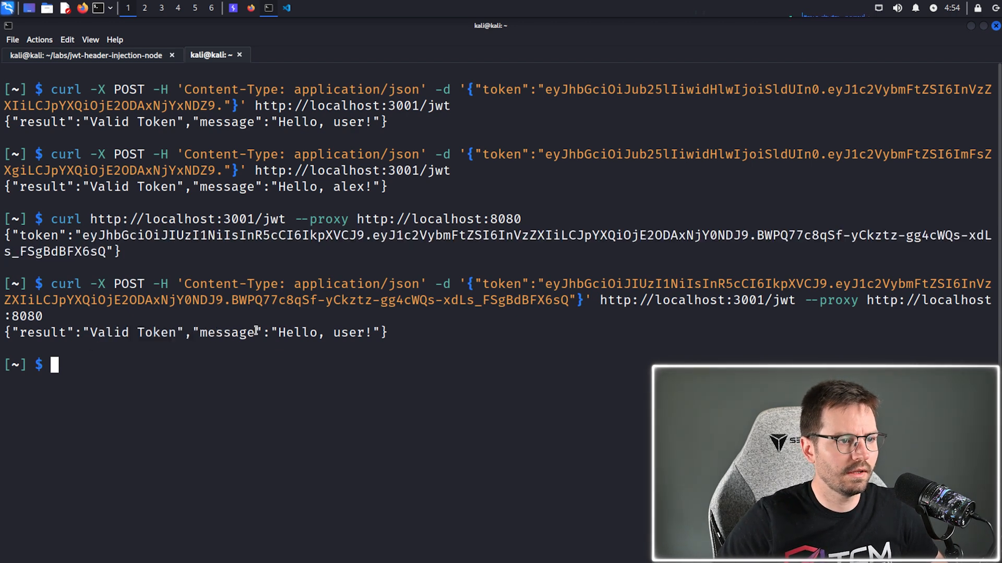
click(232, 8)
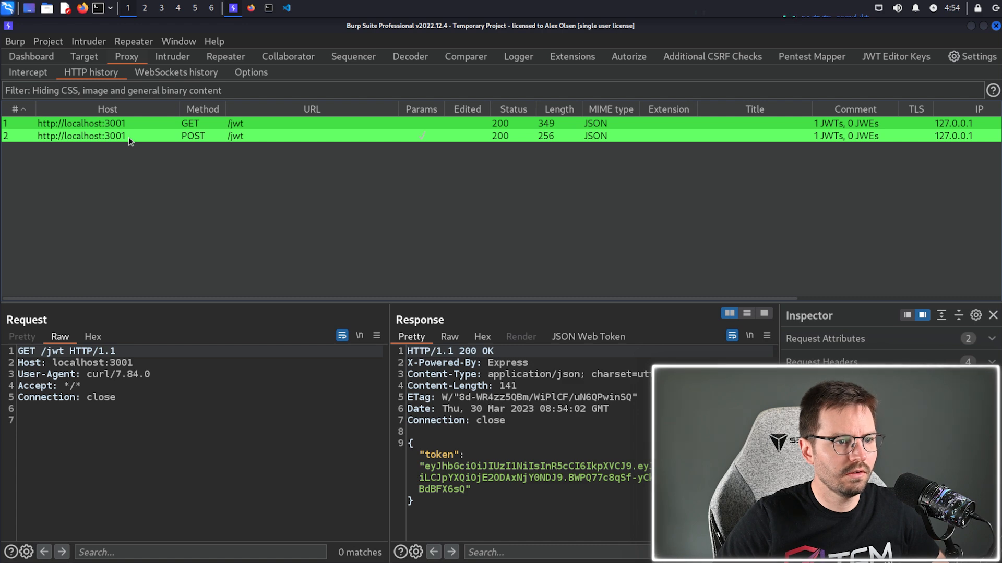
mouse_move(592, 349)
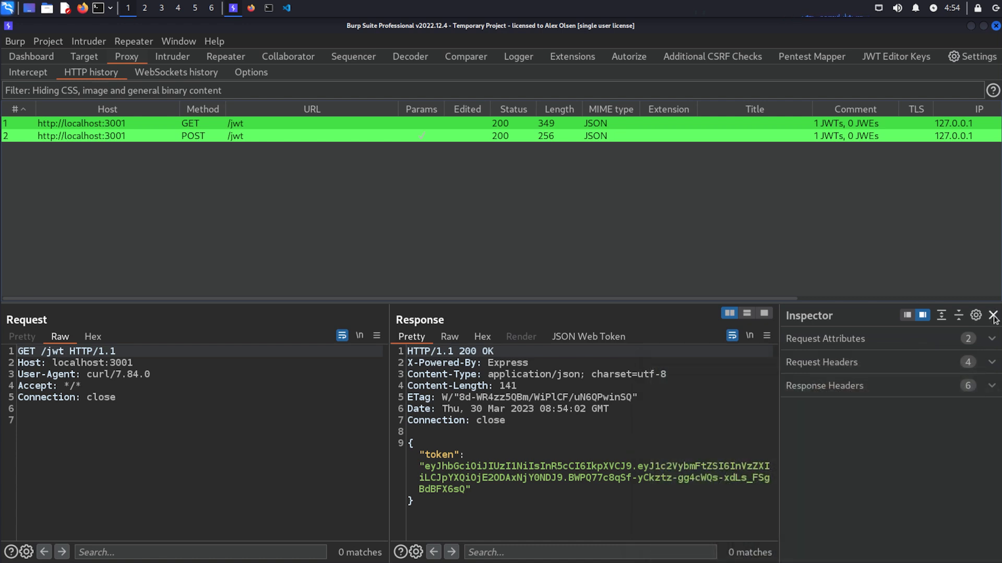
Step: Decode the JWT in the POST /jwt response and request in Burp's proxy history
click(992, 316)
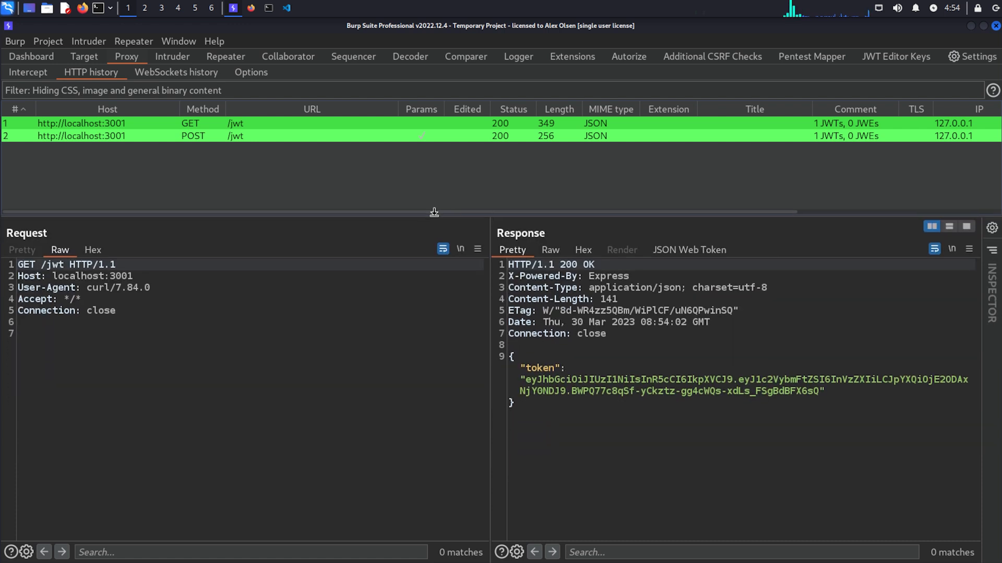
click(688, 250)
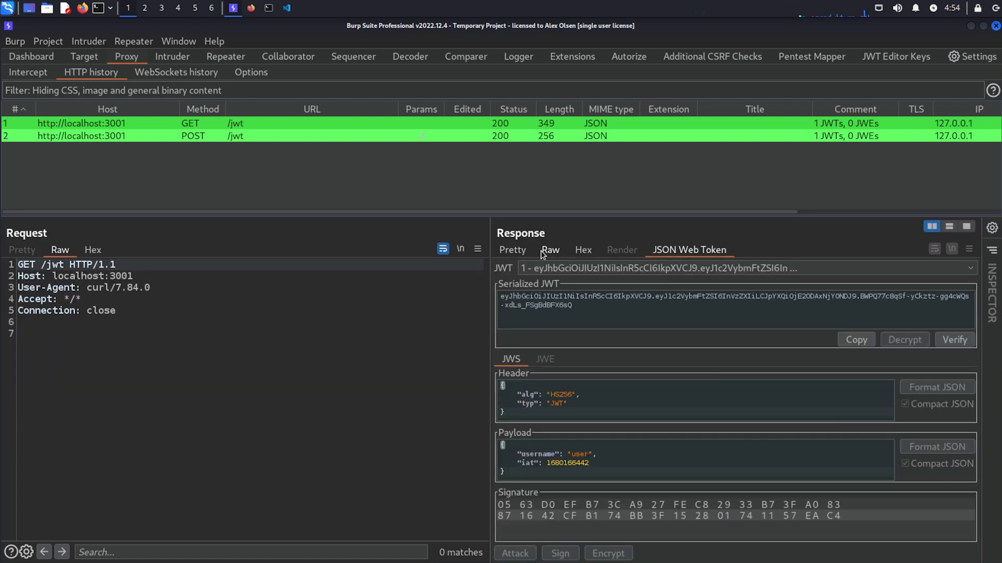
mouse_move(134, 134)
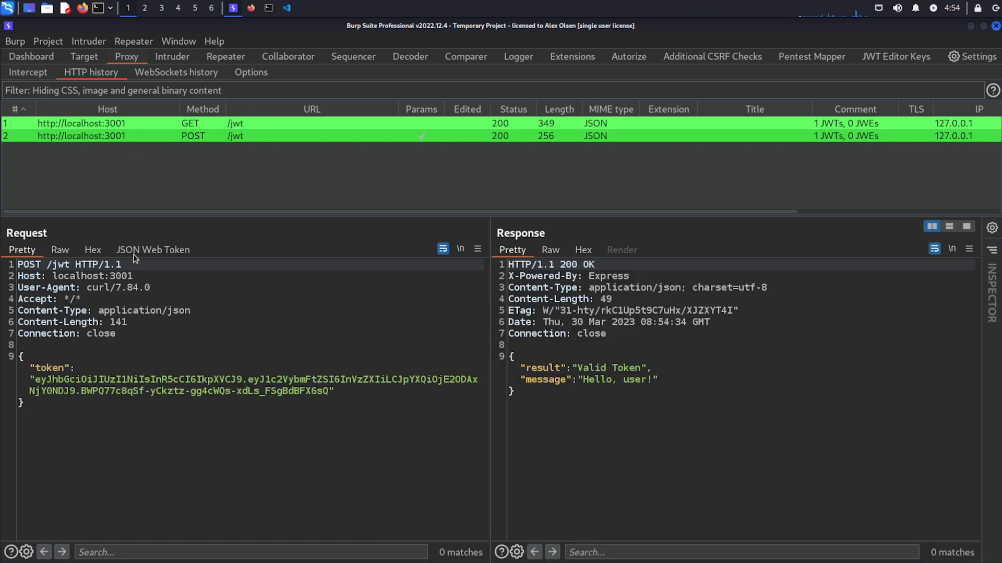
click(153, 250)
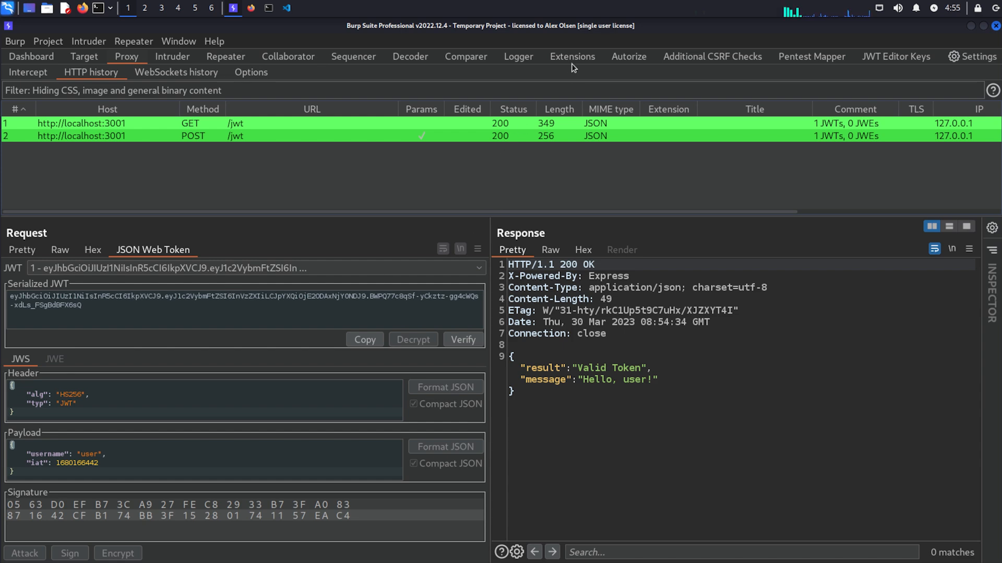
Step: Confirm JWT Editor is installed via a BApp Store 'jwt' search, then return to proxy history
click(572, 56)
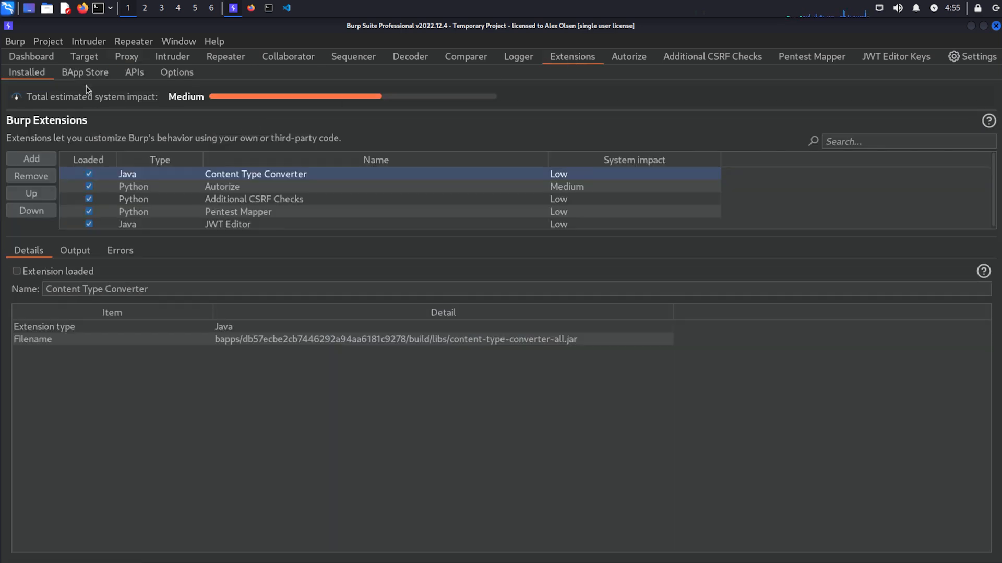
click(84, 72)
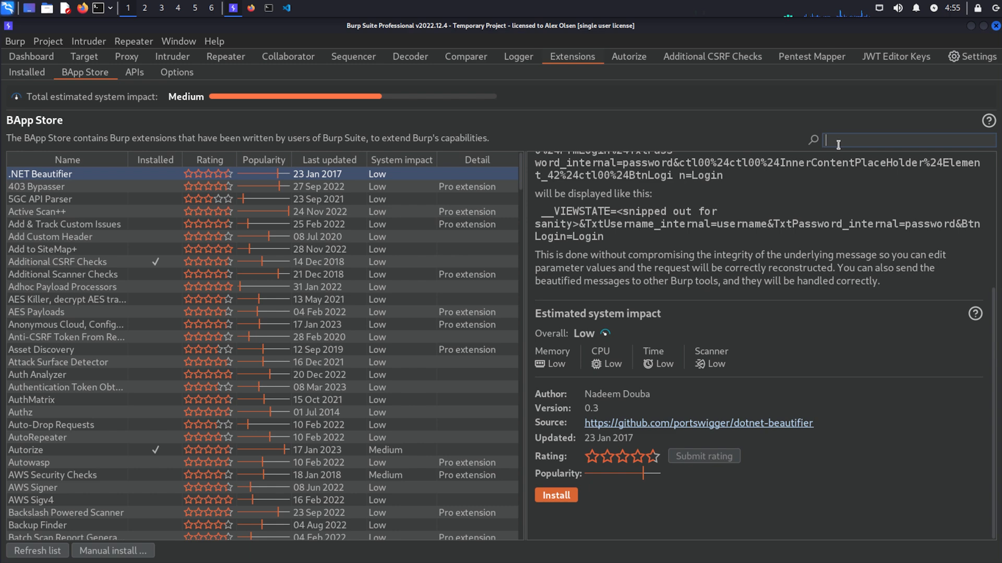
text(jwt)
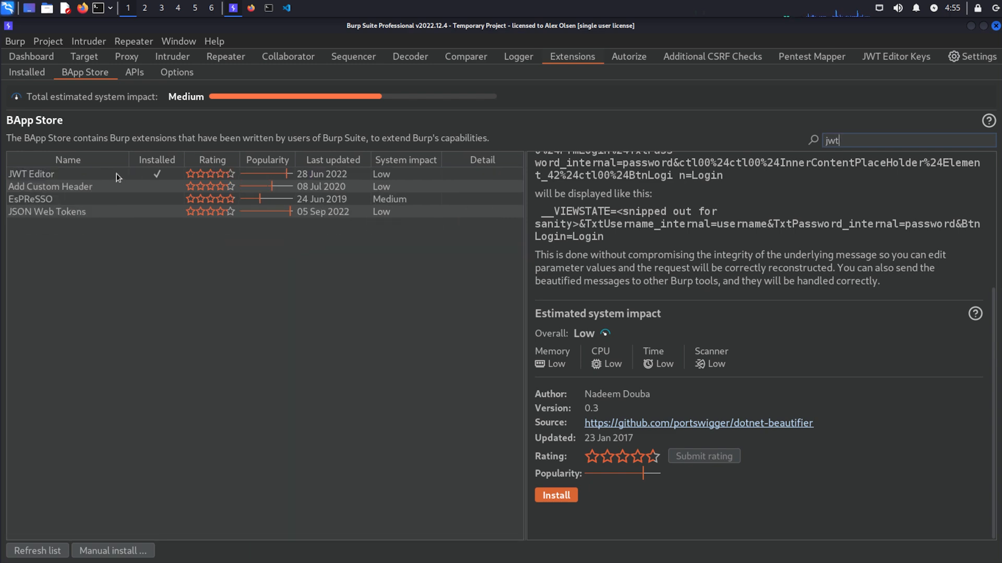
click(30, 174)
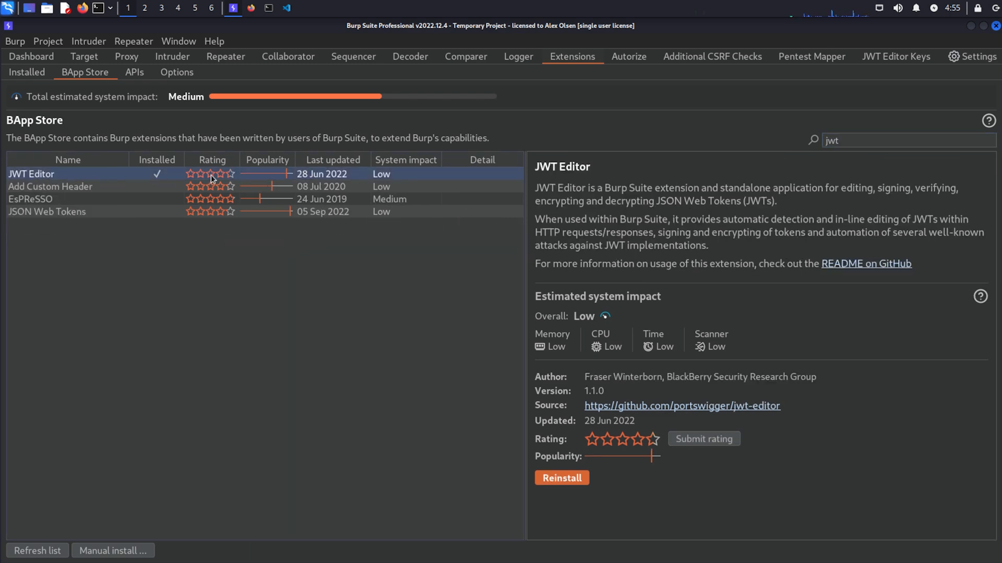
click(126, 56)
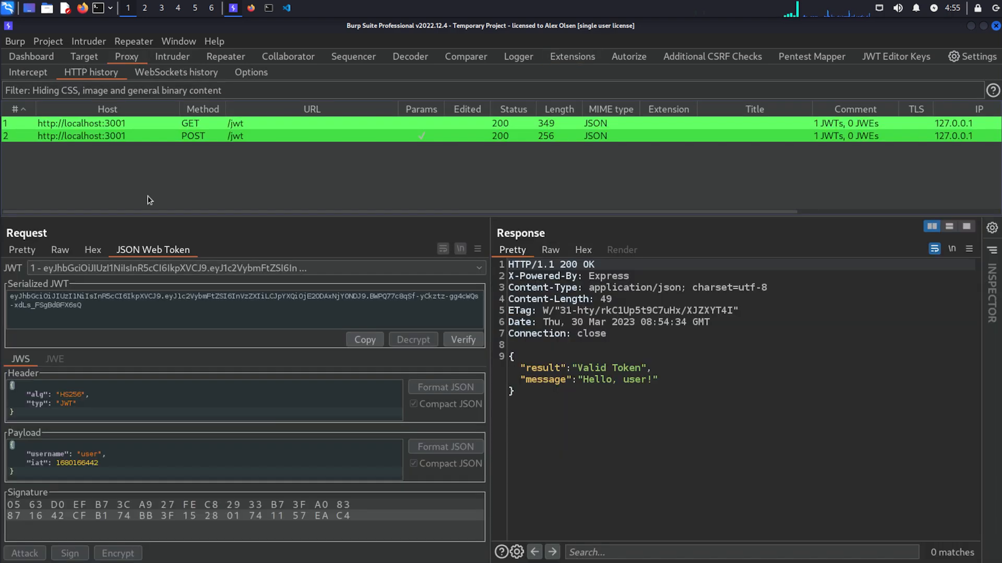
mouse_move(111, 144)
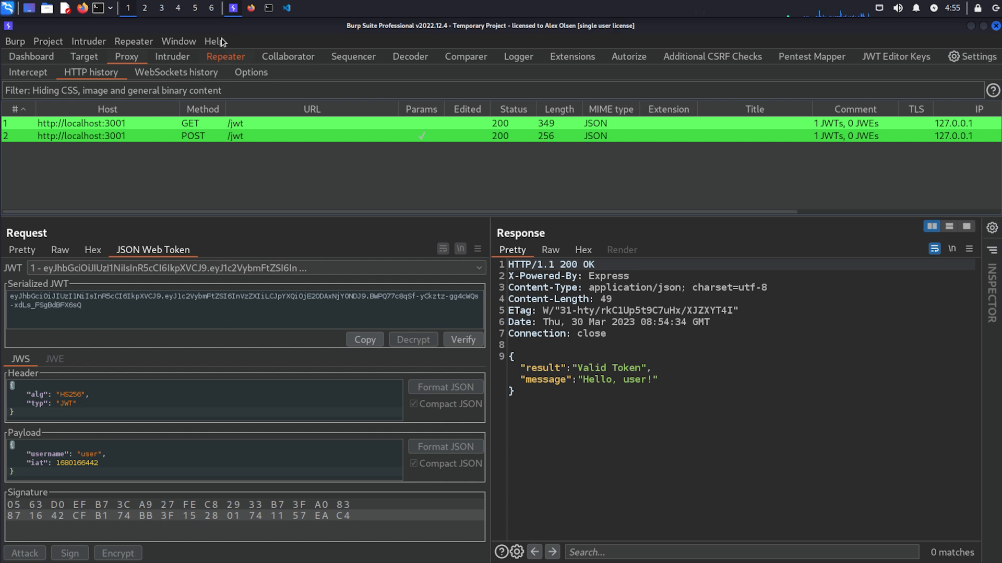
Step: Send the /jwt POST to Repeater, apply the 'none' algorithm attack, and get 'Valid Token, Hello, user!'
right_click(193, 136)
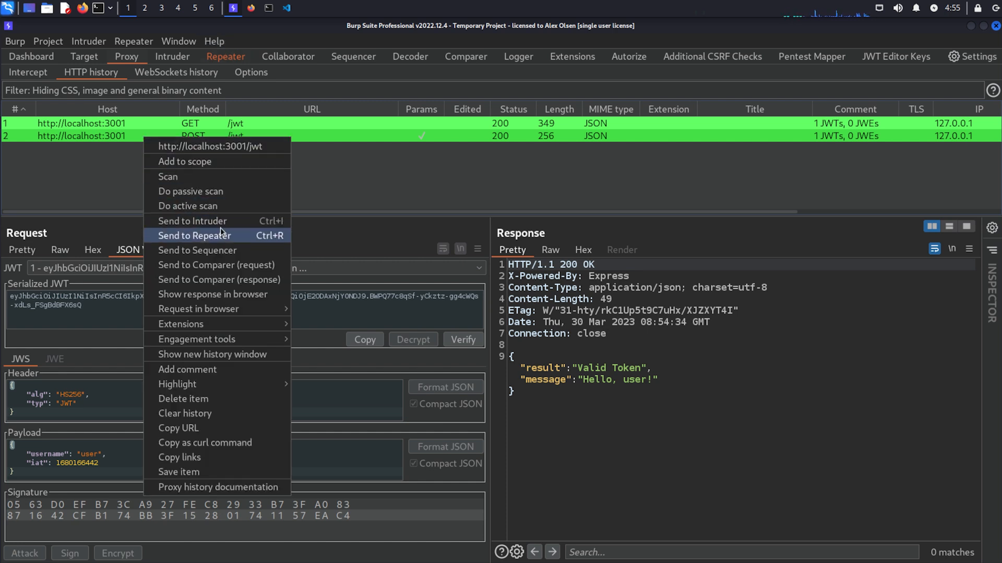
click(195, 236)
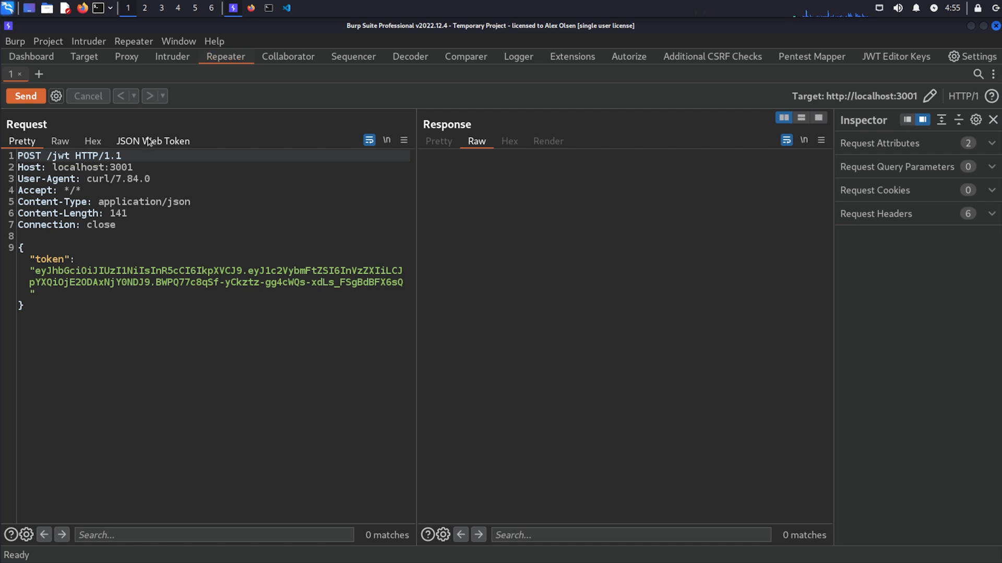
click(153, 142)
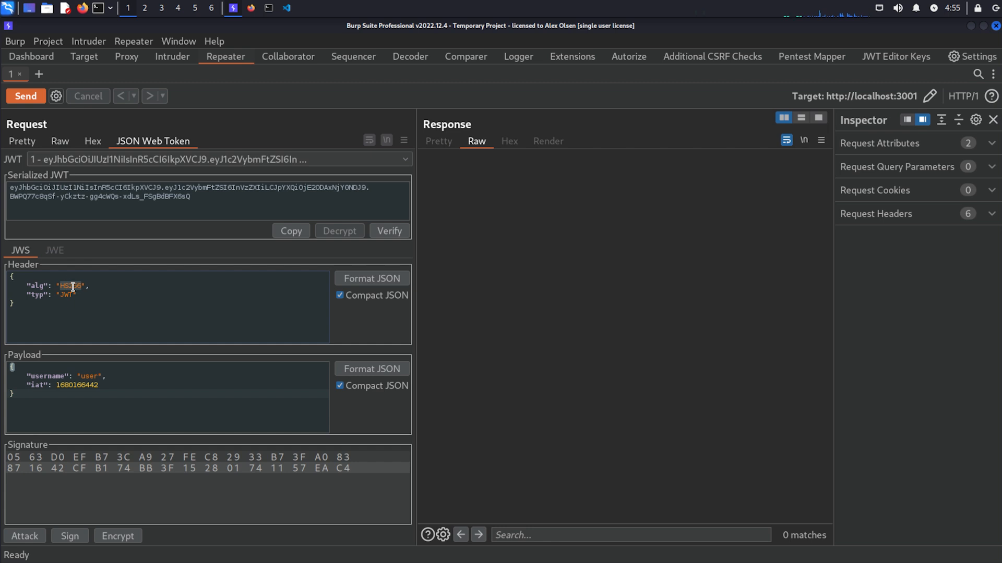
click(24, 535)
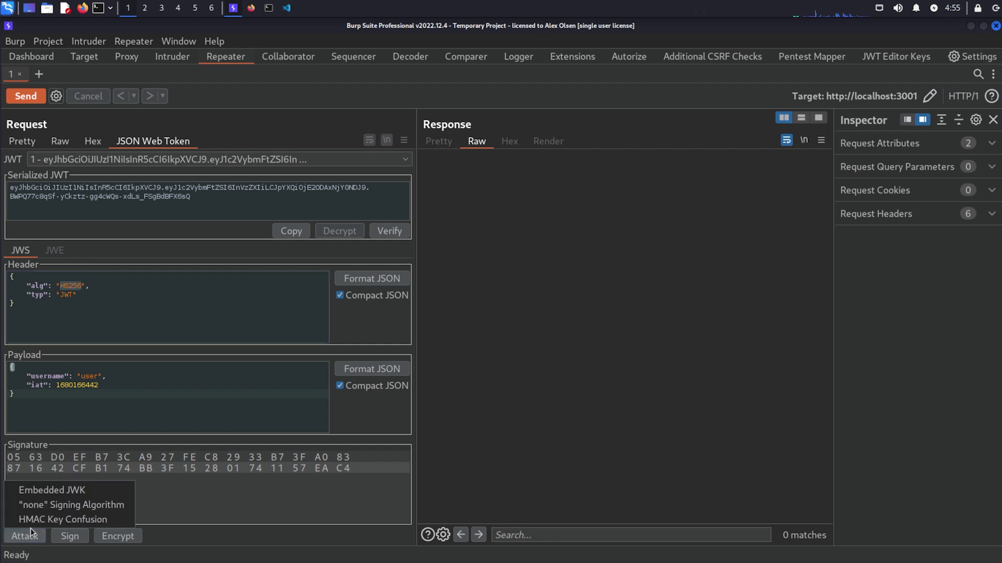
mouse_move(71, 505)
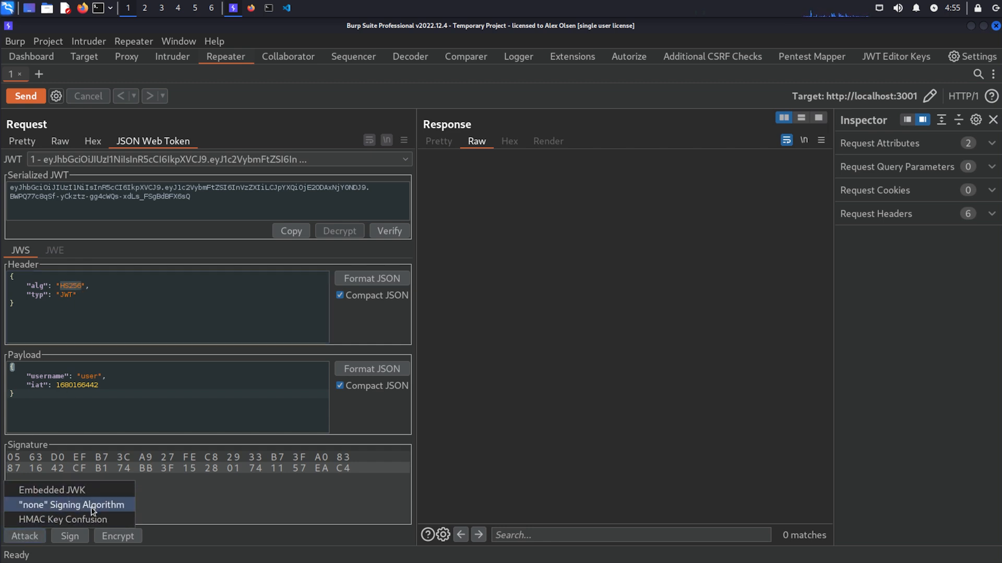
click(69, 504)
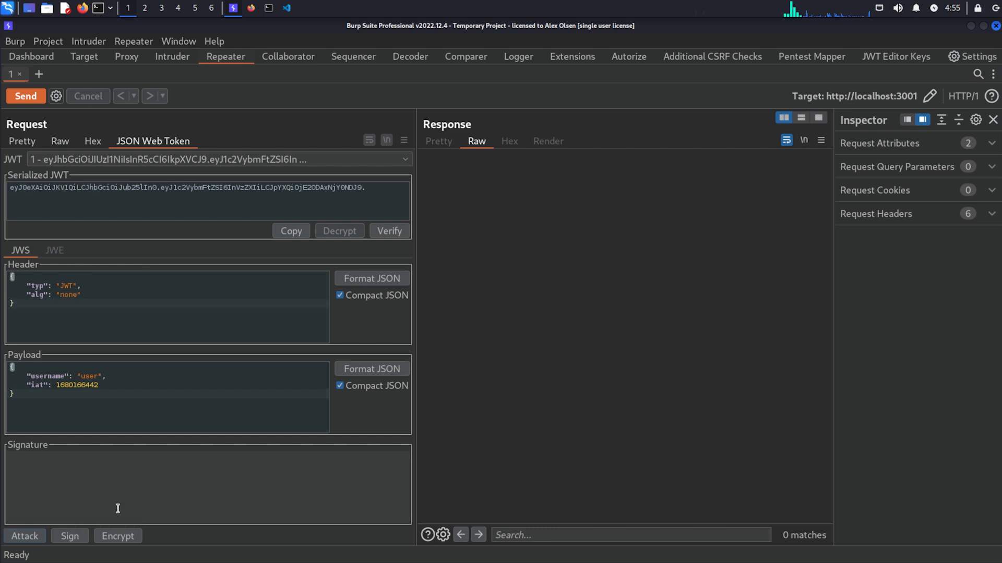
click(26, 96)
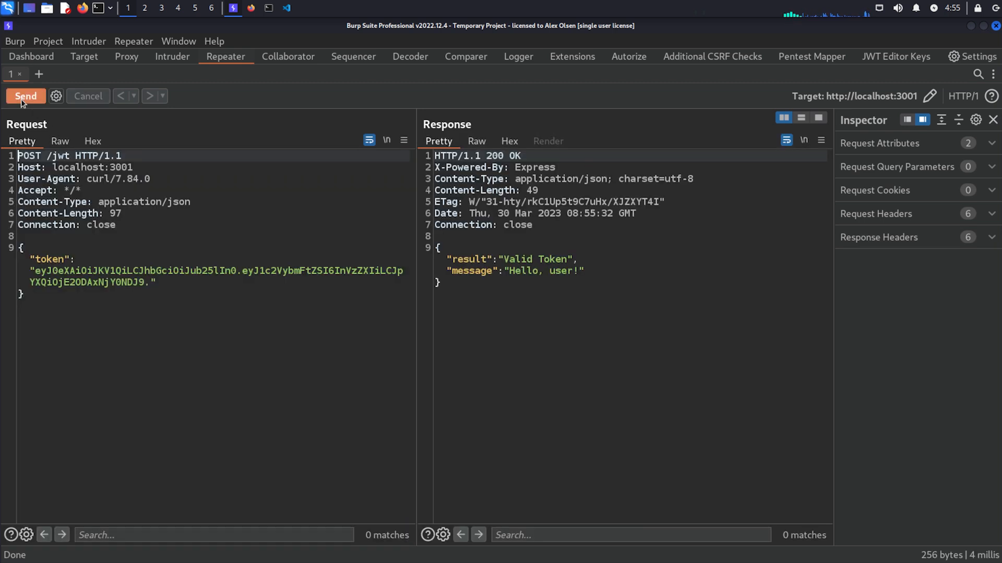
mouse_move(156, 136)
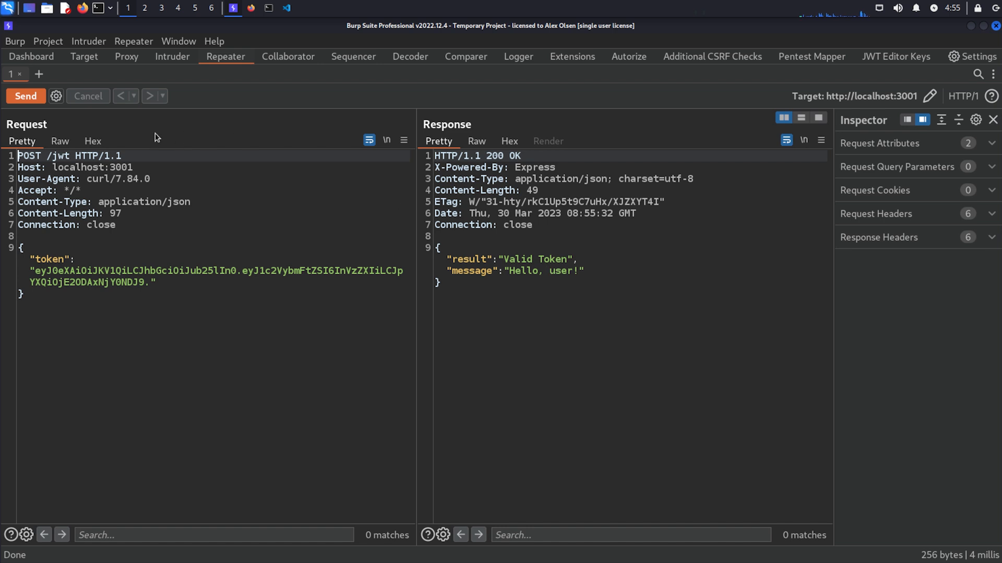
click(148, 283)
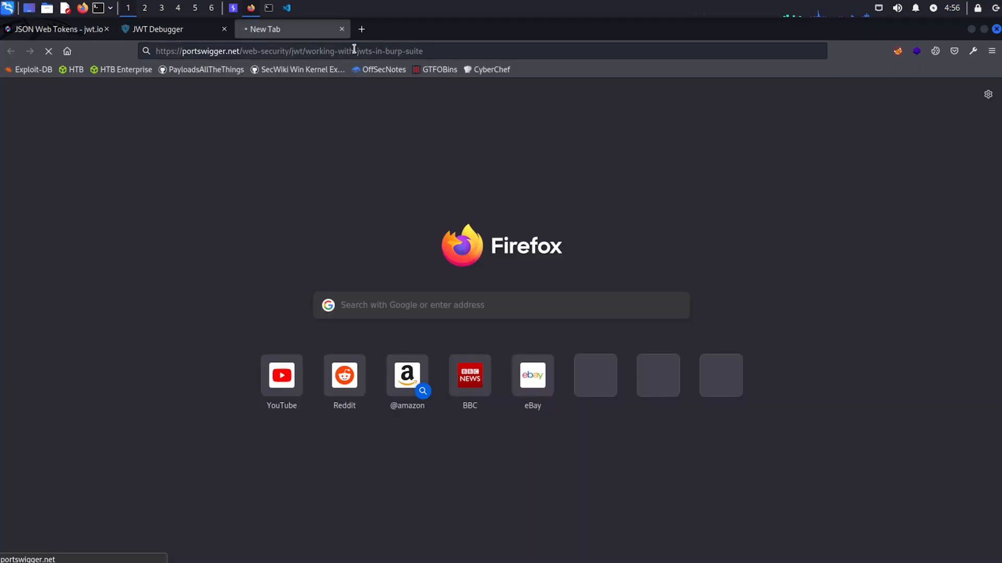
Step: Load the 'Working with JWTs in Burp Suite' guide and scroll through its key-adding and signing steps
key(Return)
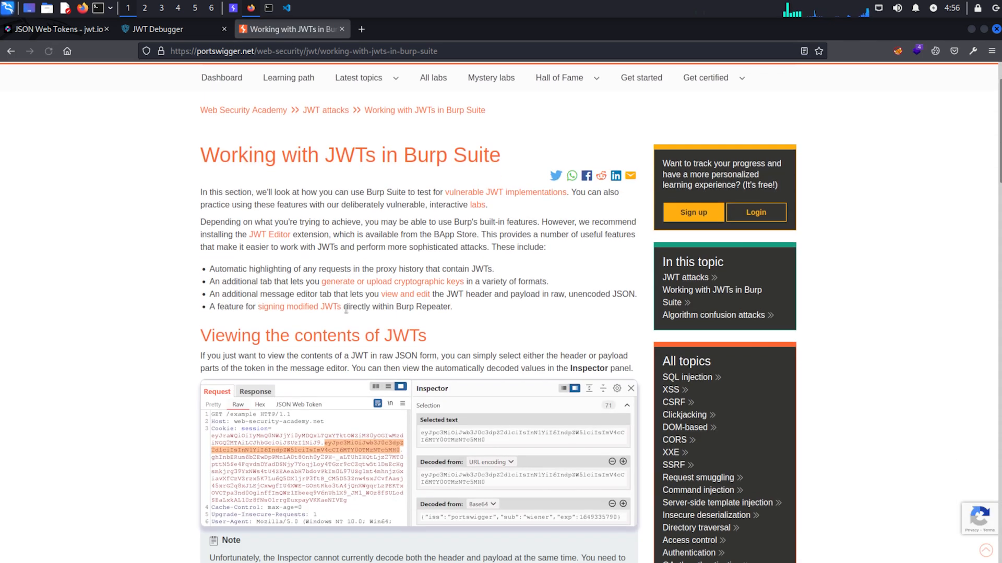
scroll(down, 3)
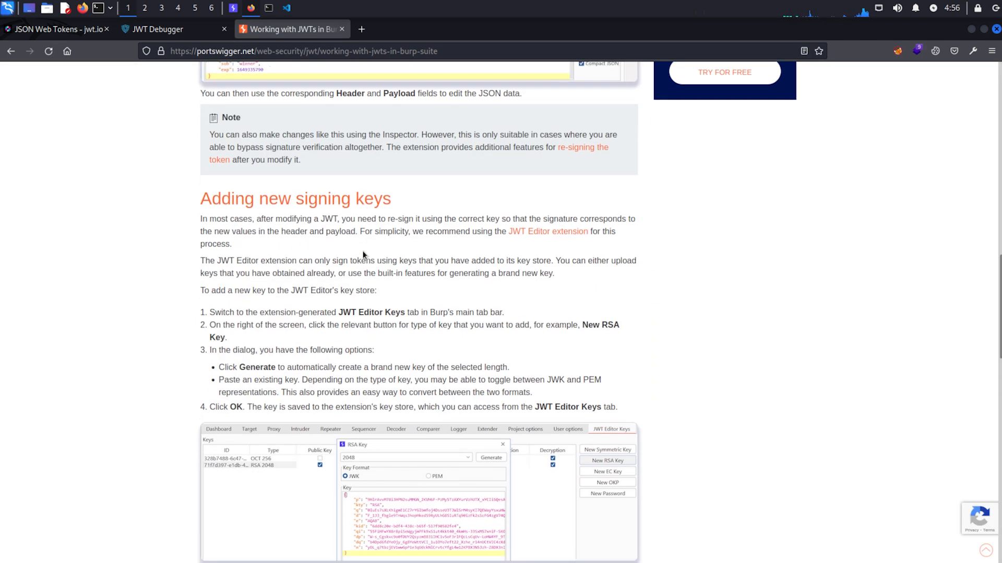
scroll(down, 3)
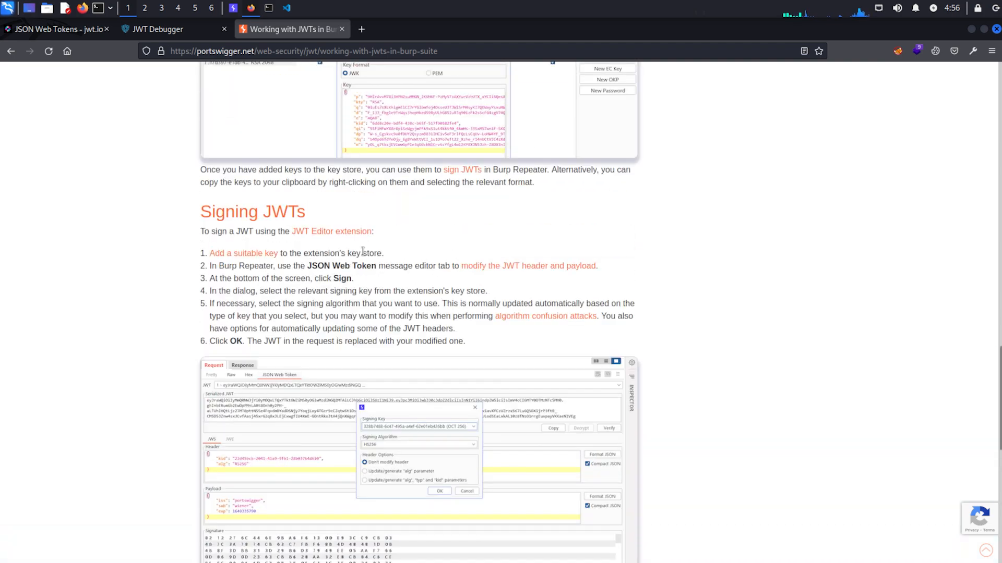
scroll(up, 3)
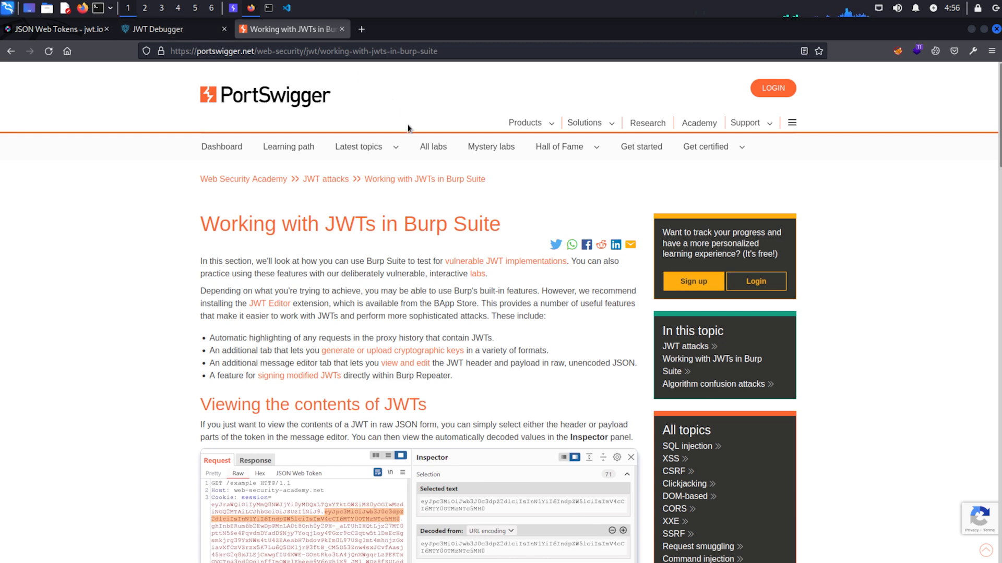
click(359, 146)
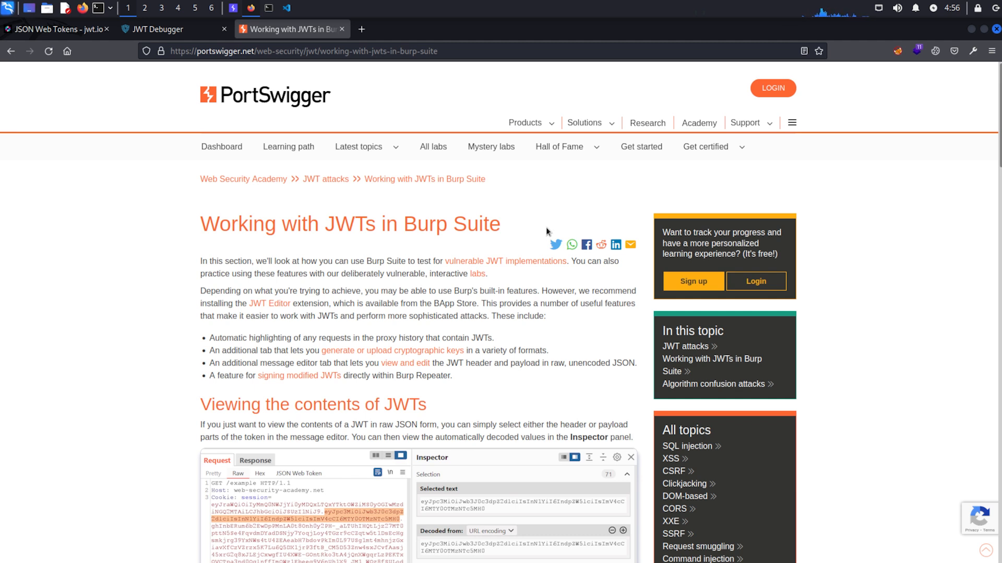
mouse_move(540, 230)
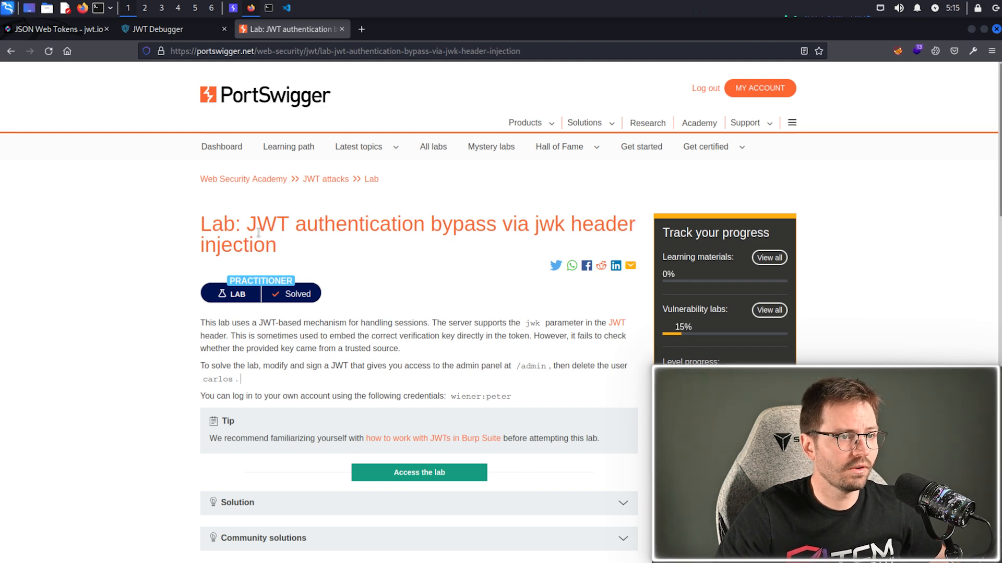
mouse_move(430, 473)
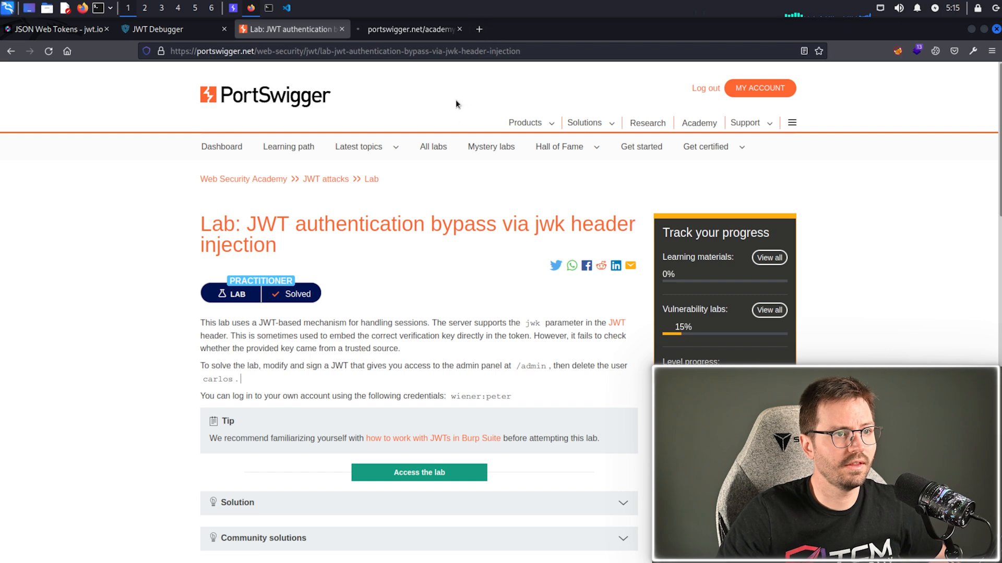
Step: Browse the lab's blog site and login page, then return to the lab description
click(418, 472)
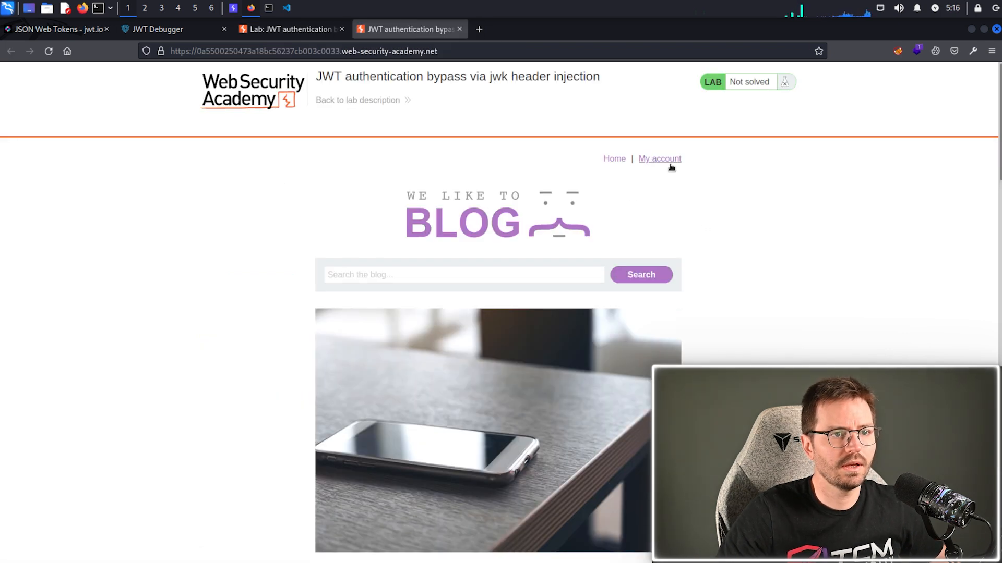
click(660, 158)
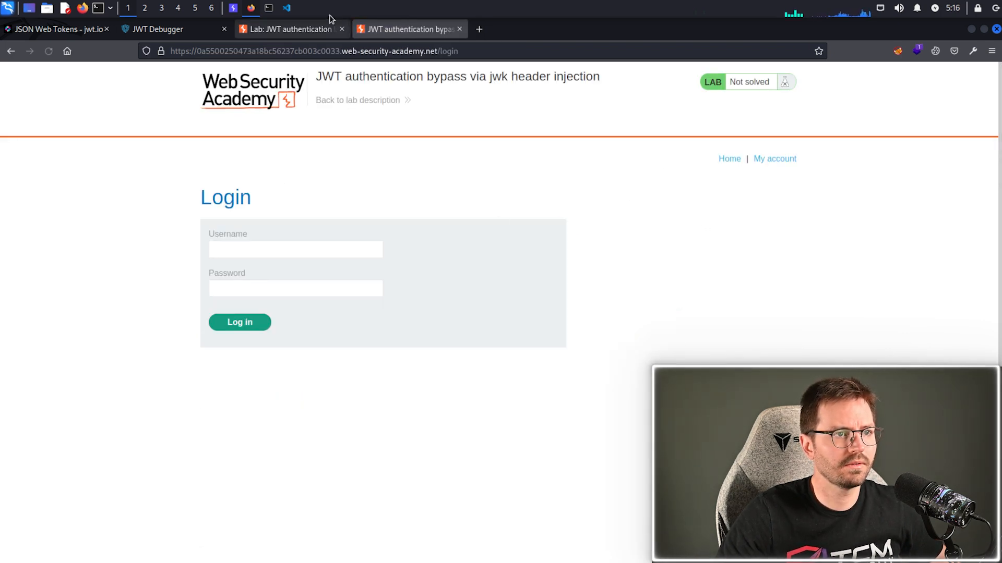
click(287, 29)
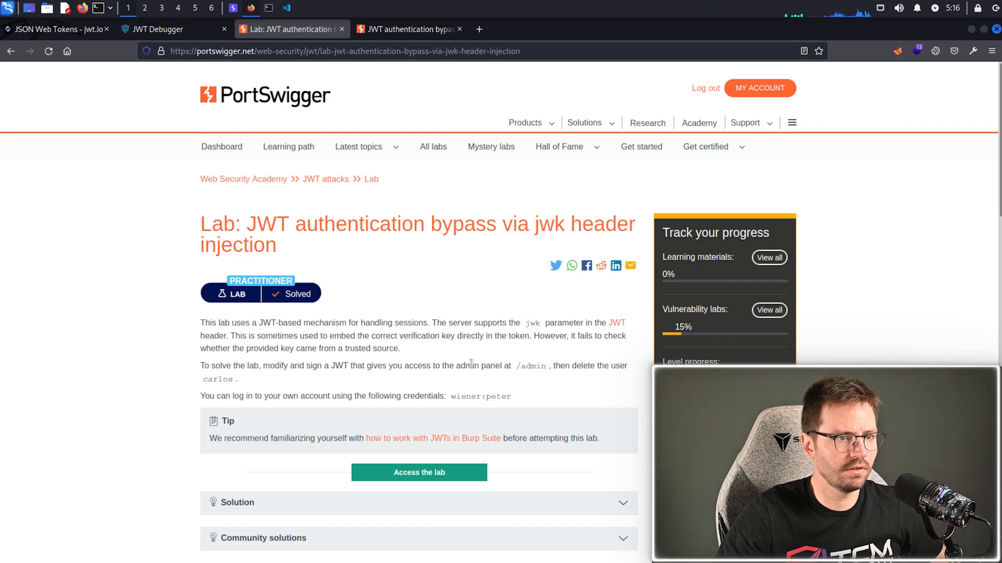
mouse_move(336, 366)
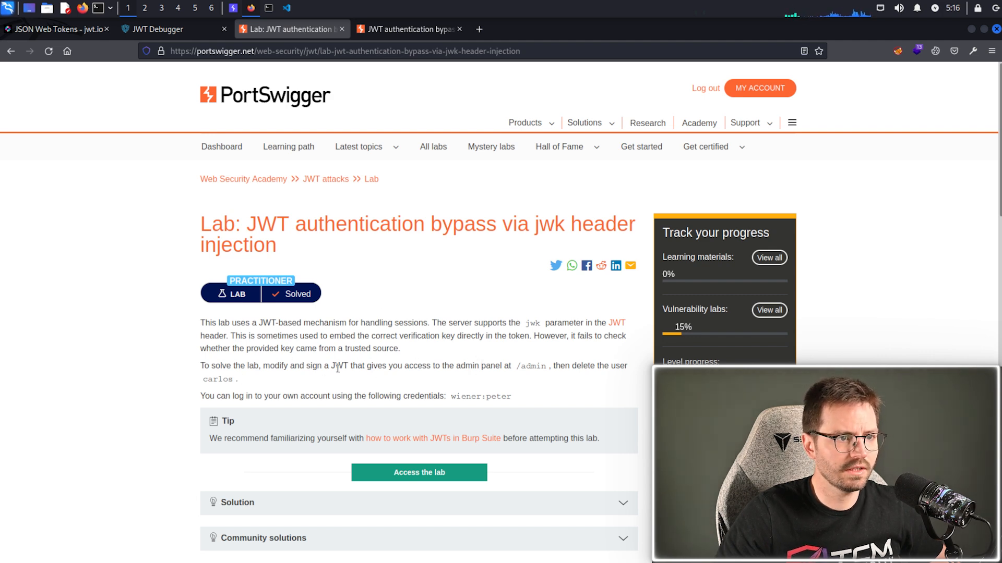
Step: Select the supplied wiener credentials, log in, and reload My Account through the proxy
key(ctrl+plus)
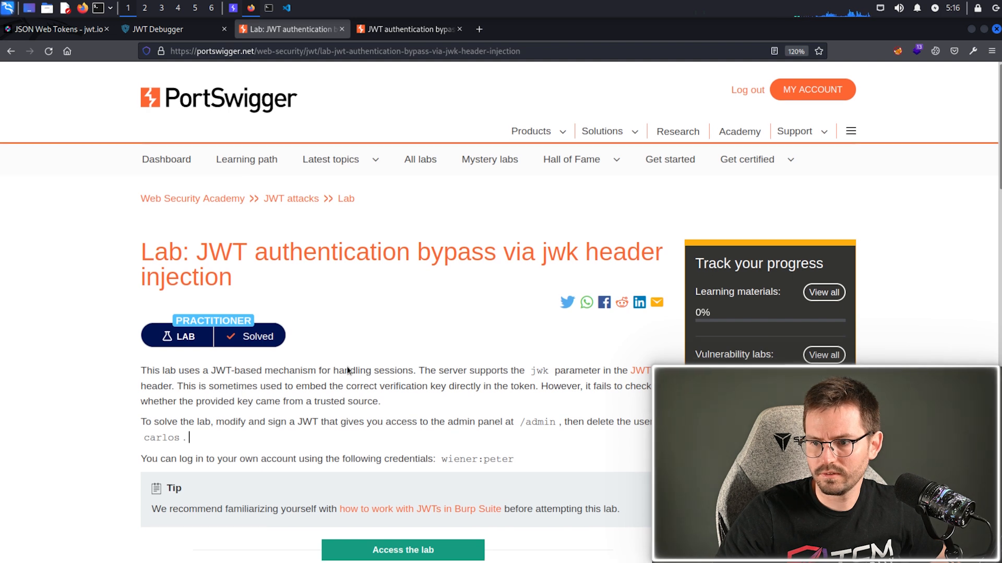
scroll(down, 3)
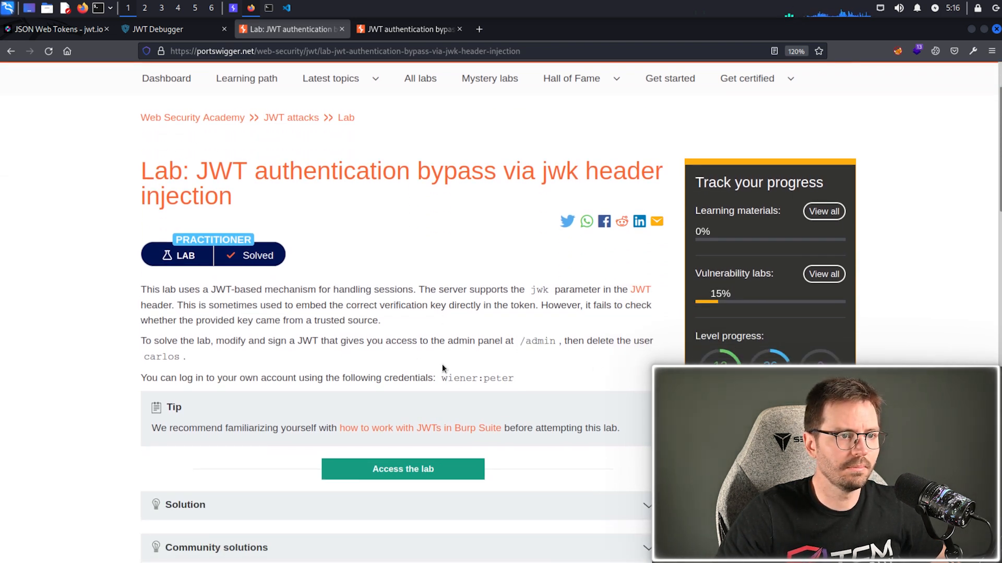
double_click(458, 378)
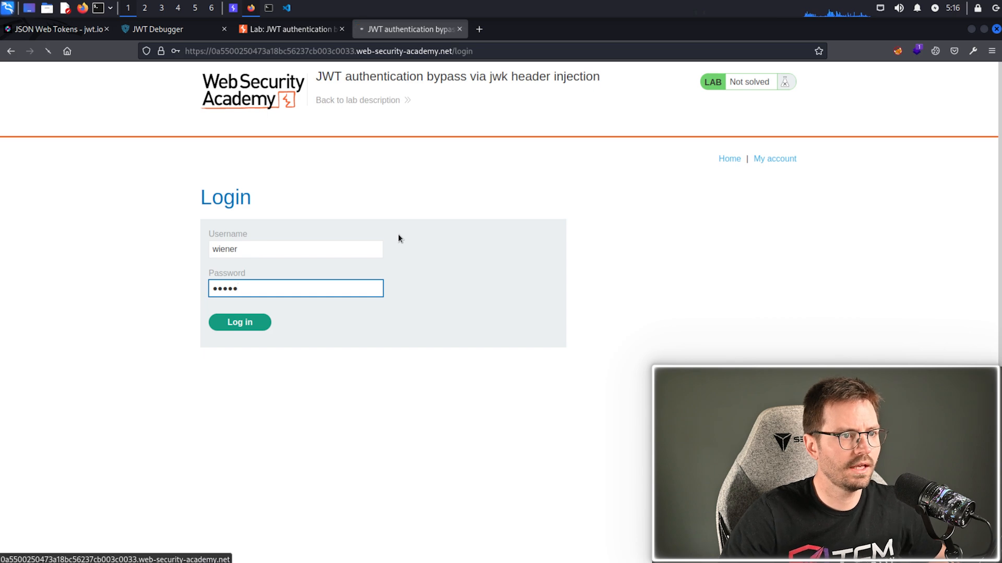
click(239, 322)
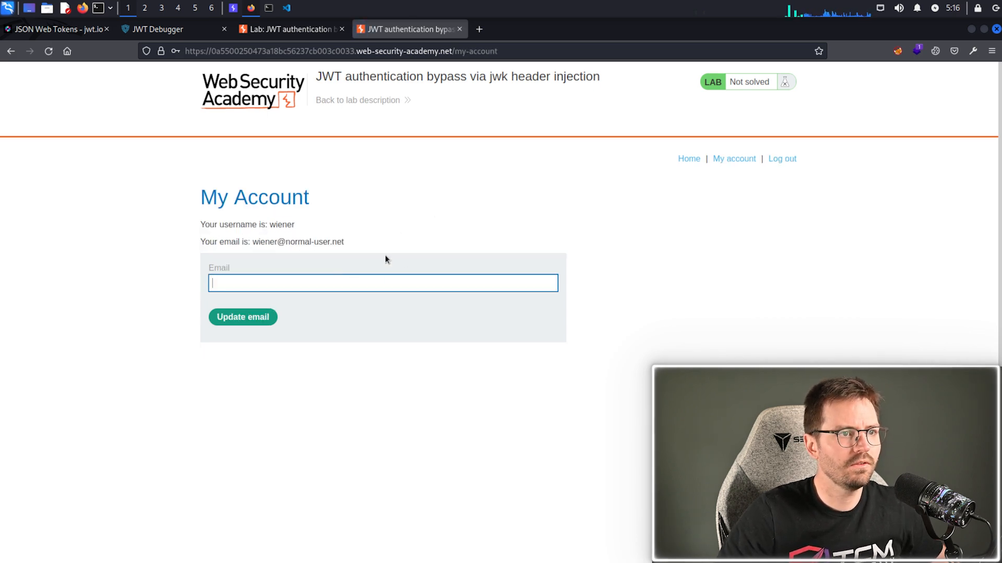
click(896, 51)
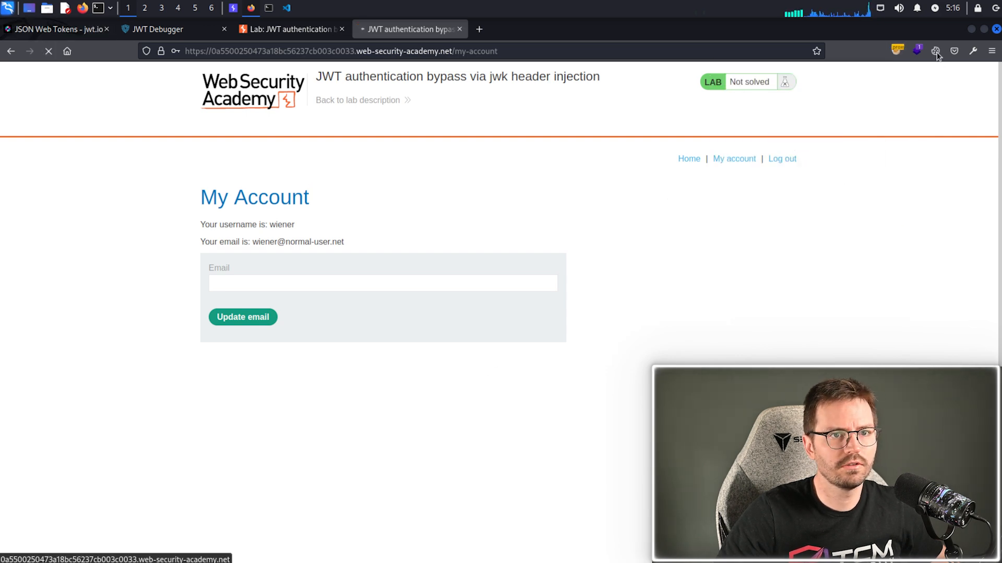
click(936, 51)
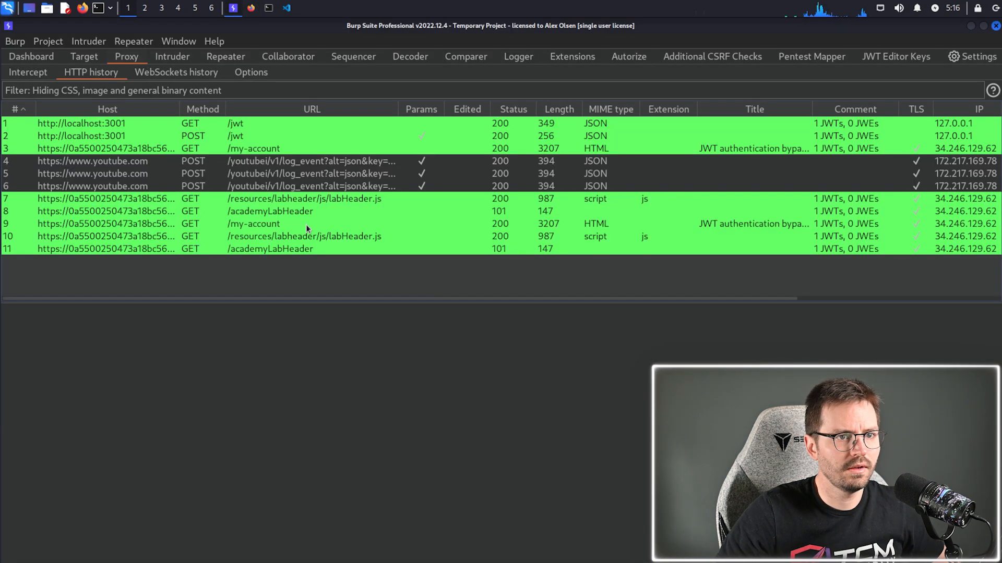
Step: Open the /my-account request and decode its session token: RS256 header with kid, sub 'wiener'
click(253, 224)
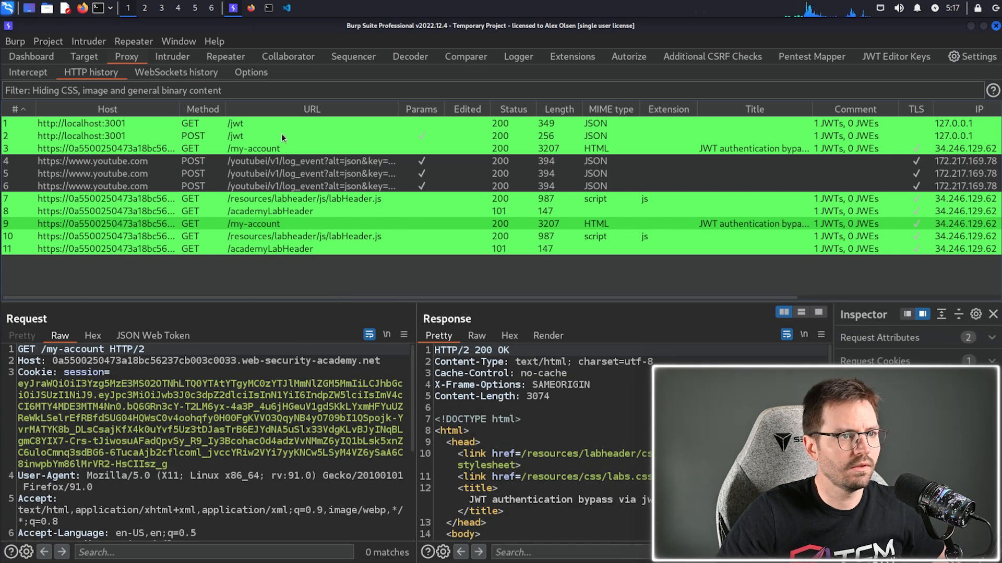
mouse_move(249, 222)
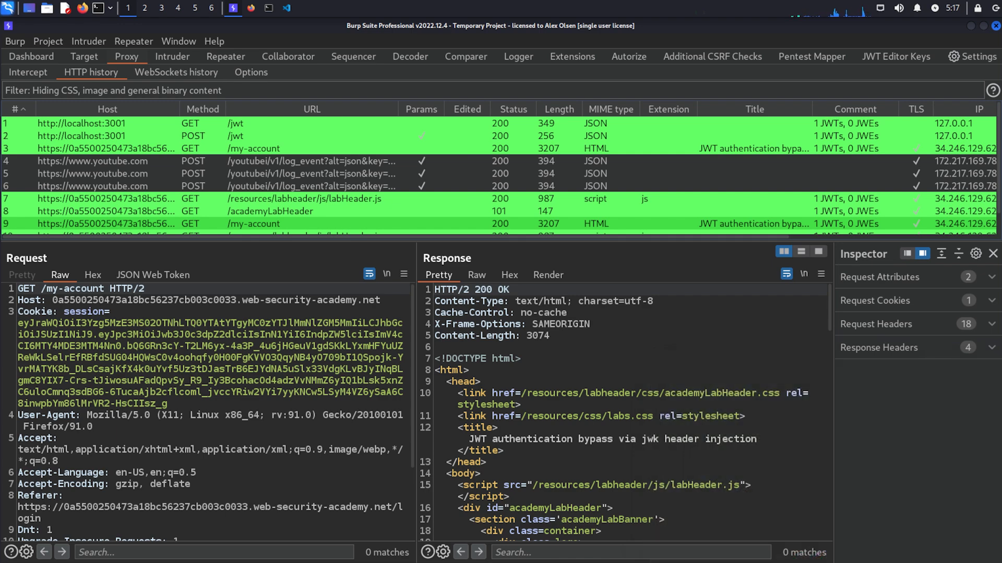
click(991, 254)
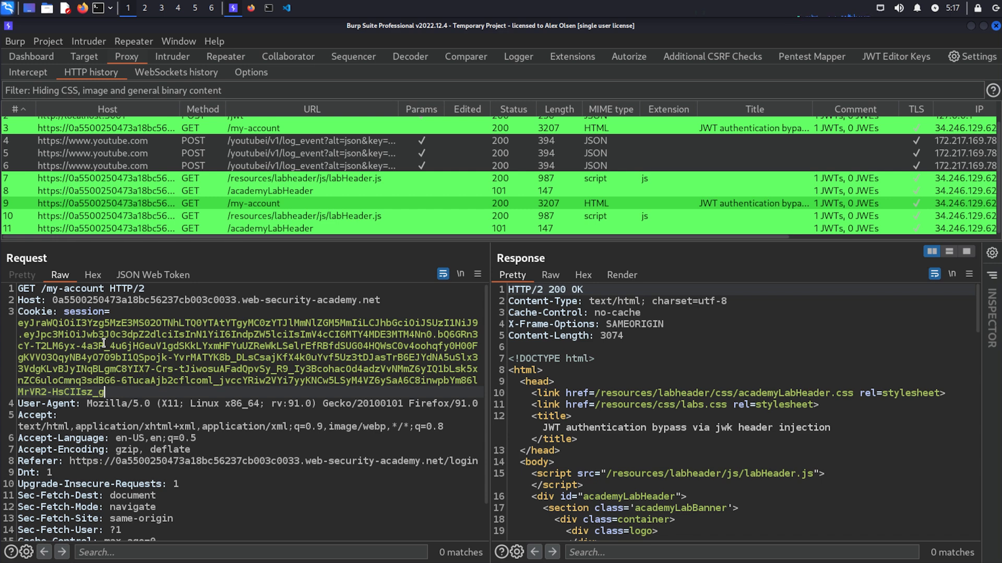
mouse_move(154, 275)
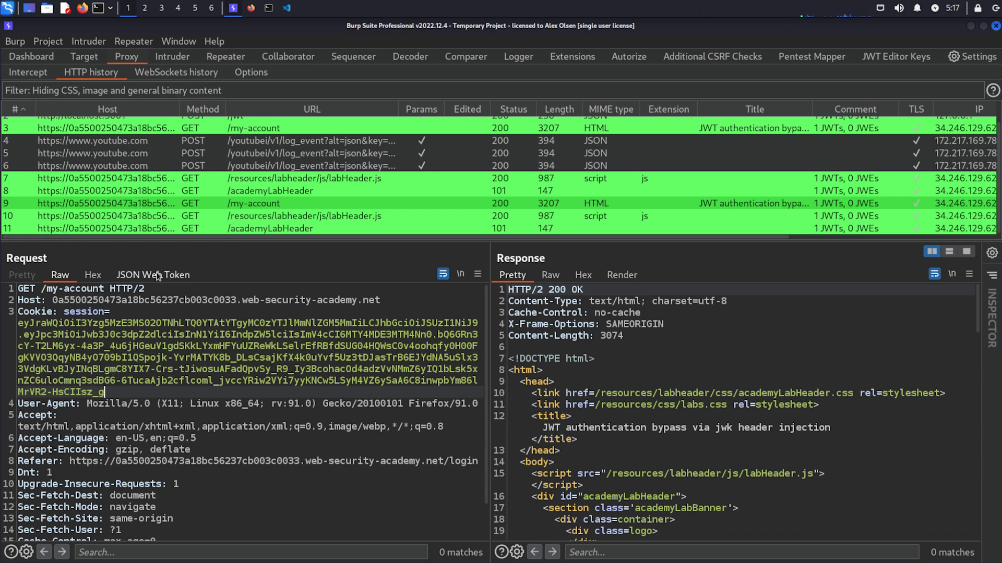
click(154, 275)
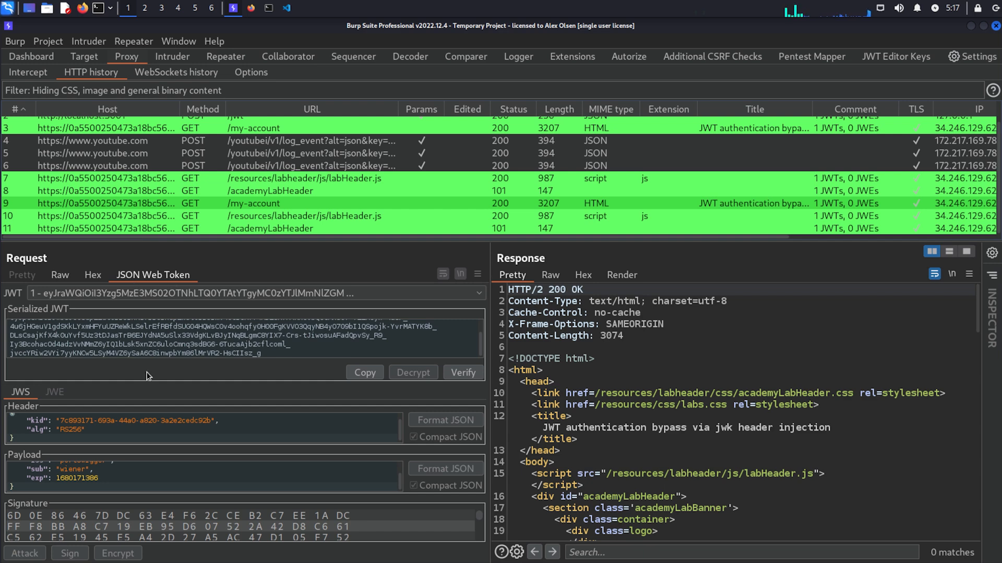
mouse_move(146, 327)
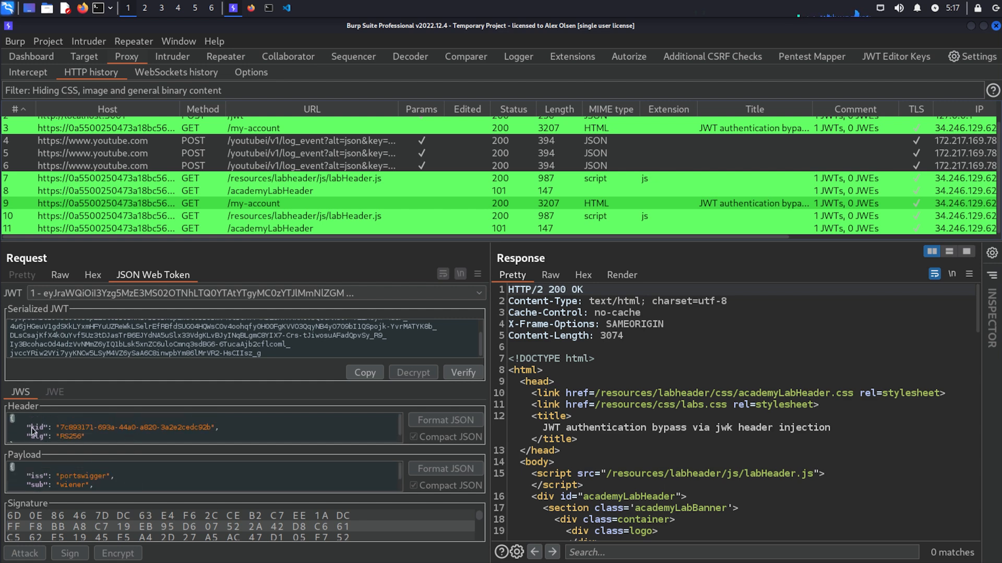
mouse_move(34, 436)
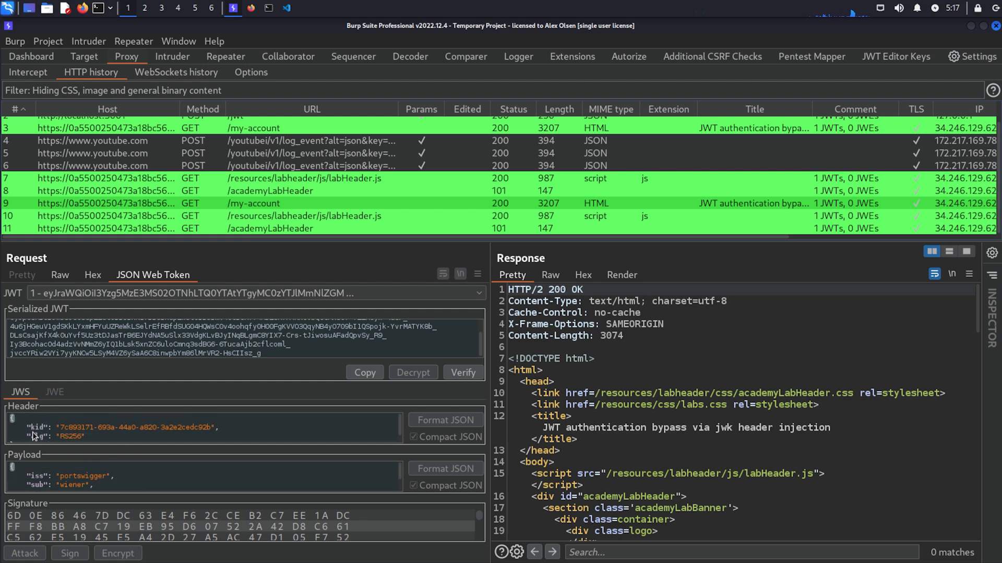
mouse_move(68, 443)
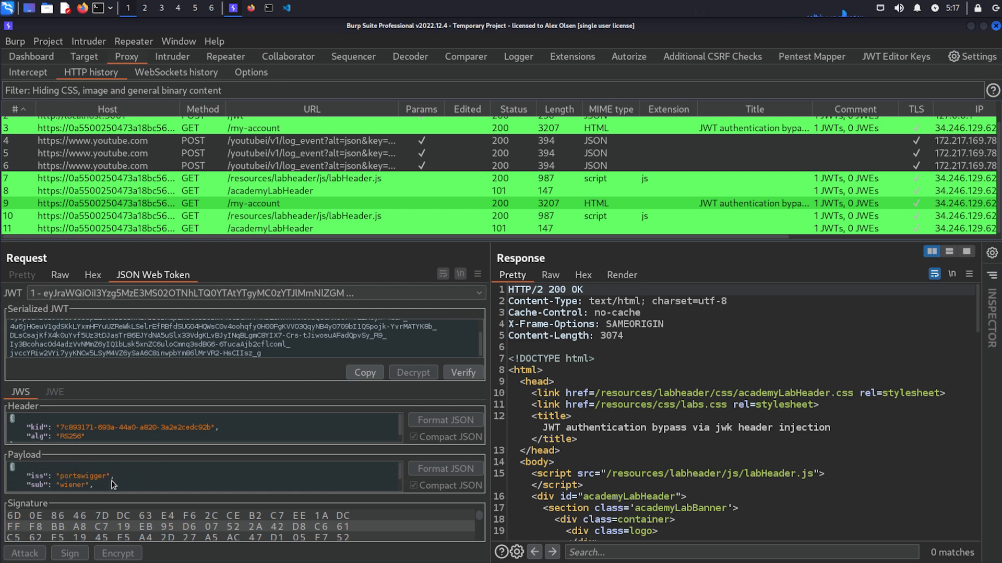
mouse_move(116, 487)
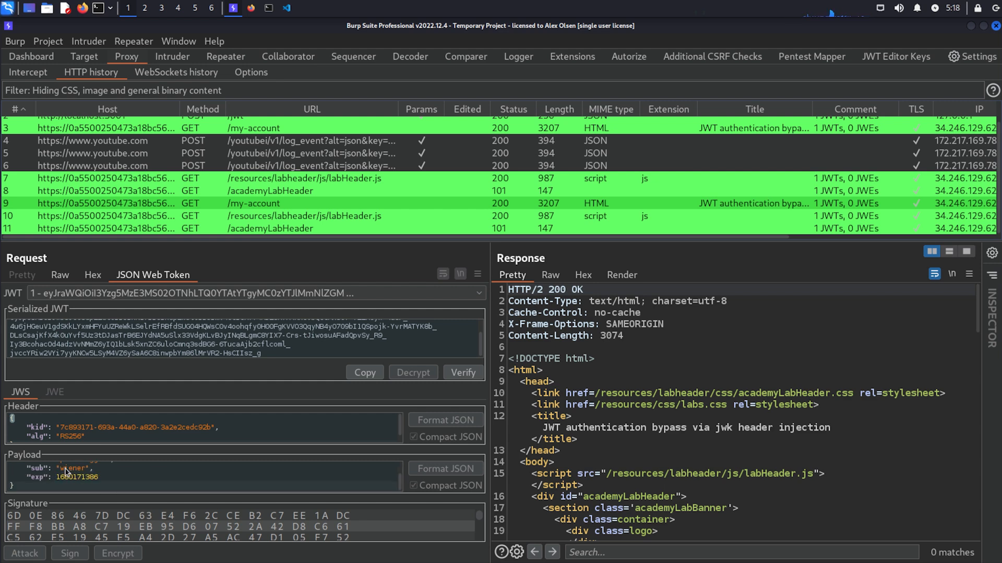
mouse_move(338, 413)
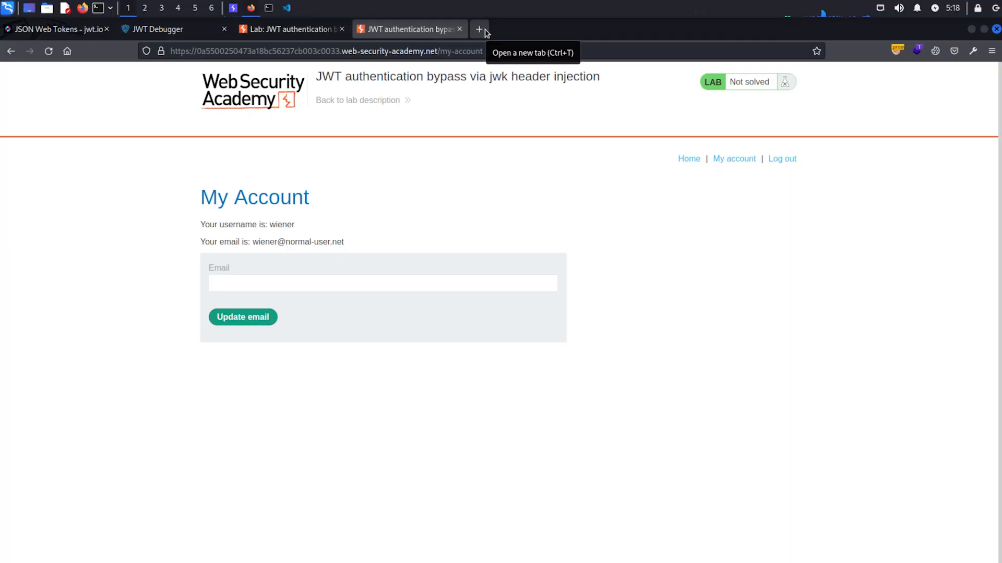
Step: Browse to /admin in a new tab and select its administrators-only error message
click(325, 51)
text(admi)
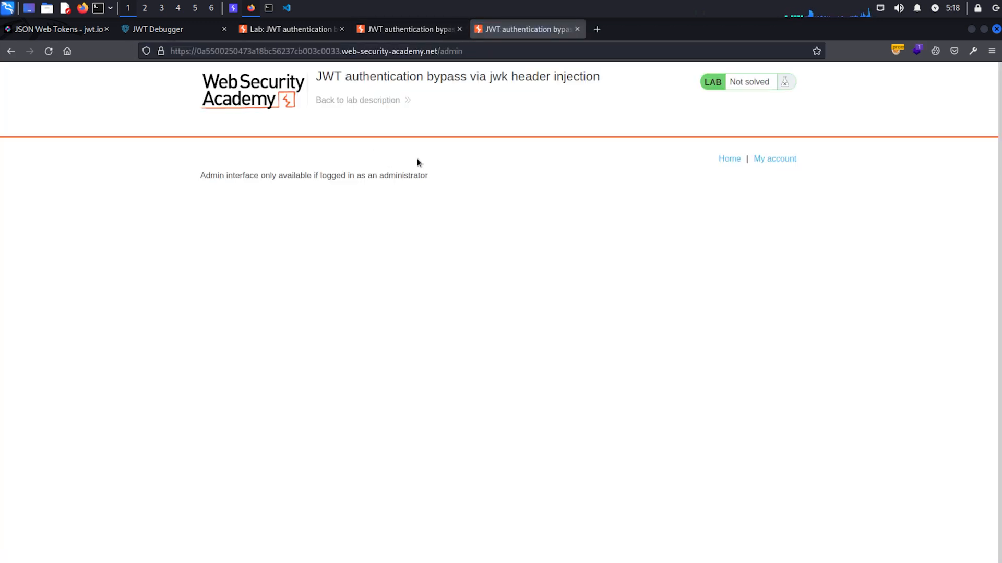
triple_click(313, 175)
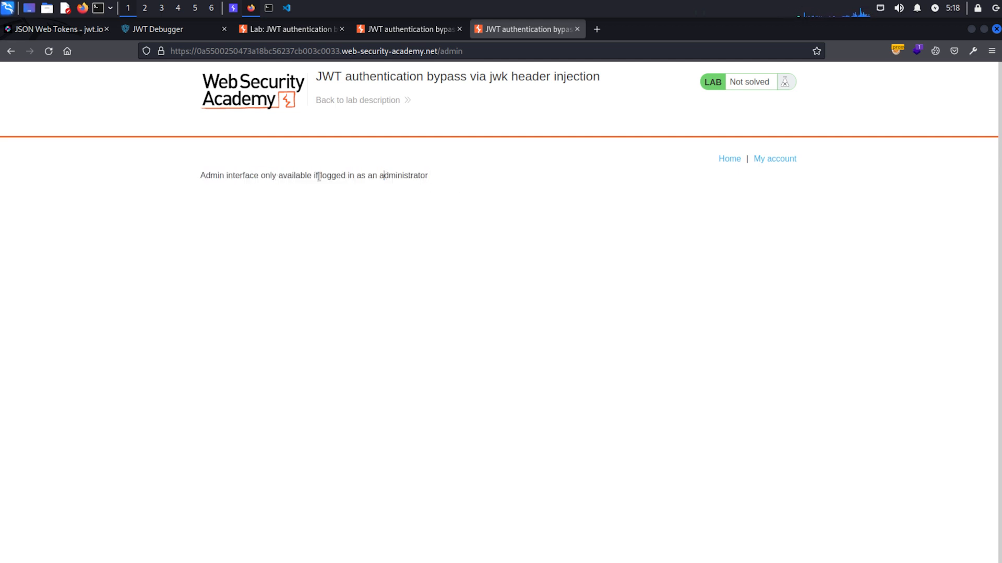
mouse_move(432, 178)
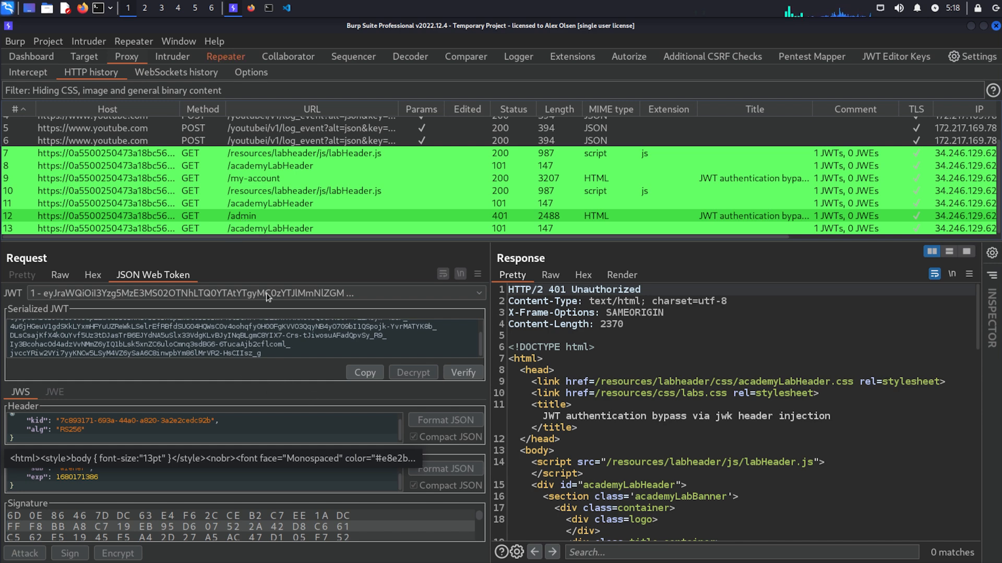
Step: Switch to the Repeater copy of /admin and scroll to its 401 administrators-only message
click(225, 57)
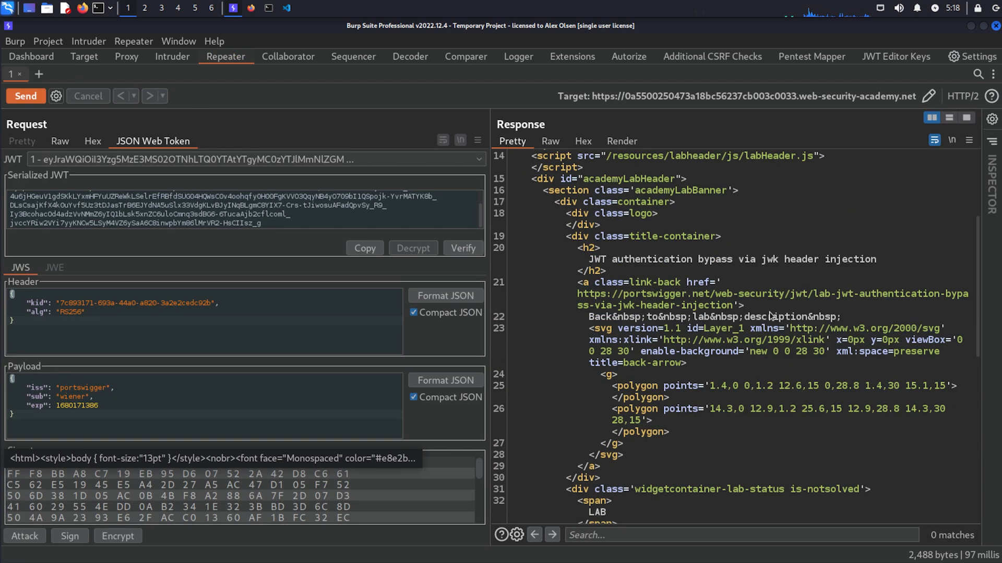
scroll(down, 3)
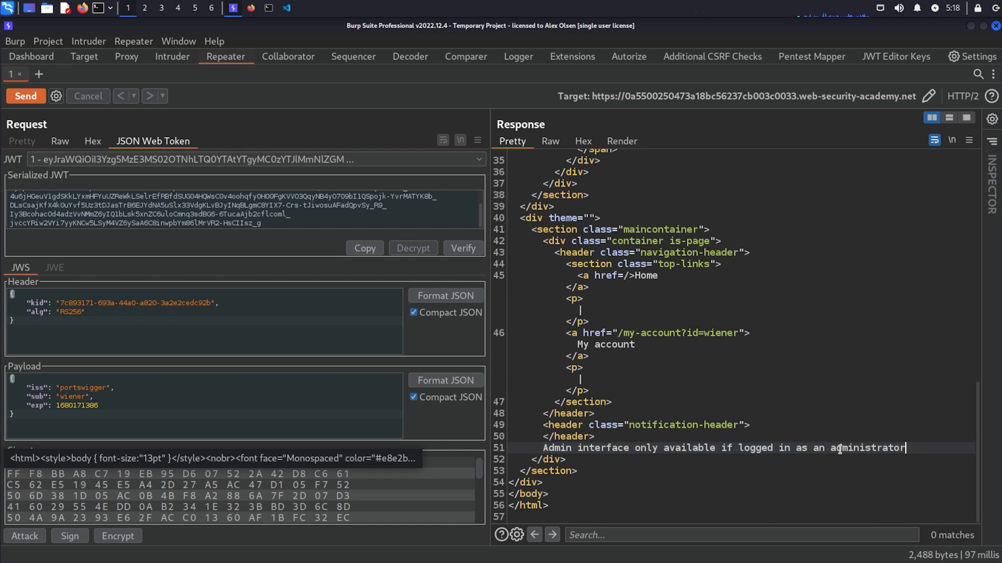
mouse_move(190, 339)
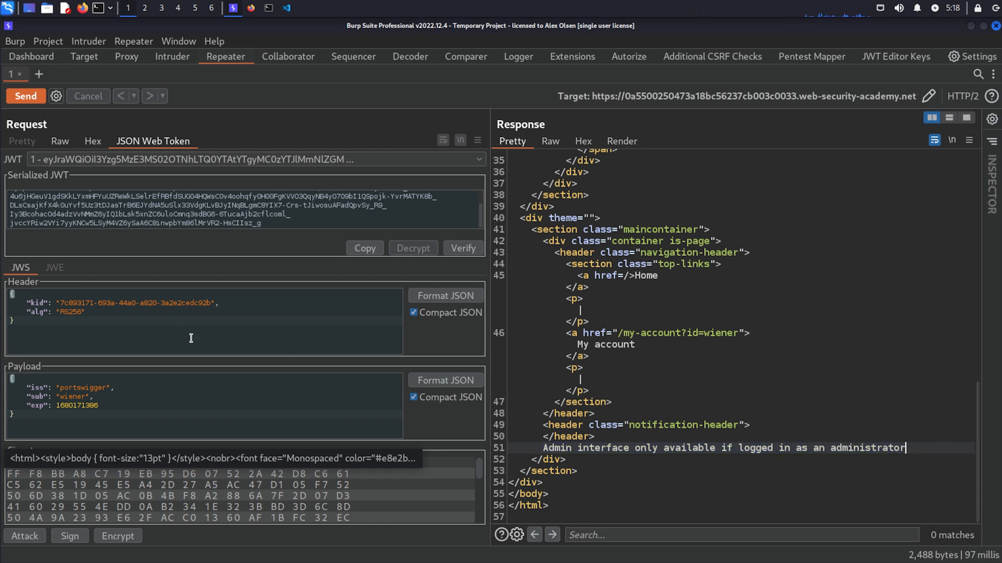
mouse_move(248, 301)
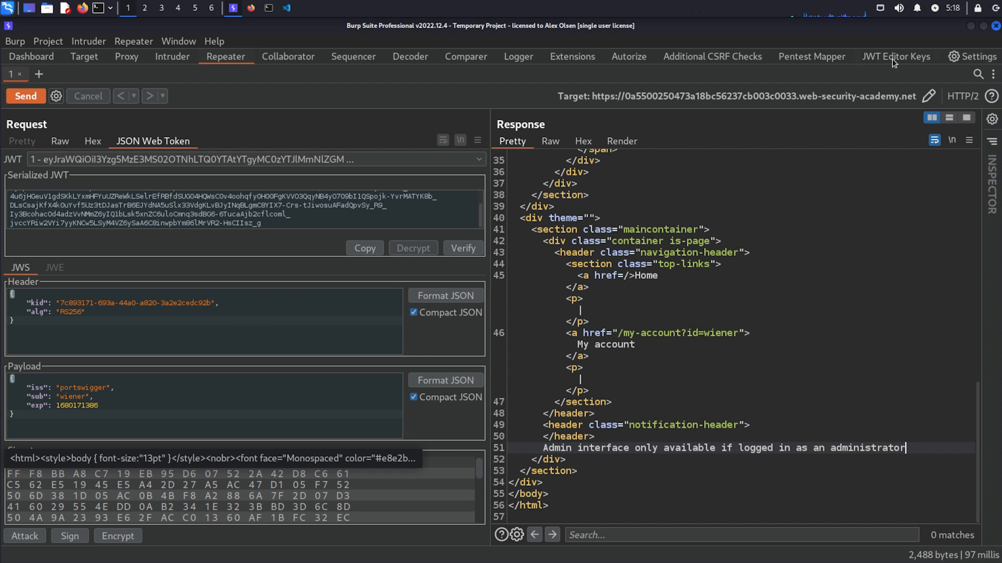
Step: In JWT Editor Keys, create and save a second RSA key of size 2048
click(895, 56)
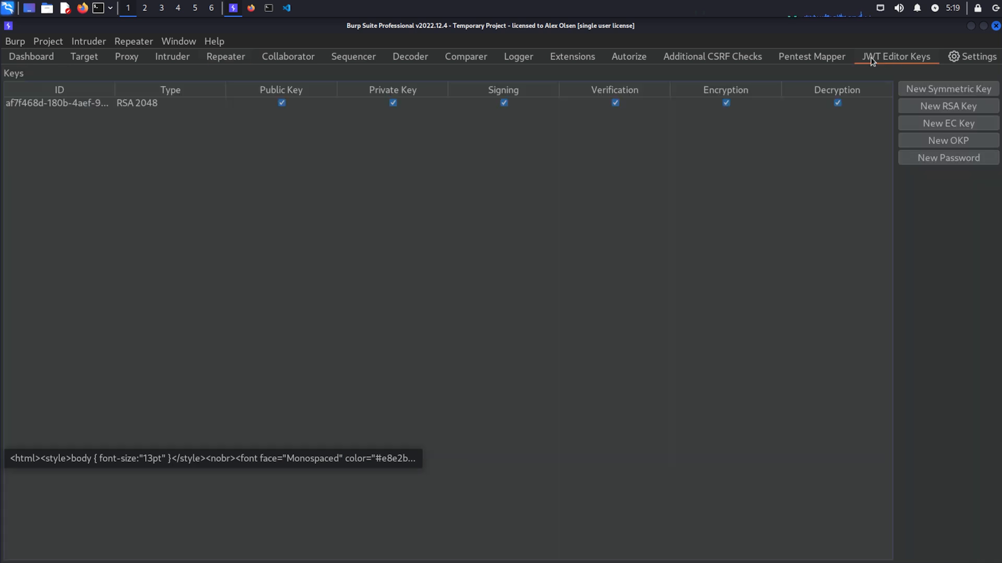
mouse_move(163, 108)
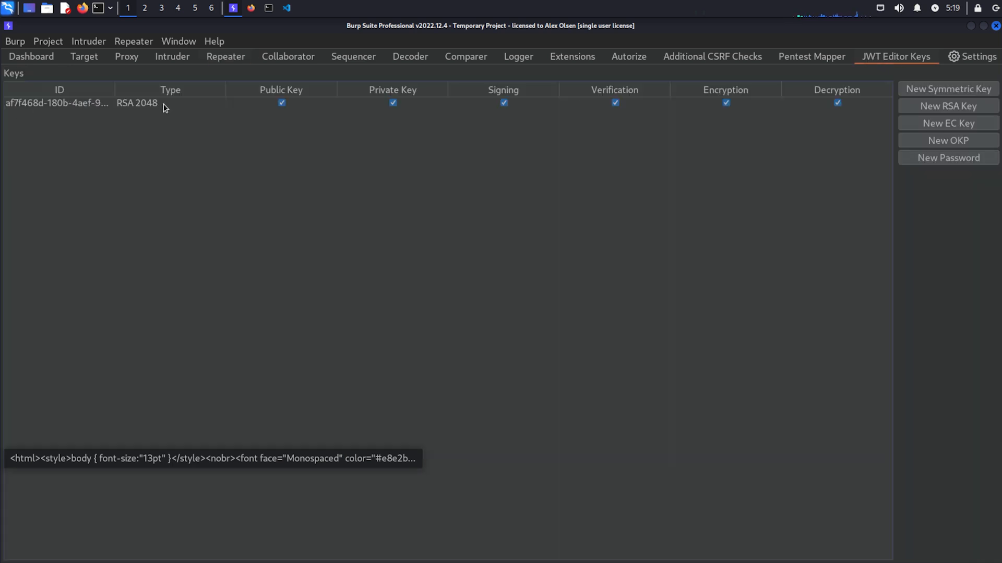
mouse_move(948, 122)
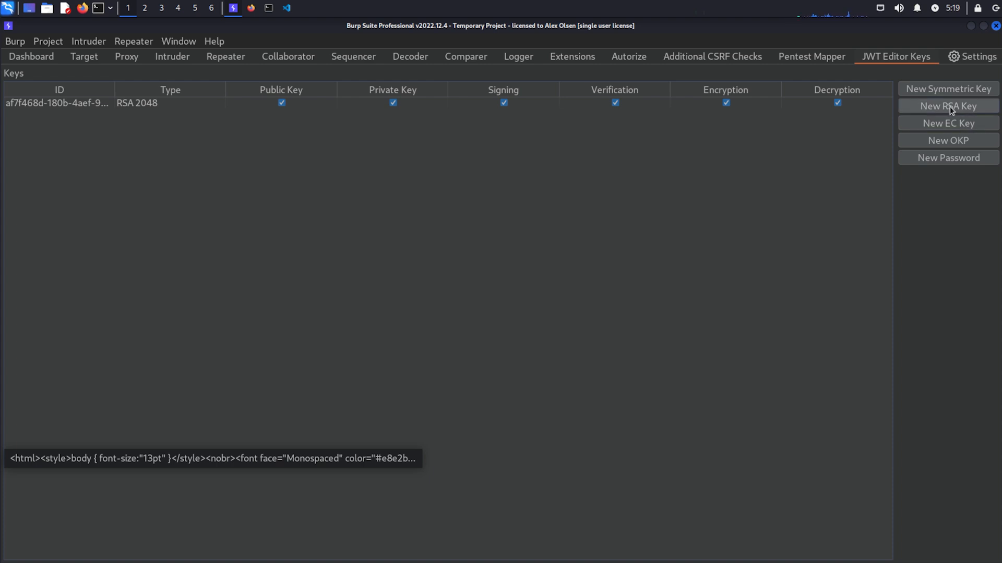
click(948, 106)
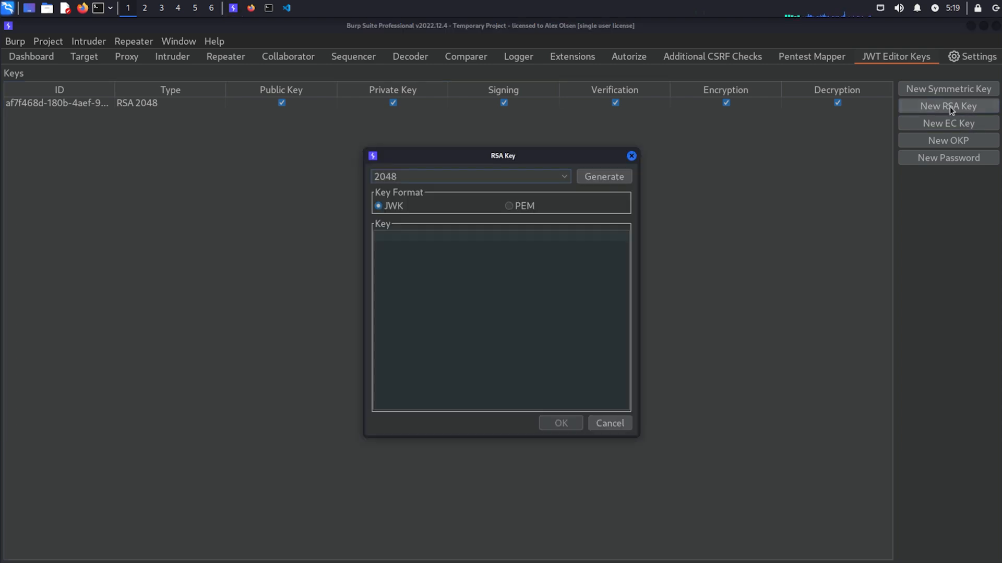
click(469, 176)
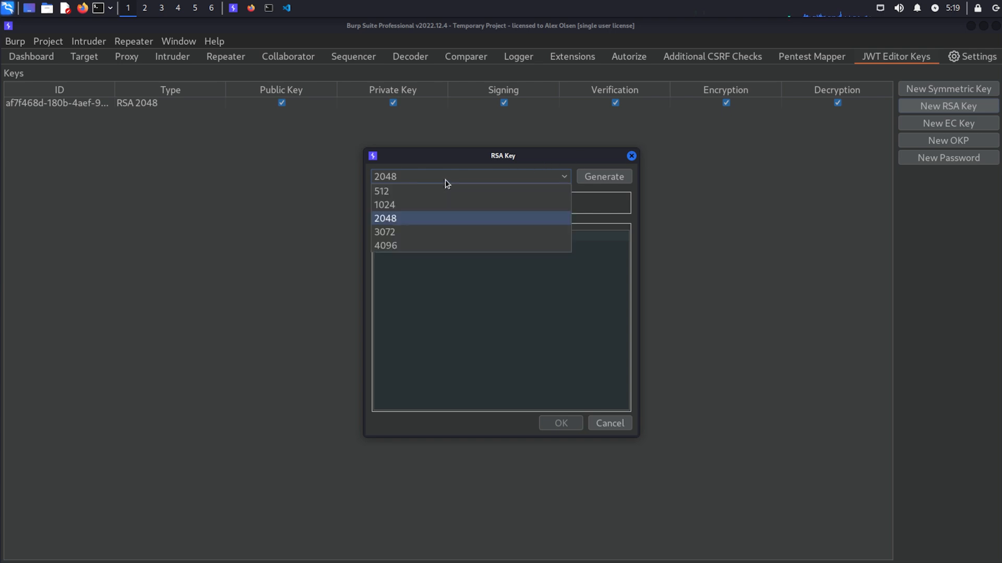
click(385, 219)
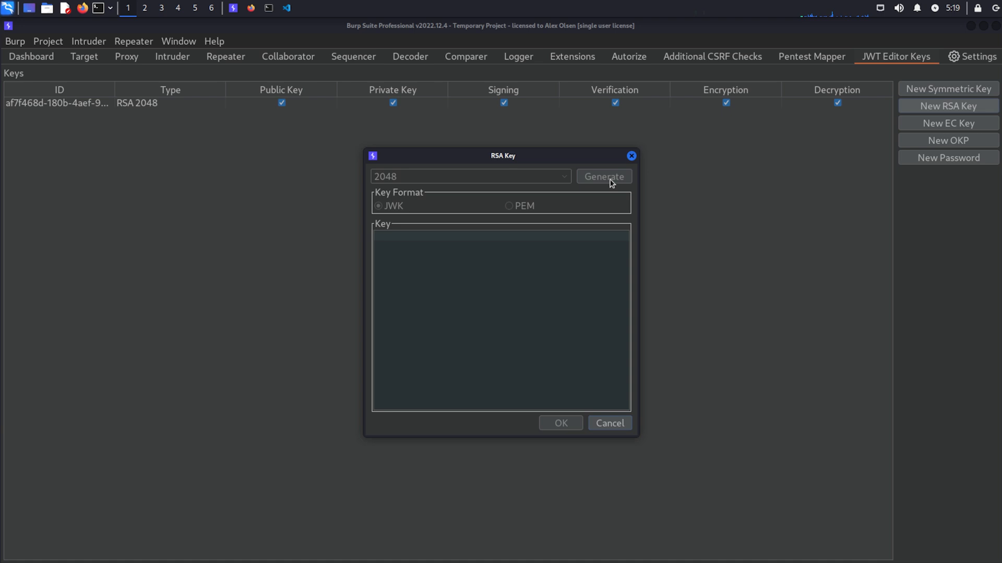
click(603, 176)
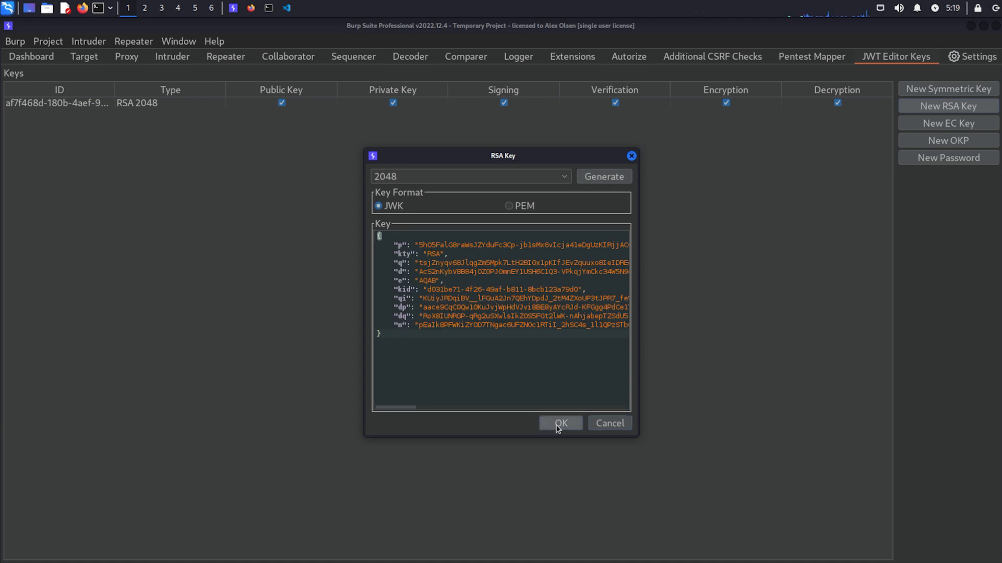
click(559, 424)
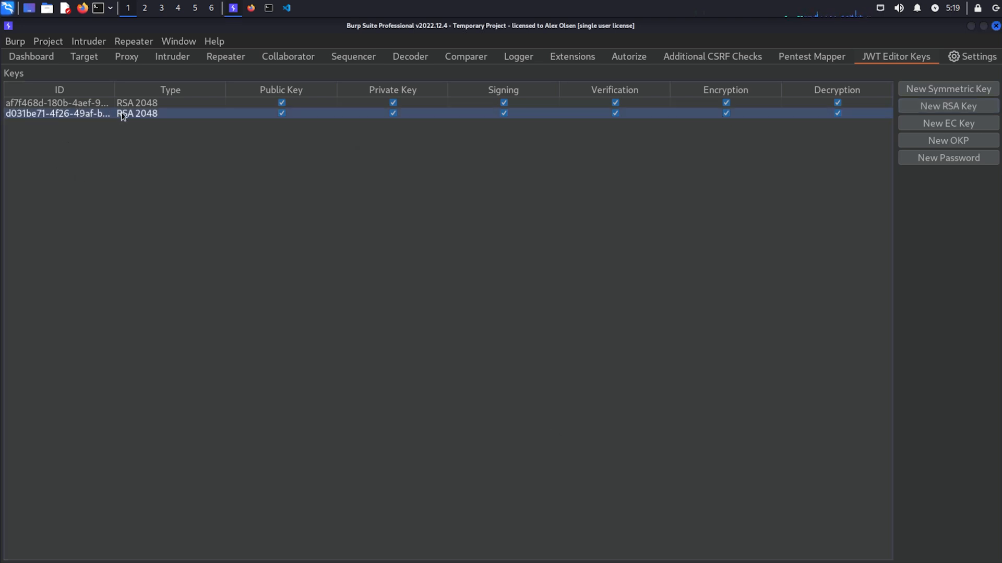
mouse_move(255, 82)
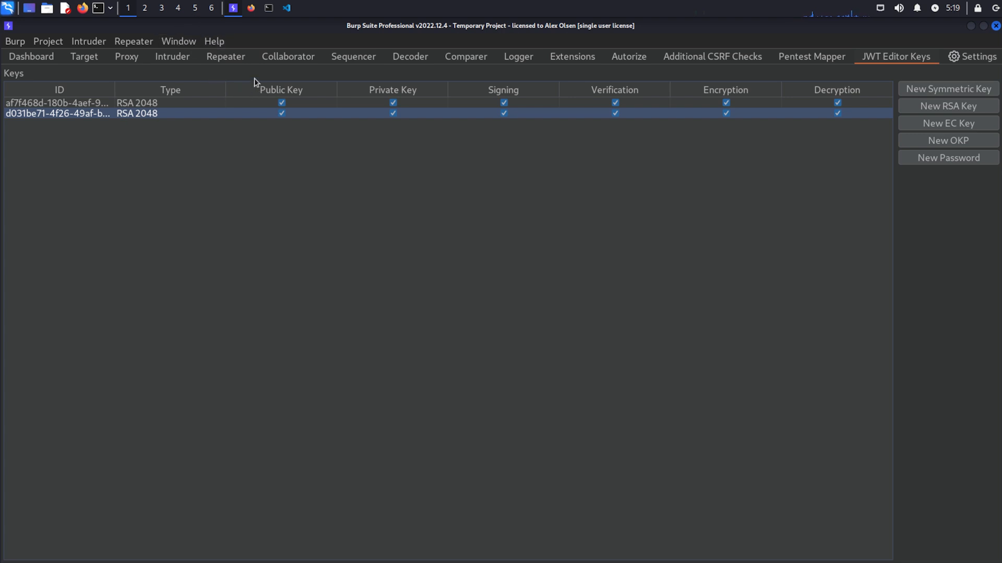
mouse_move(225, 63)
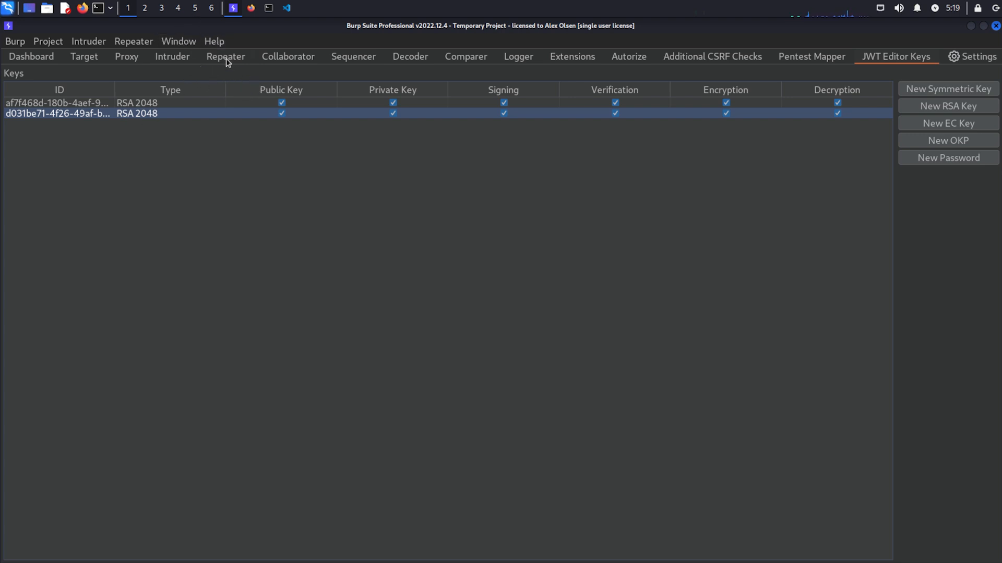
Step: Apply the Embedded JWK attack to the /admin token using RSA key d031be71 with RS256
click(225, 56)
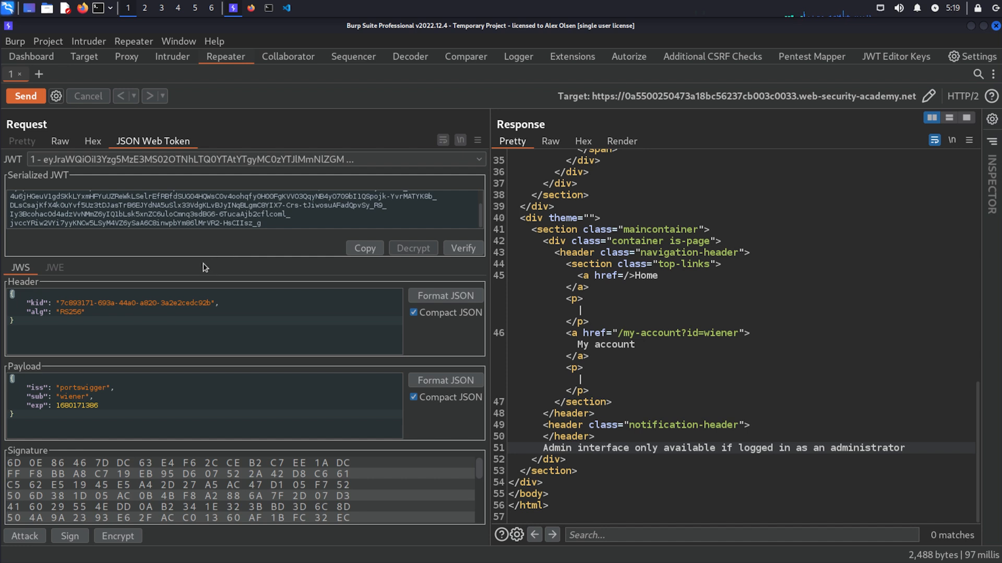
mouse_move(29, 532)
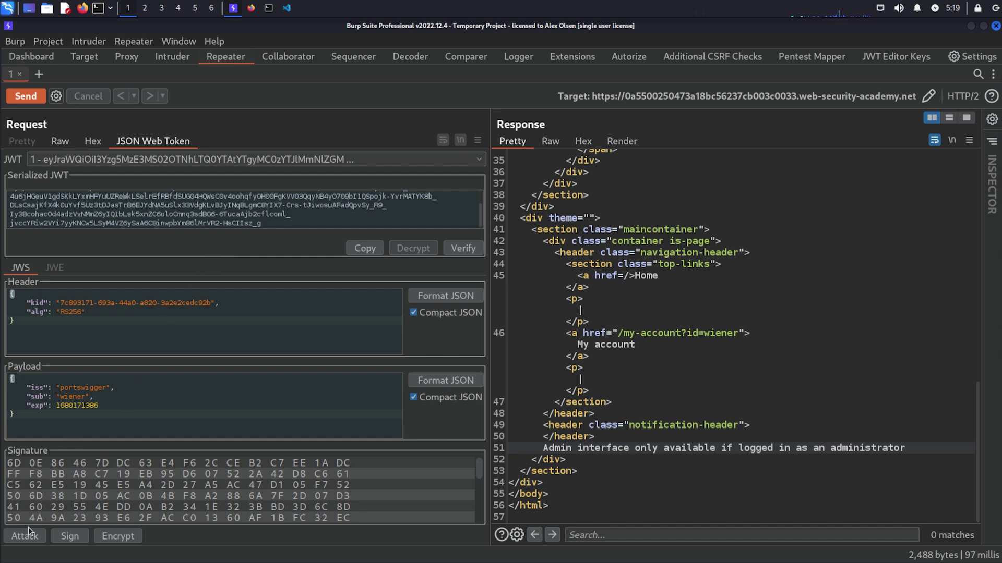
click(25, 536)
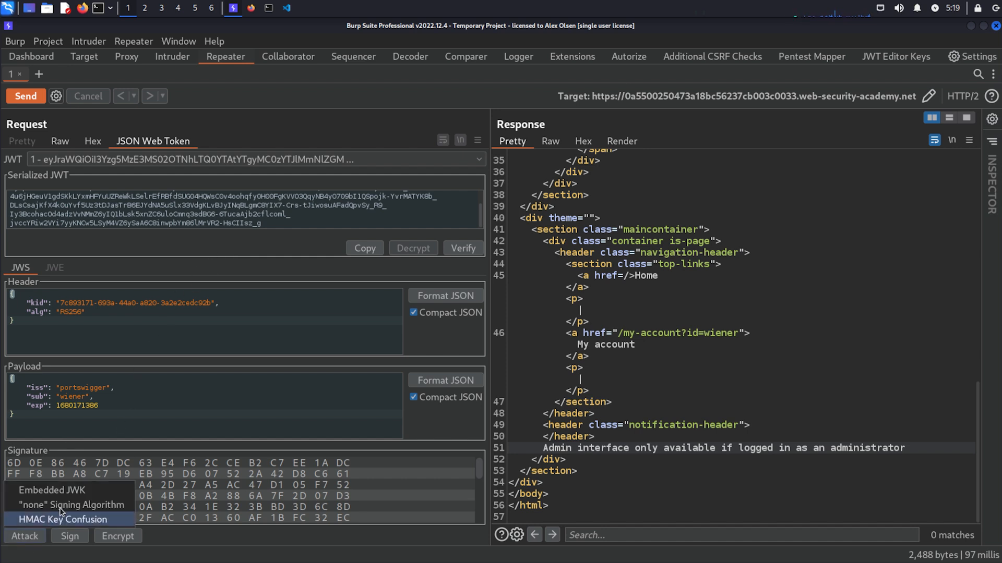
click(62, 519)
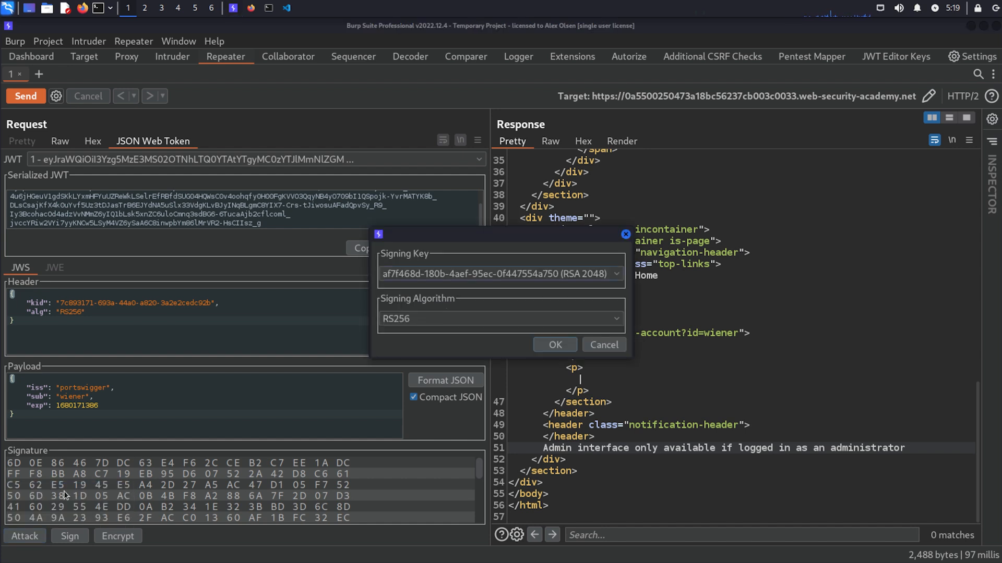
mouse_move(438, 292)
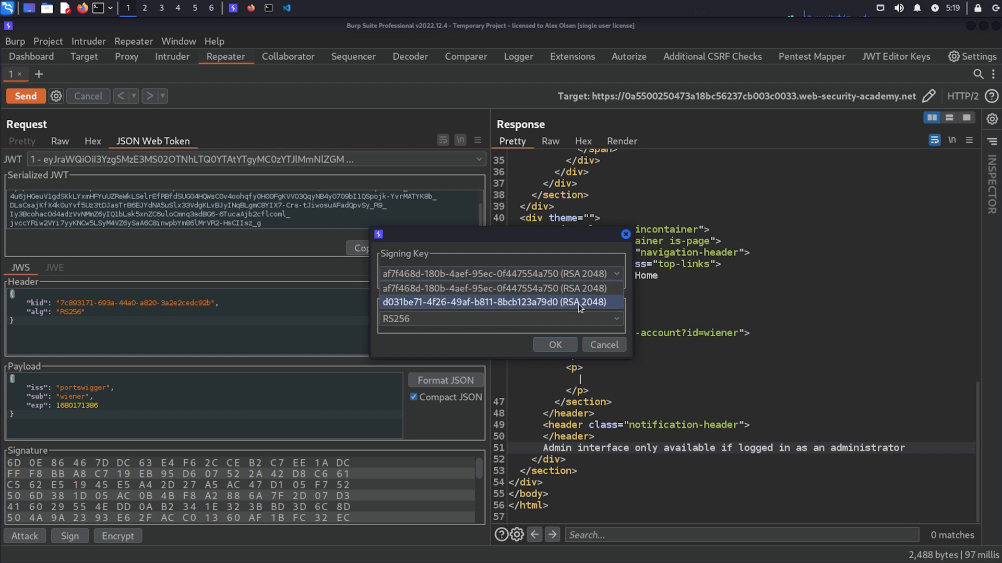
click(496, 302)
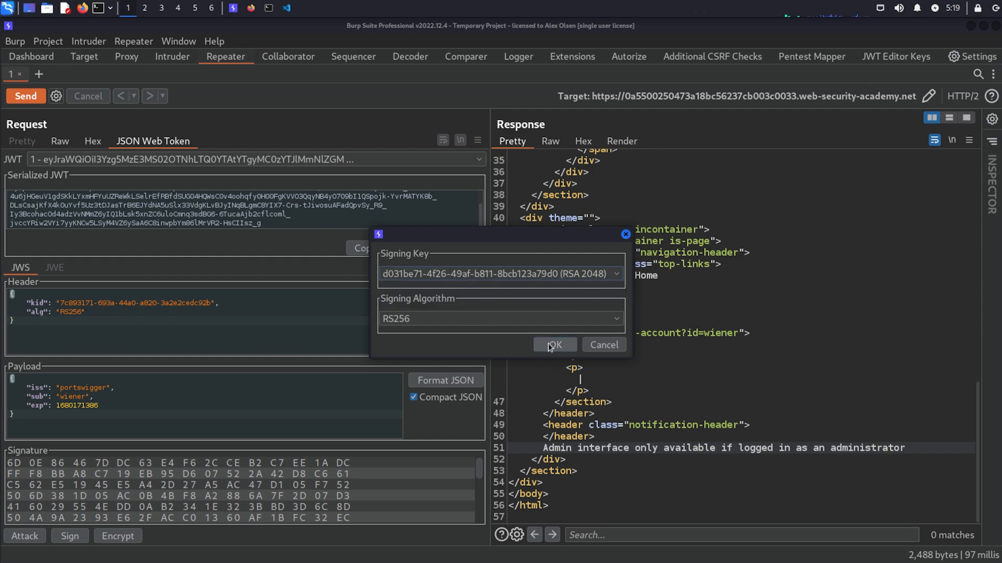
click(553, 345)
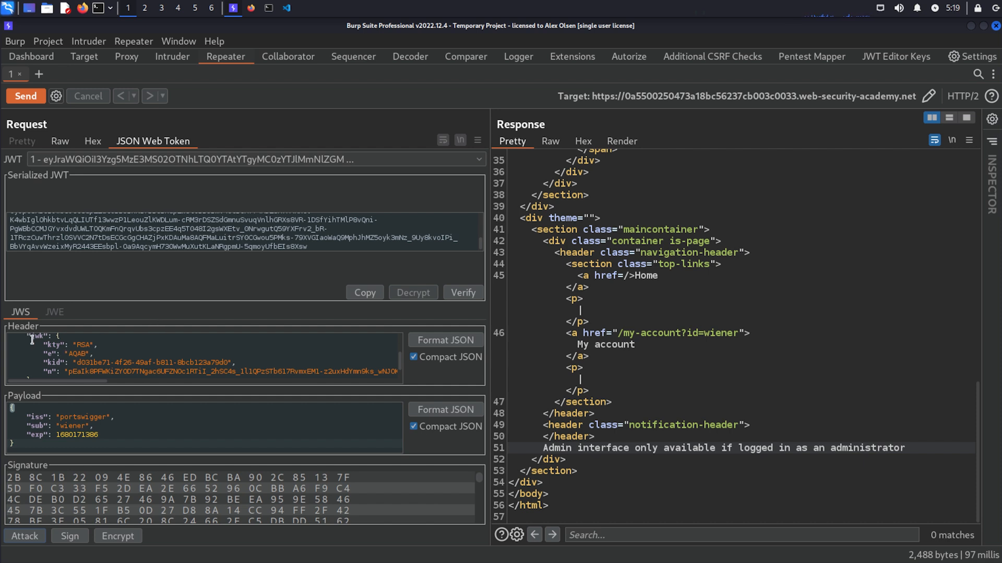
Step: Edit sub, re-sign with the af7f468d embedded JWK, send, and render the refused 401 response
scroll(down, 3)
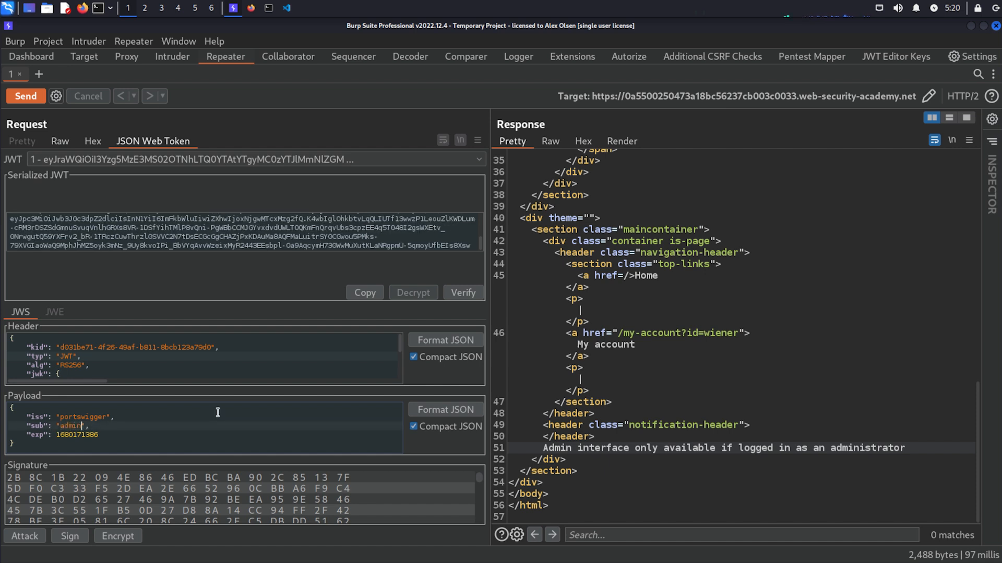
mouse_move(139, 395)
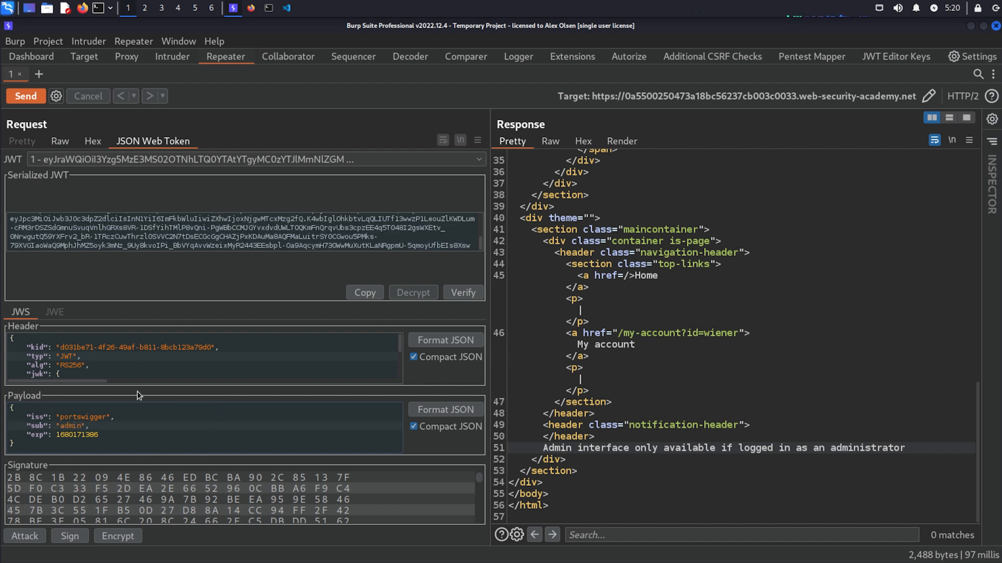
click(70, 435)
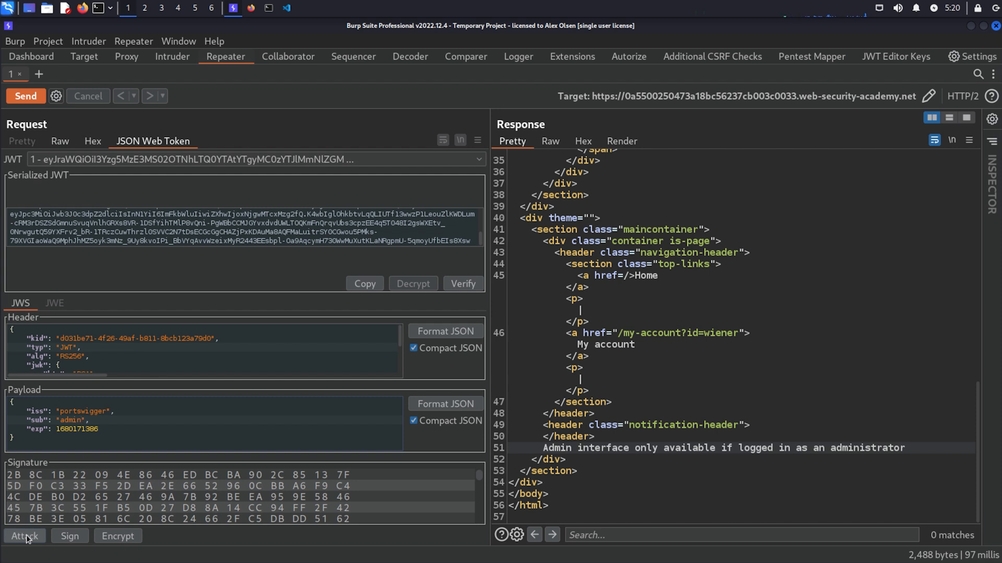
click(68, 536)
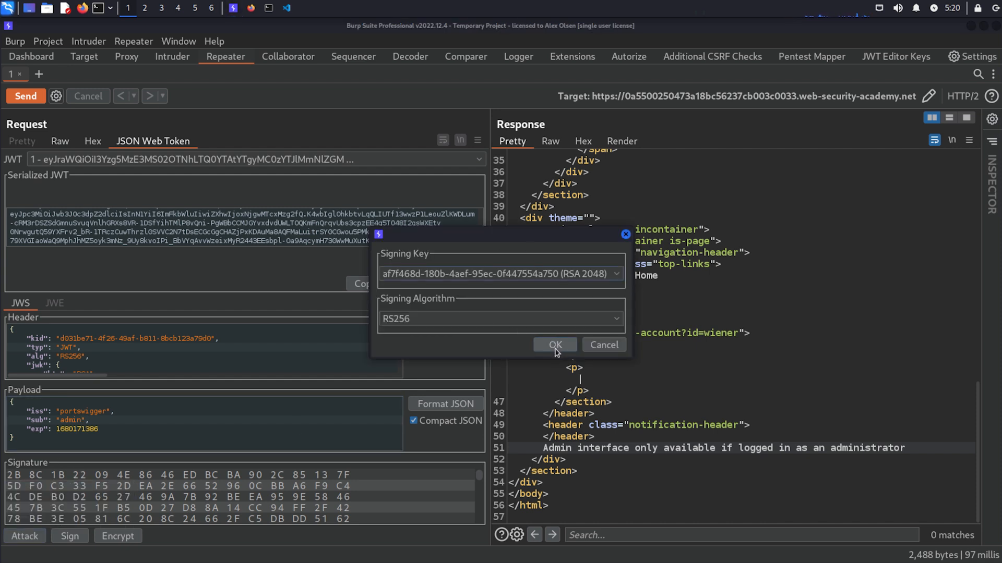
mouse_move(488, 310)
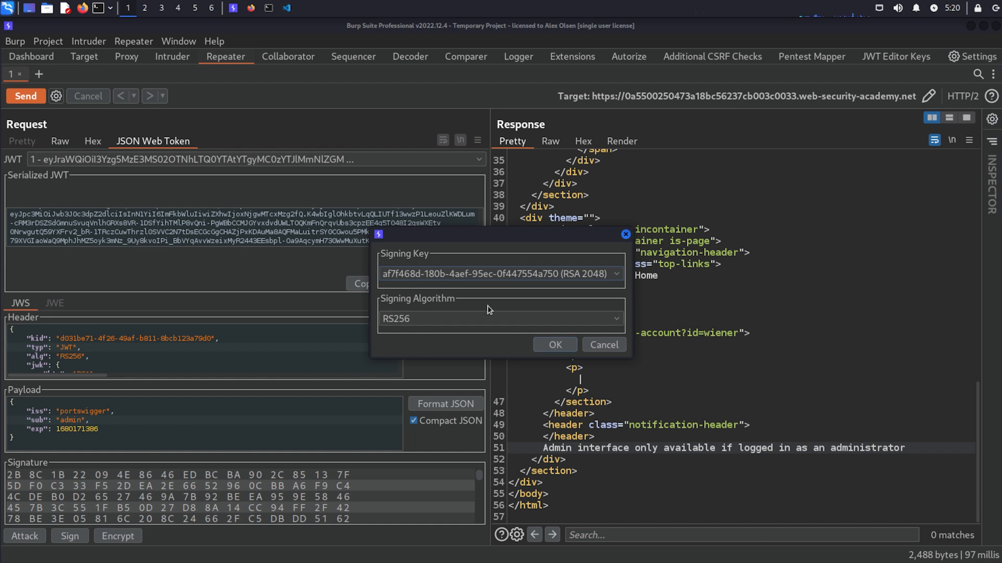
click(553, 344)
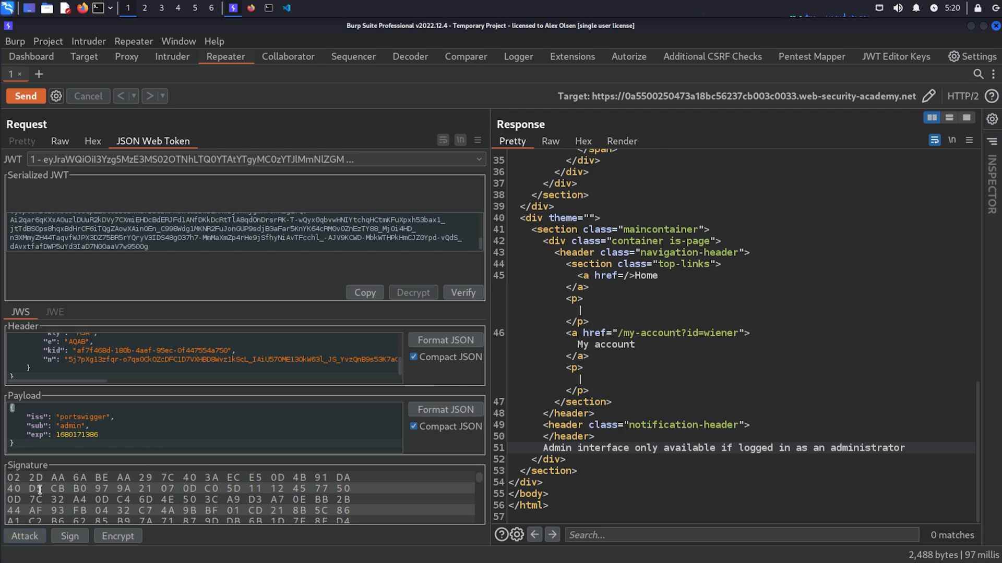
click(25, 96)
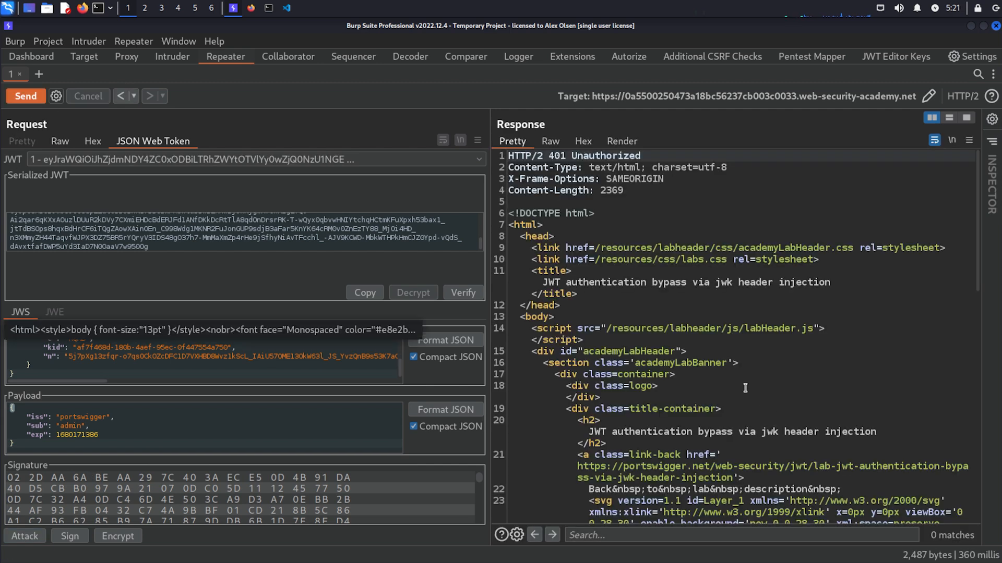
click(620, 141)
text(istrator)
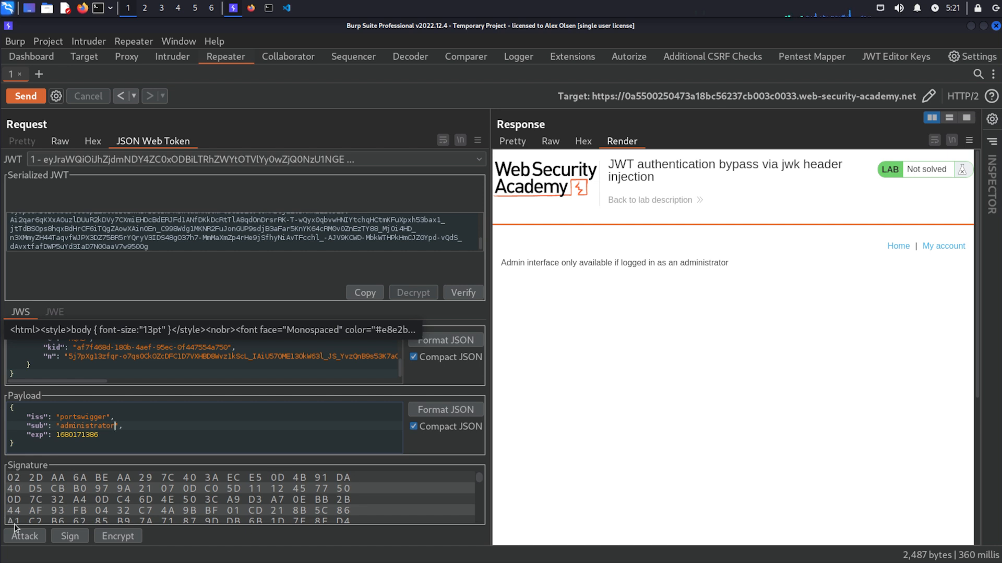
Step: Re-sign the administrator token with the embedded JWK, send it, then check the lab page
click(69, 536)
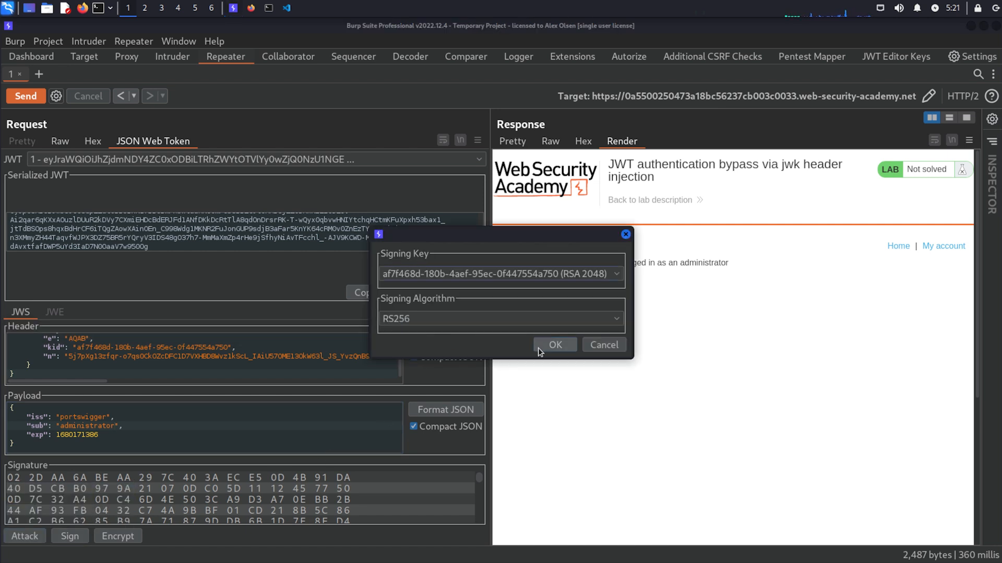
click(555, 344)
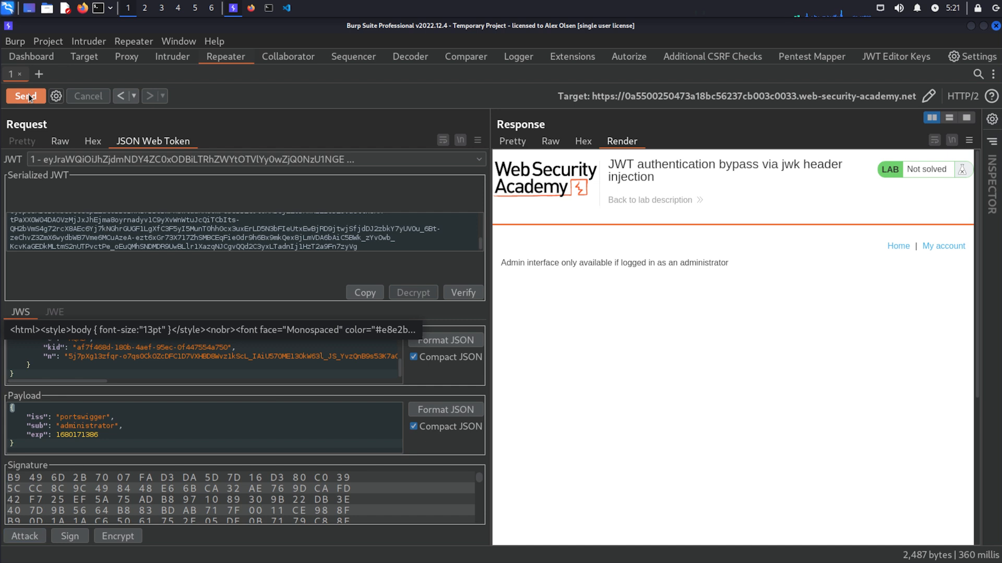
click(23, 96)
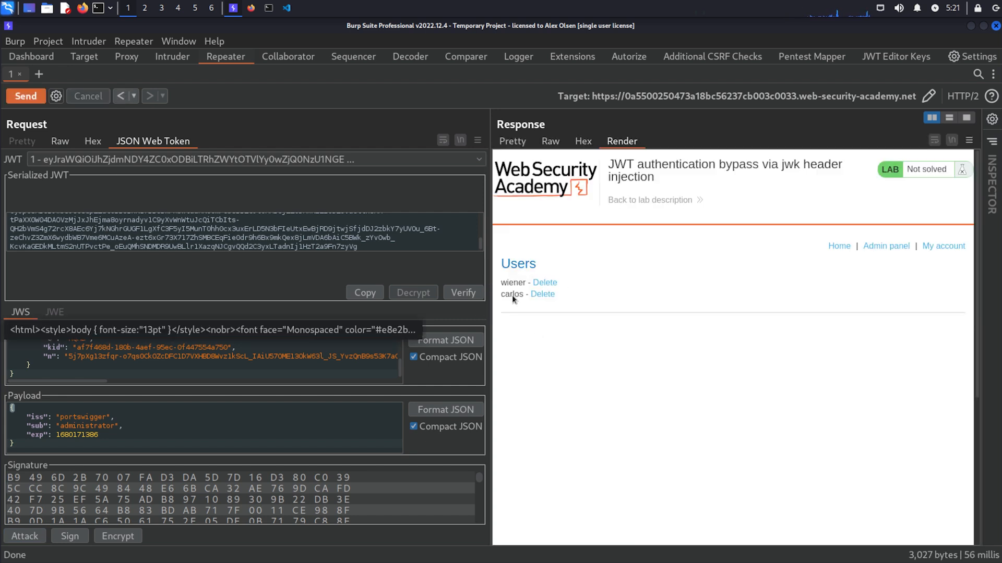
mouse_move(574, 310)
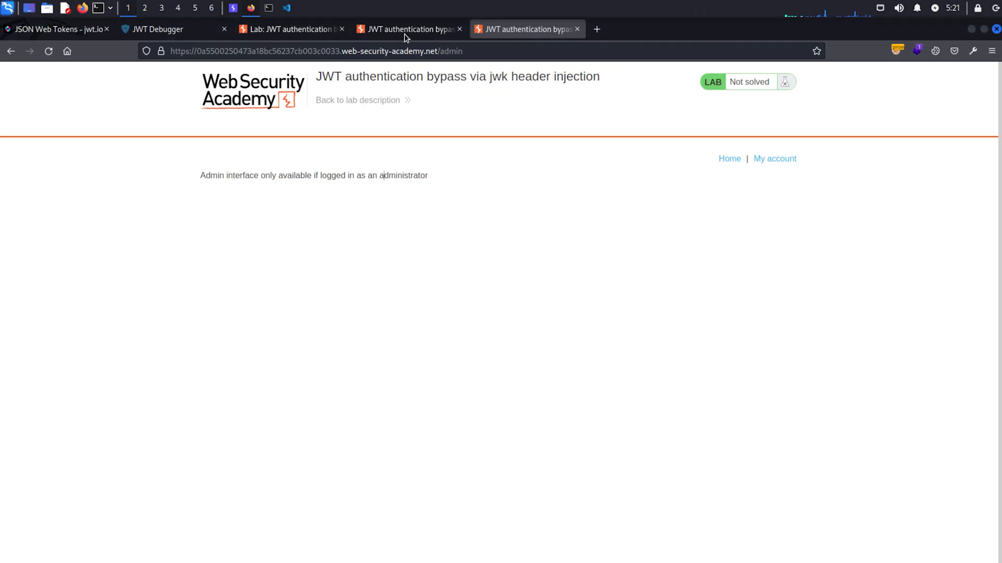
click(287, 28)
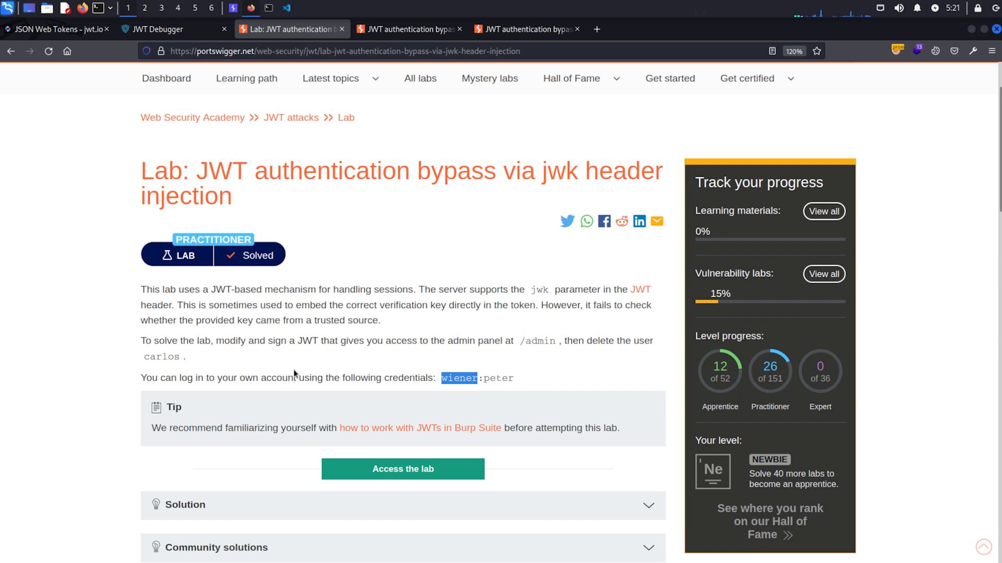
double_click(163, 357)
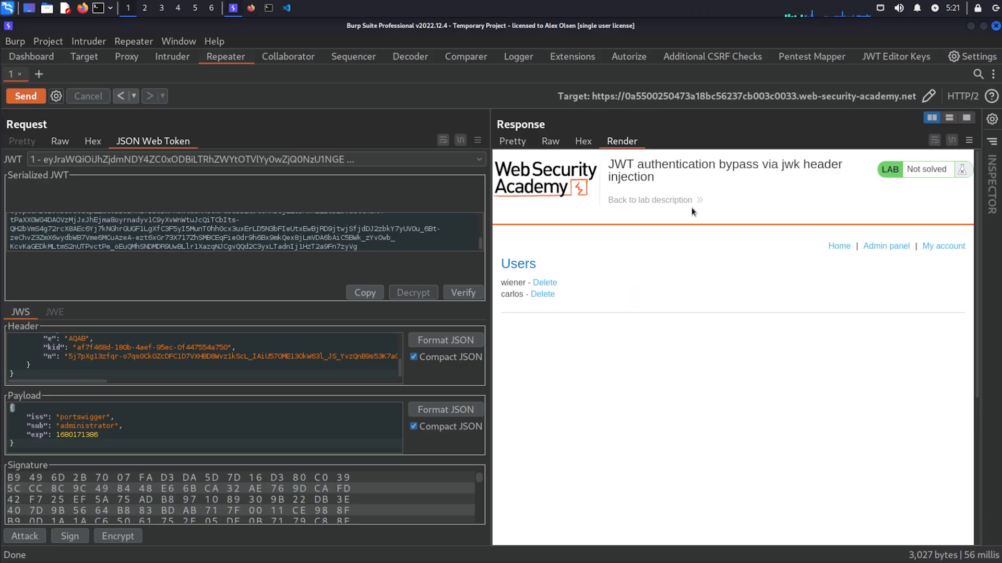
Step: Locate the carlos Delete link in the pretty response and retarget the raw request to /admin/delete?username=carlos
click(512, 141)
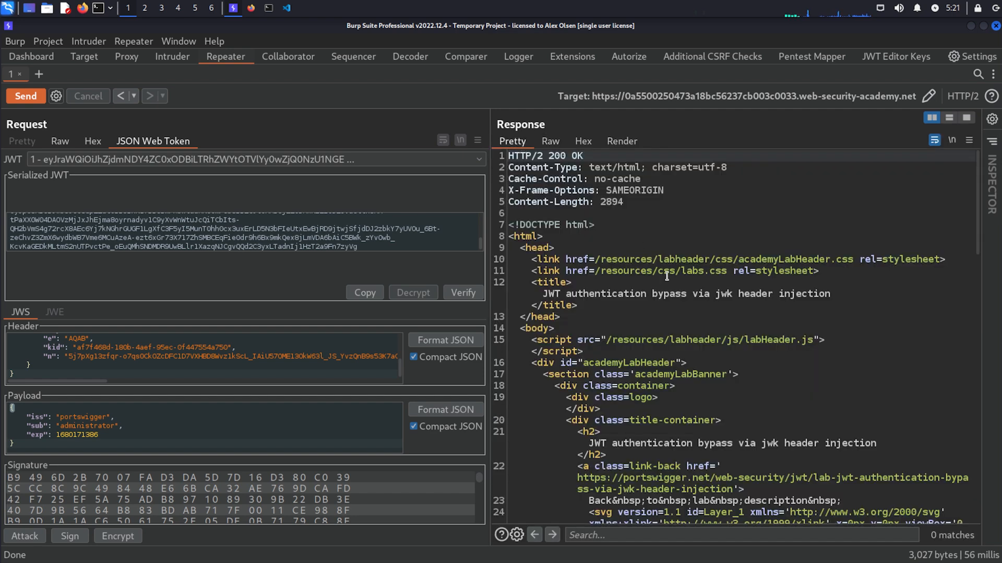
scroll(down, 3)
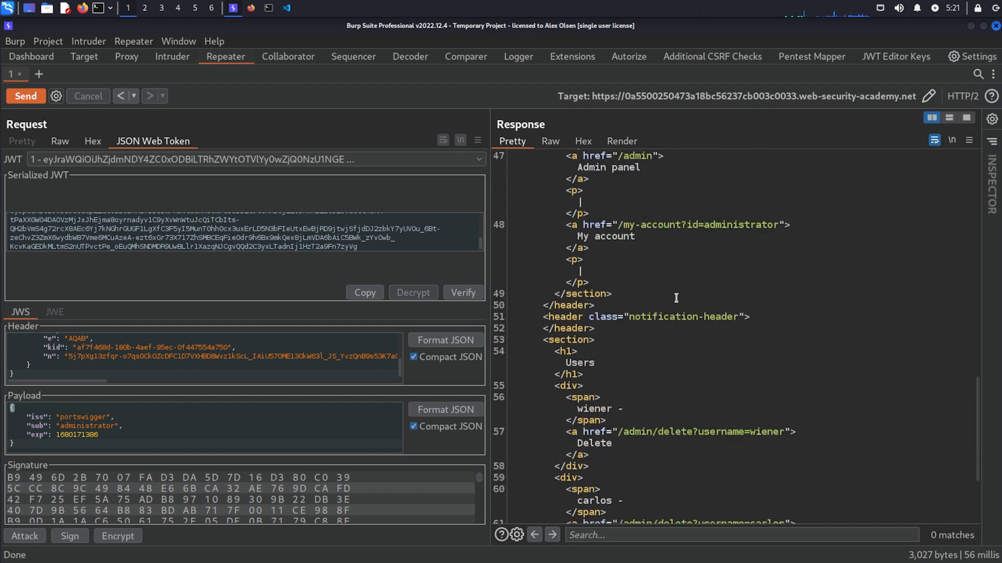
scroll(down, 3)
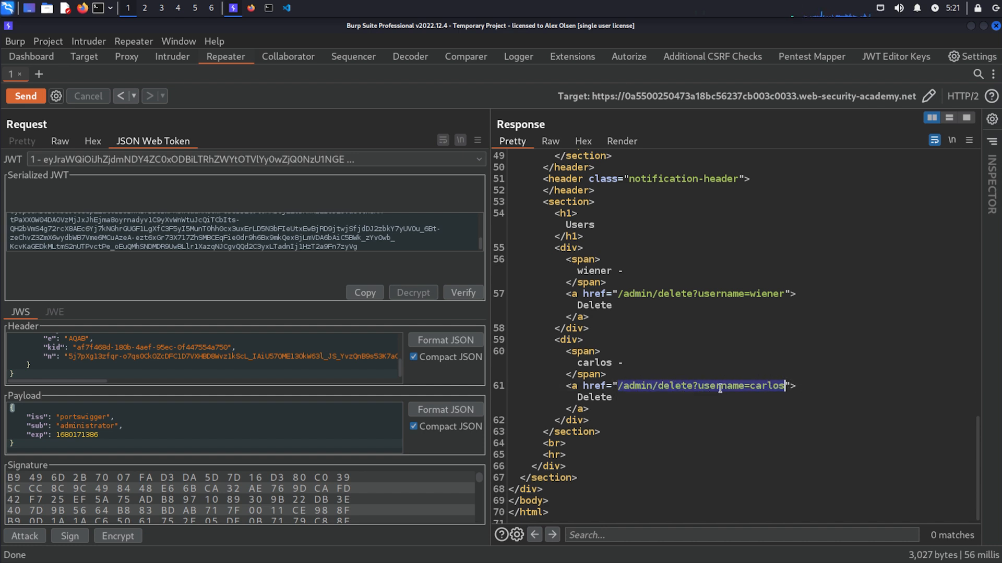
mouse_move(670, 359)
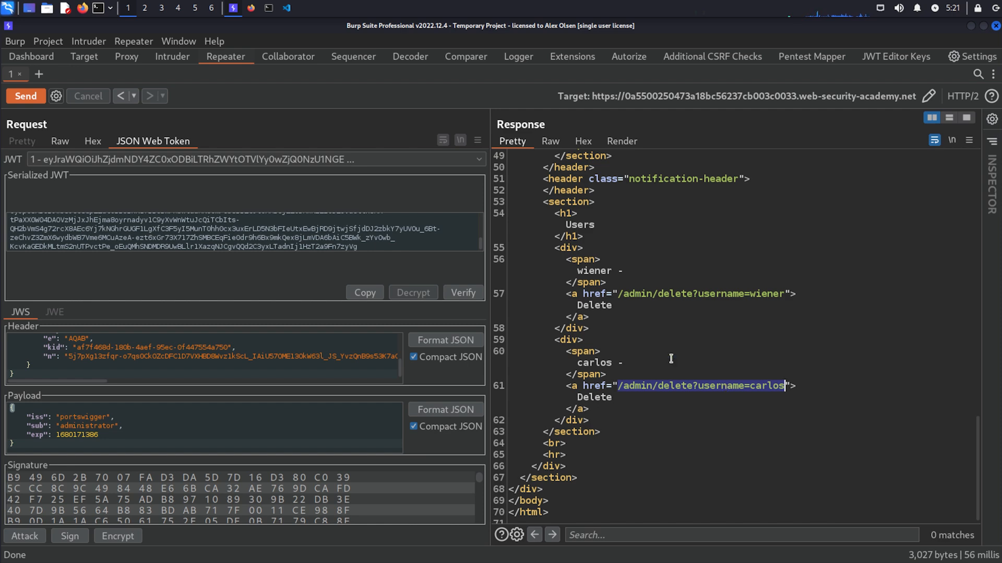
click(60, 142)
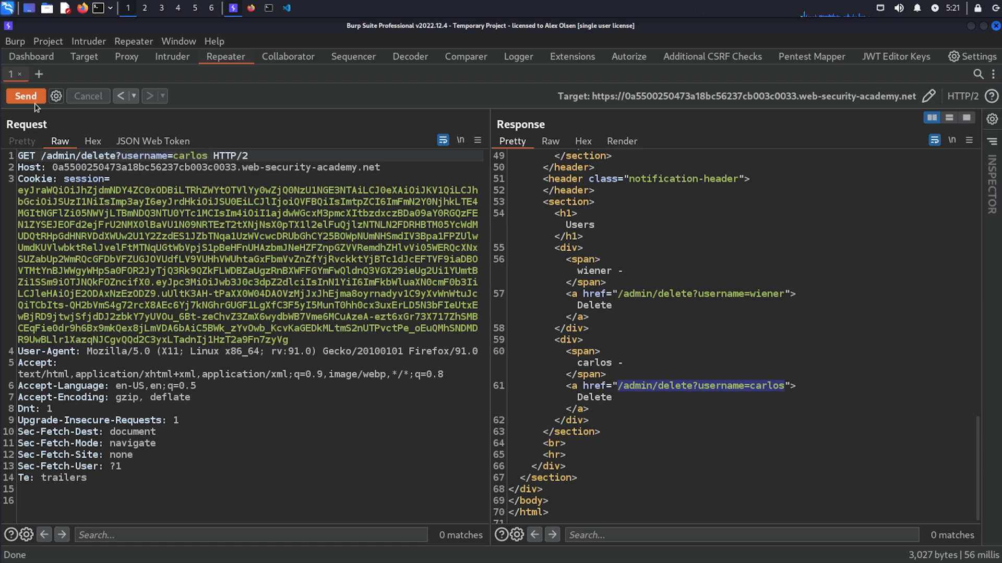
Step: Send the delete request for carlos and render the response showing 'User deleted successfully!'
click(26, 96)
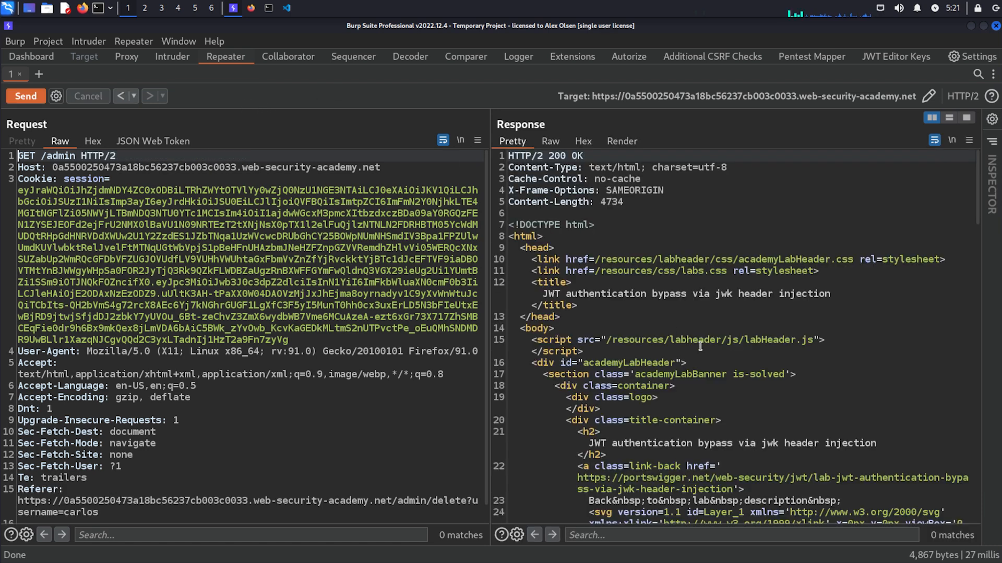
mouse_move(658, 265)
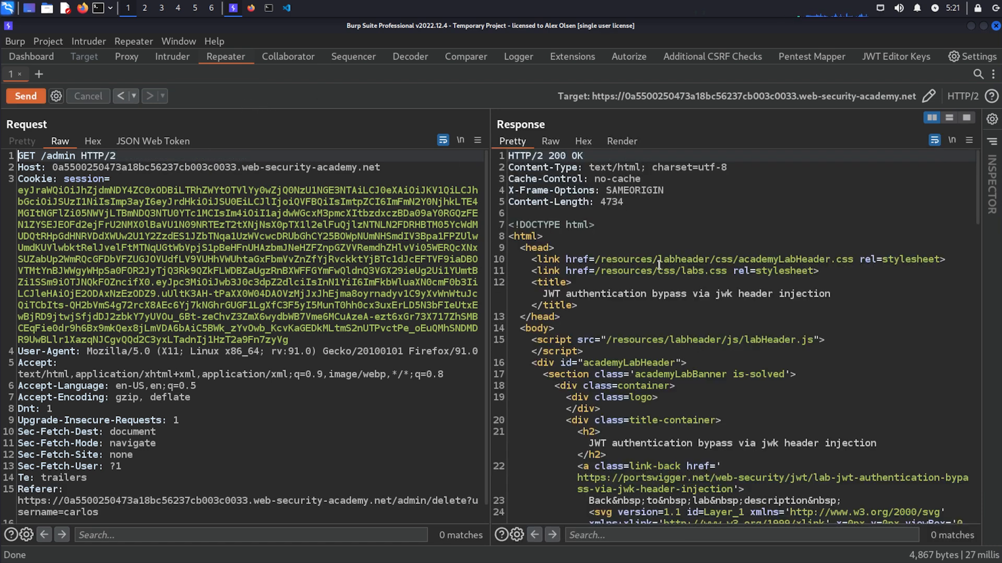
scroll(down, 3)
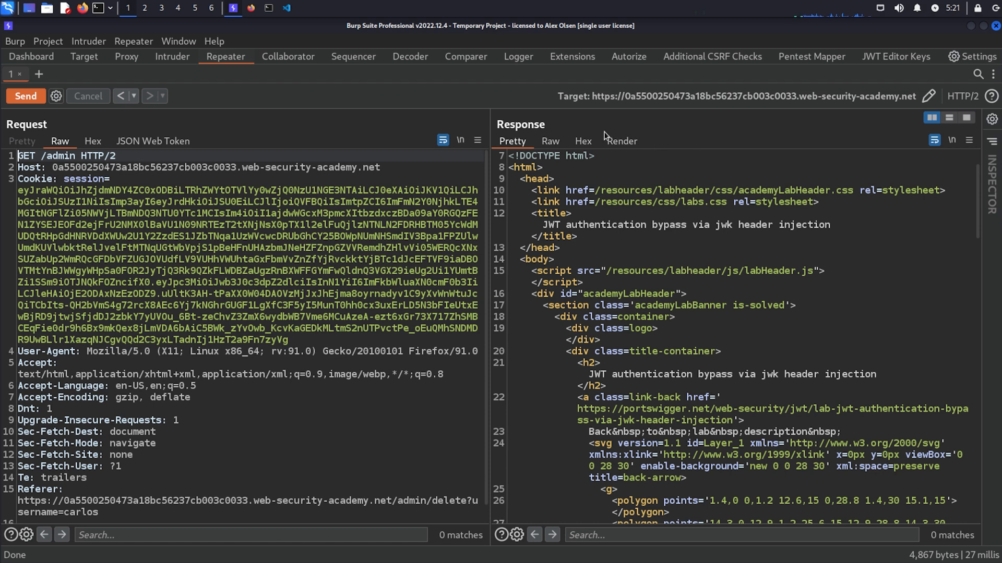
click(621, 141)
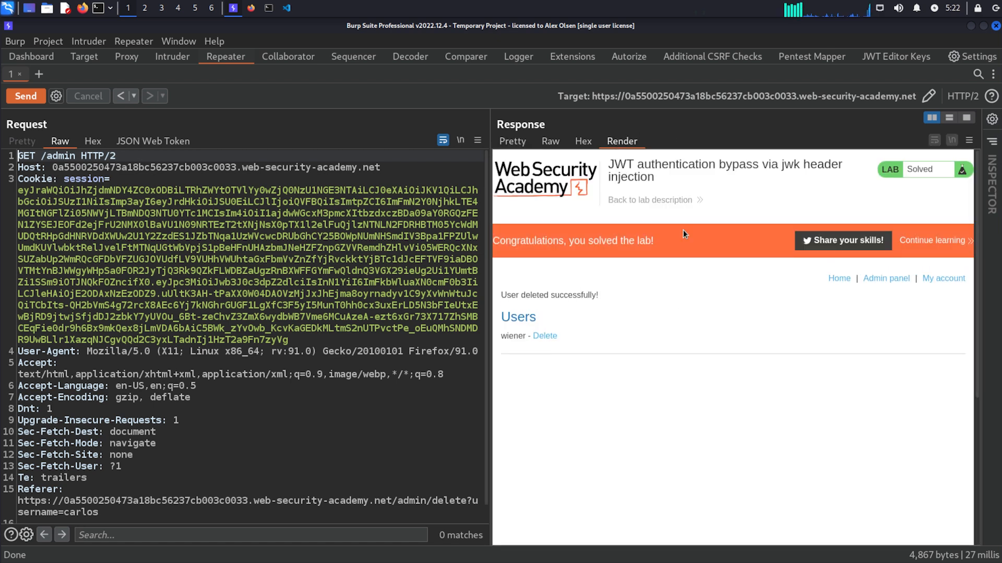
mouse_move(644, 244)
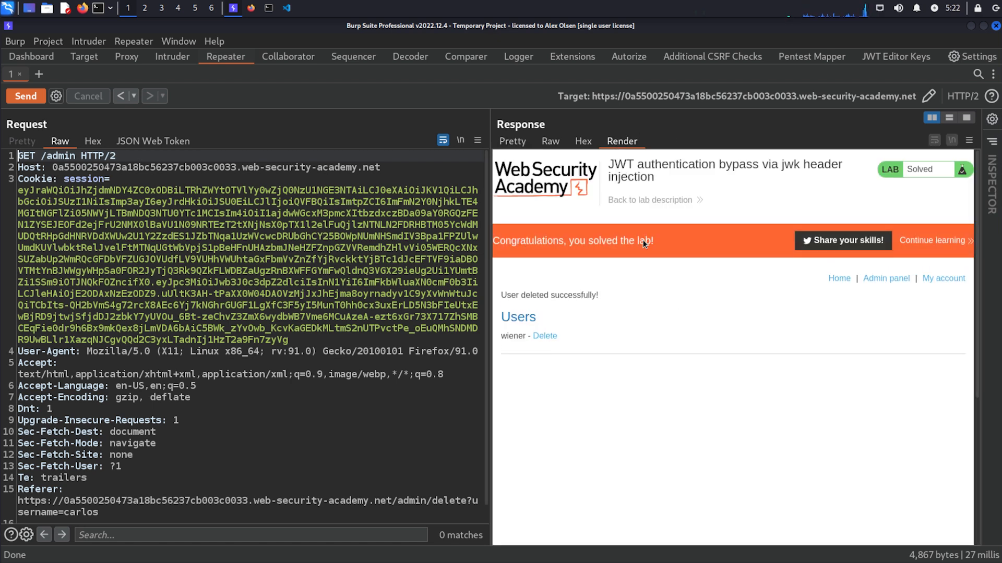
mouse_move(674, 391)
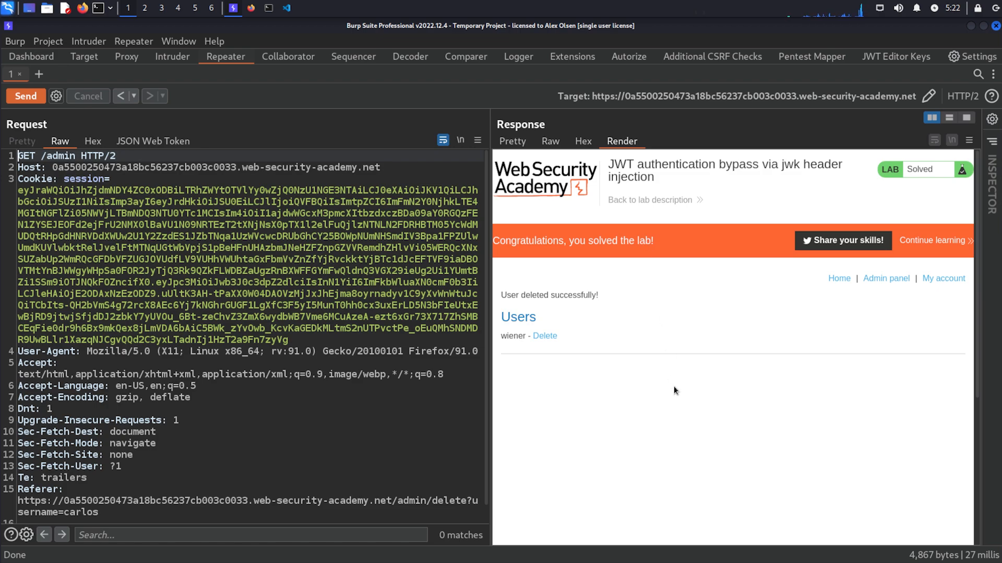